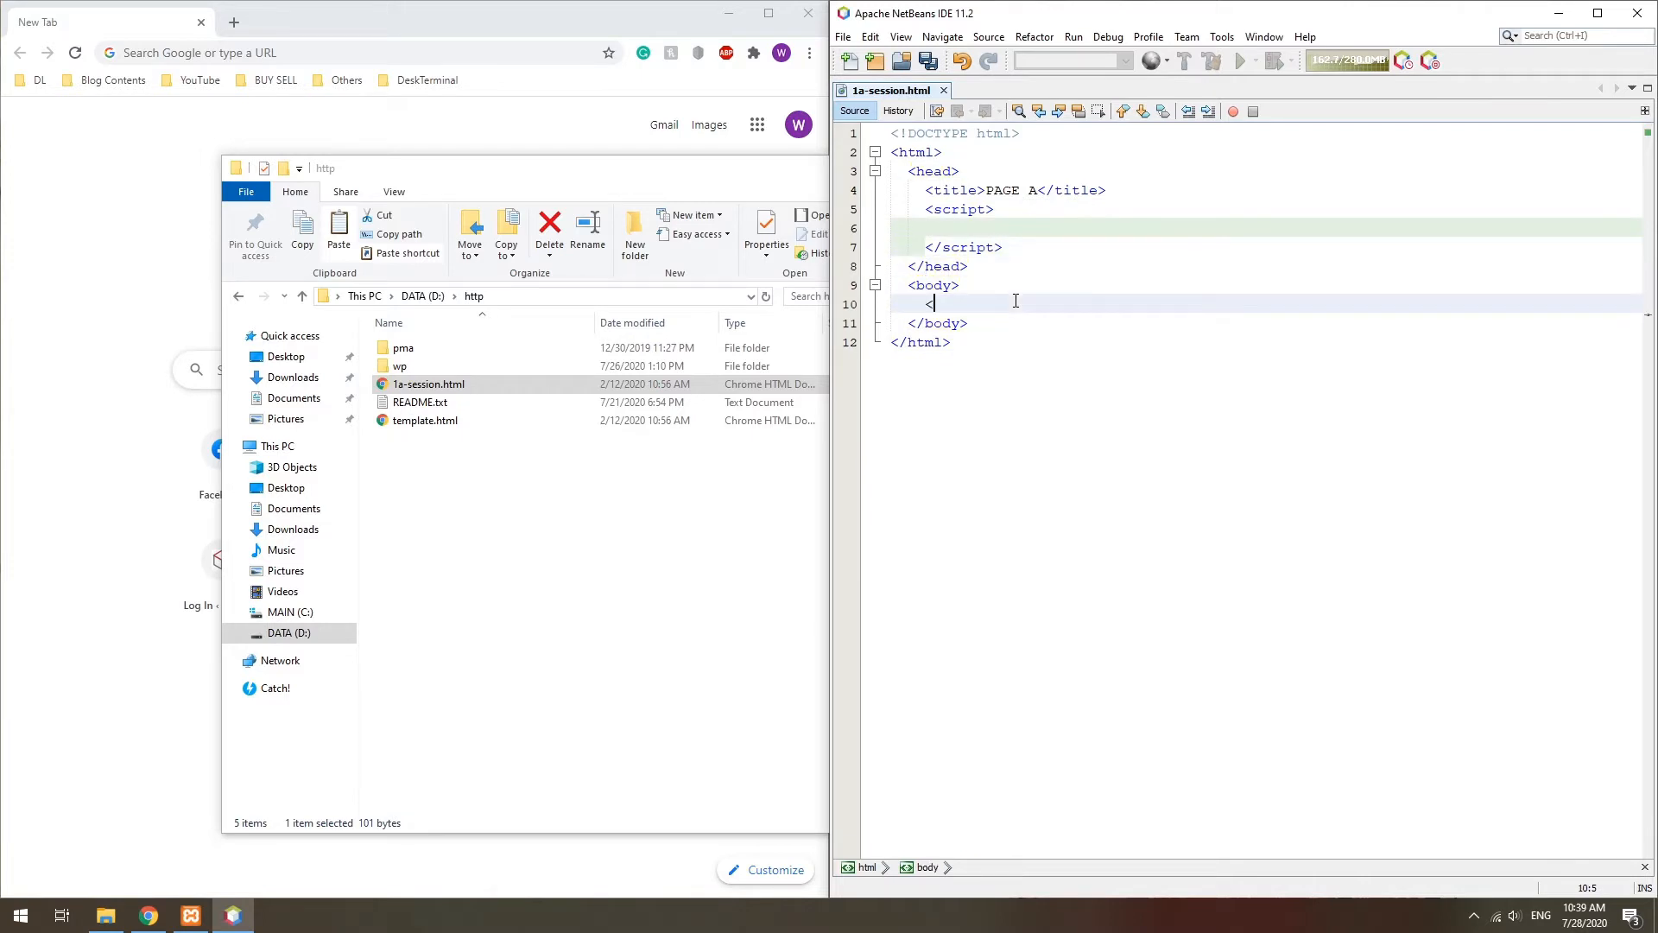
Step: Add a Store To Session button on page A wired to onclick="store()"
{"action": "type", "text": "<input type=\"button\" value=\""}
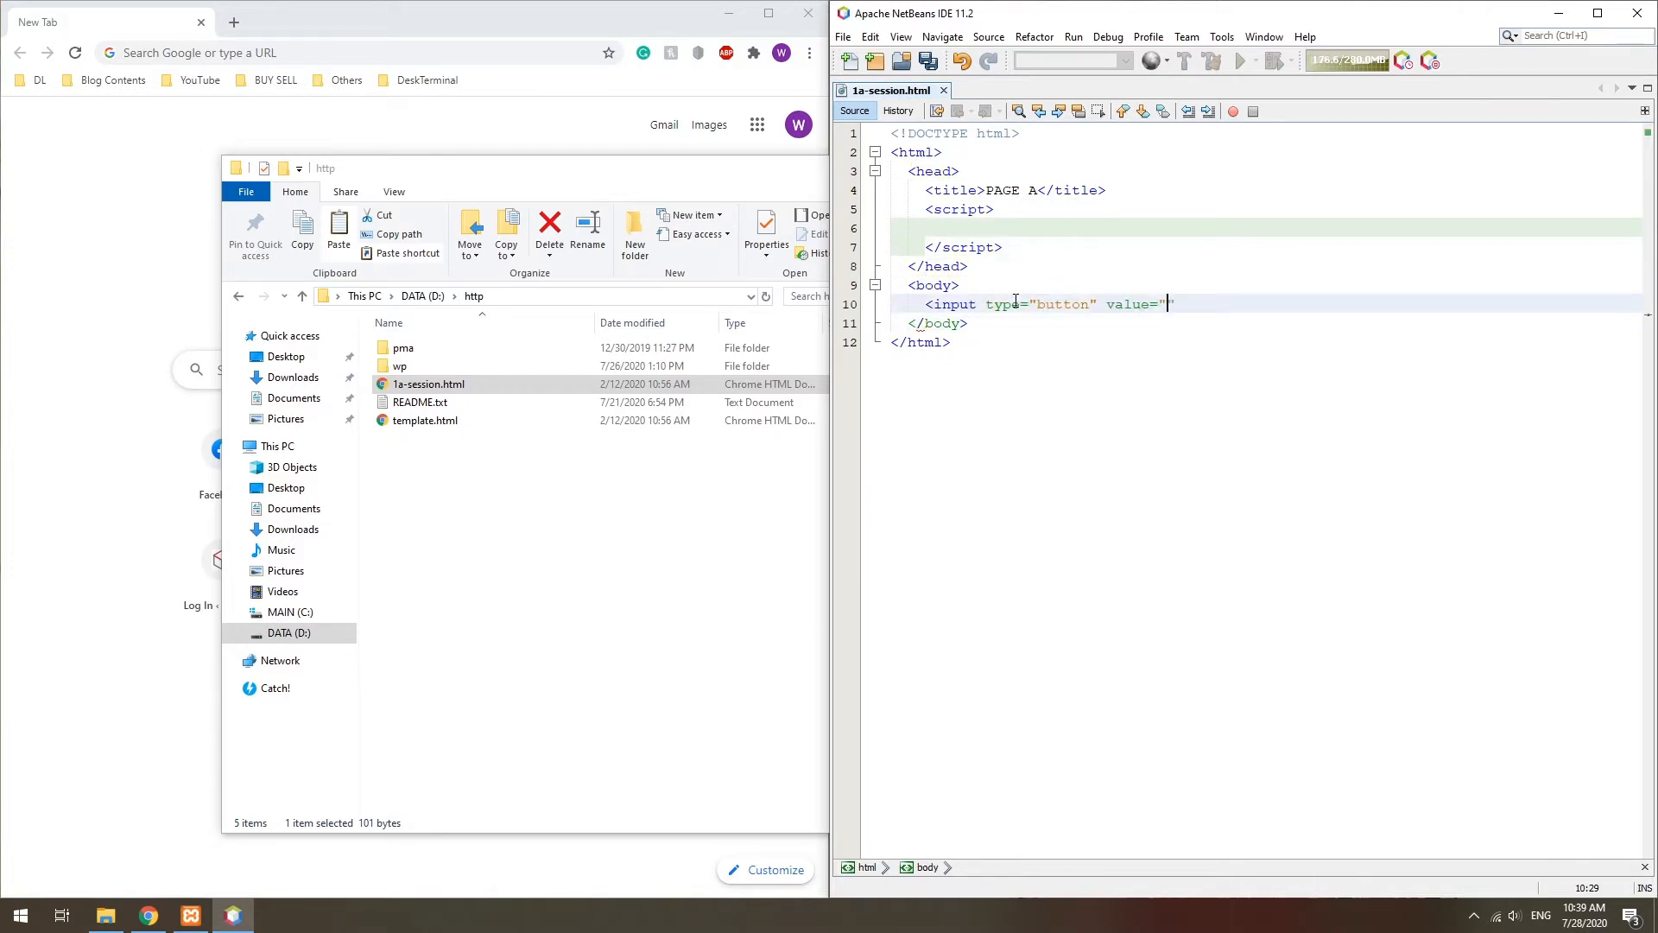
{"action": "type", "text": "Store To Session"}
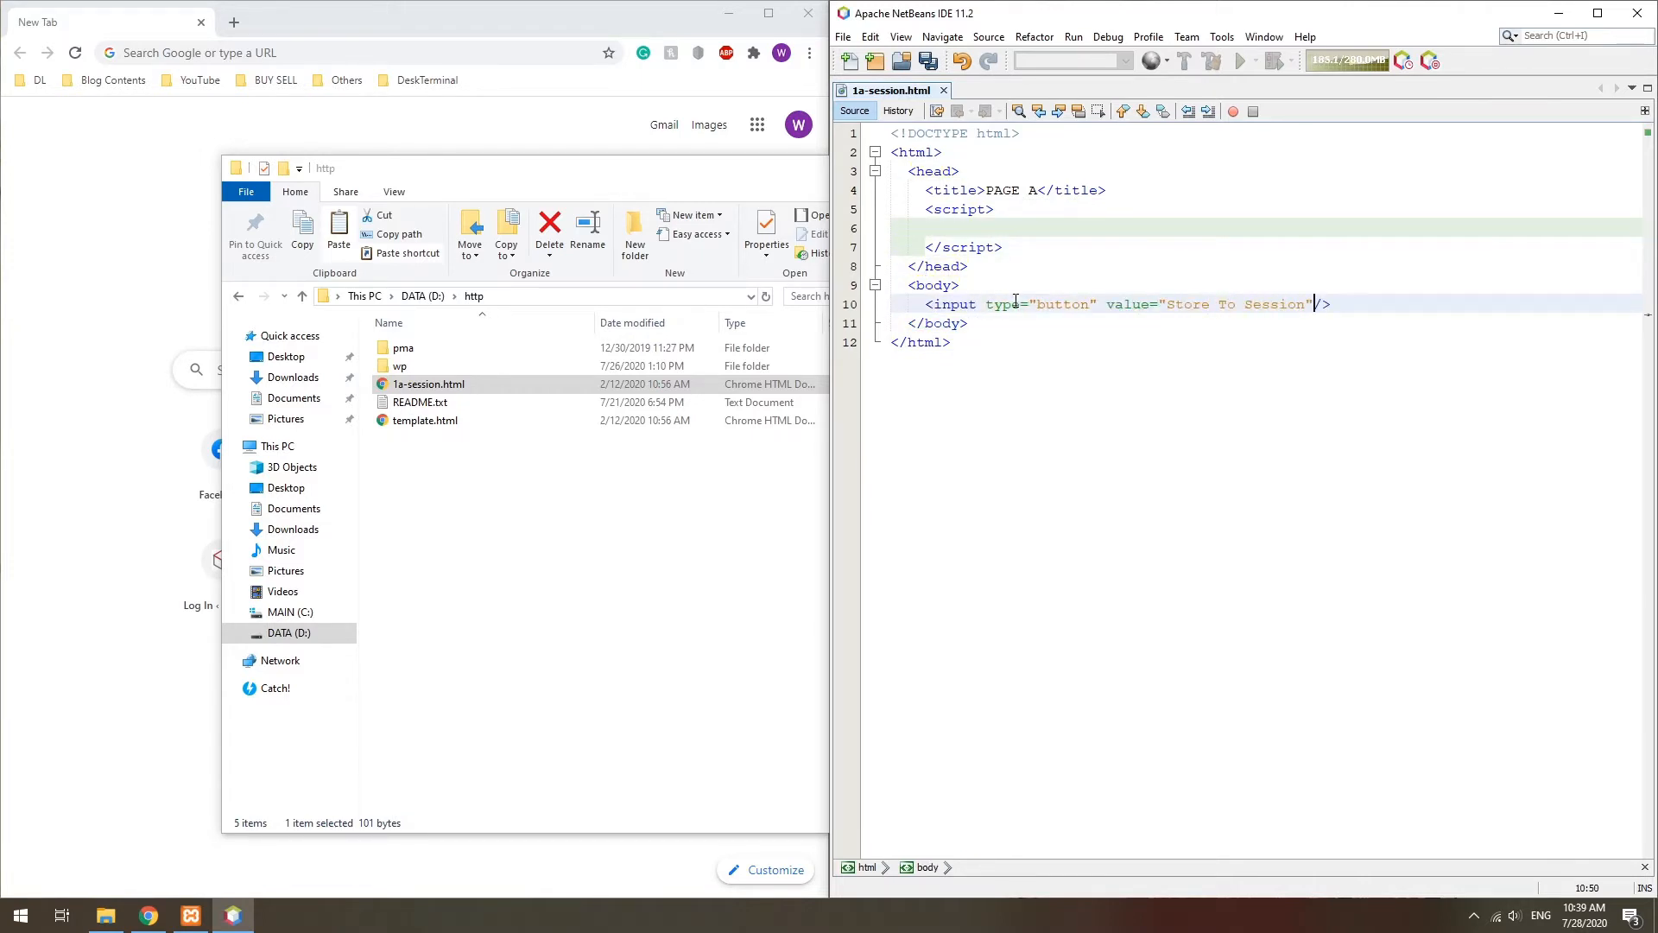
{"action": "type", "text": "onclick=\"store()\""}
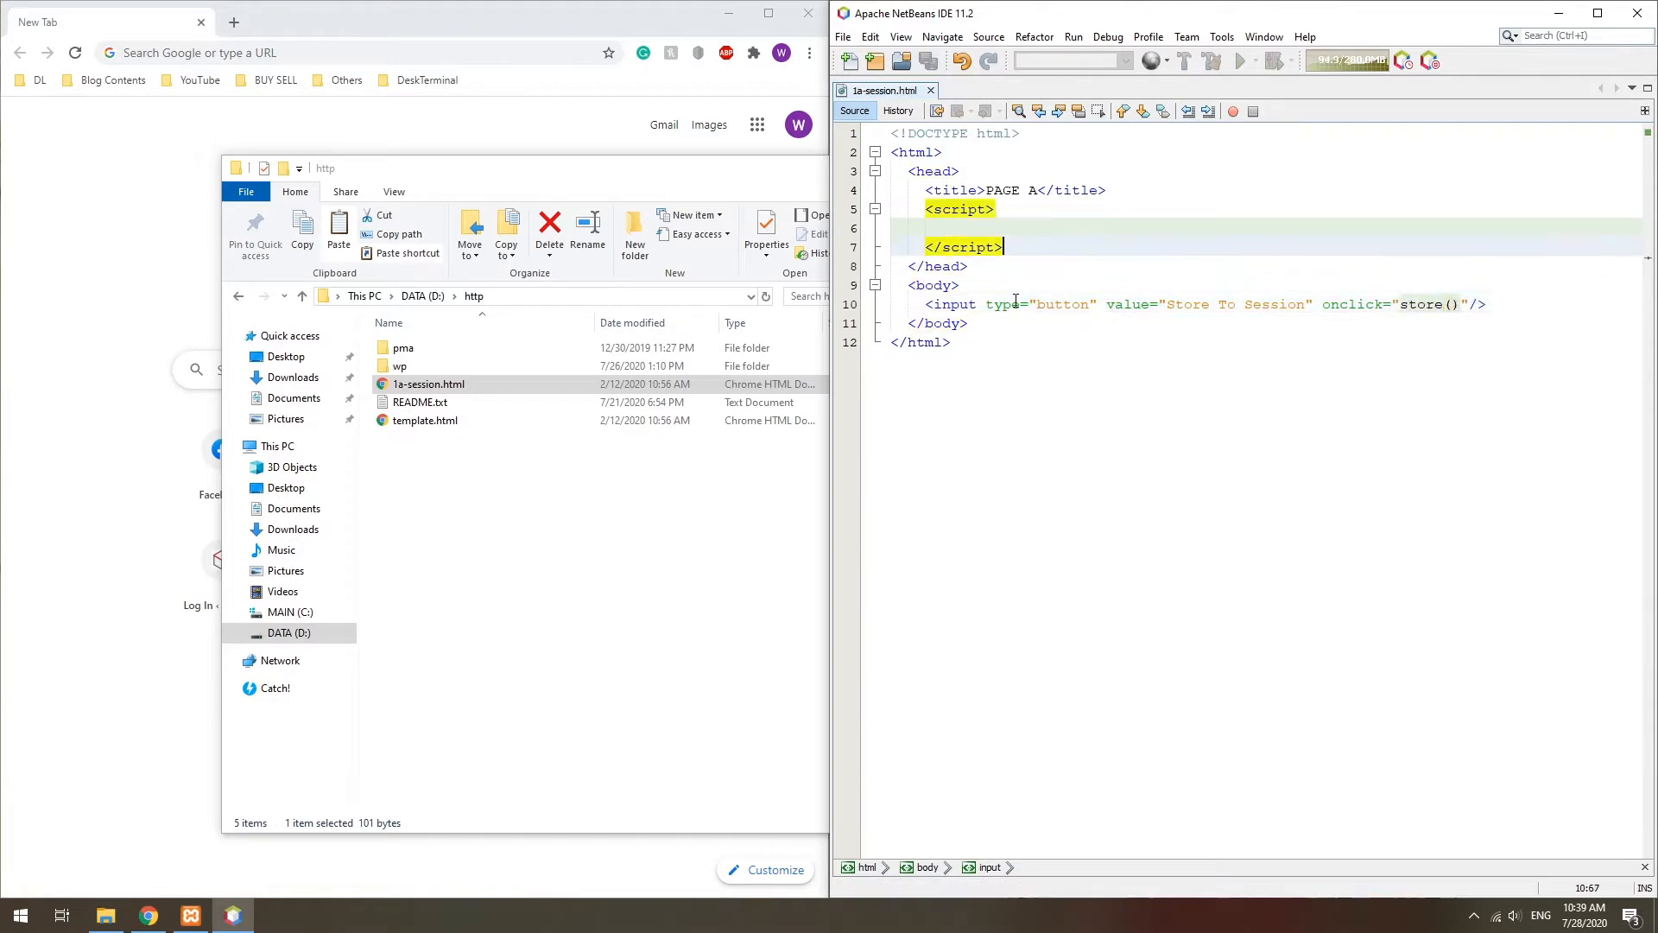
Step: Write store() saving both variables with sessionStorage.setItem and redirecting to 1b-session.html
{"action": "type", "text": "function store () {"}
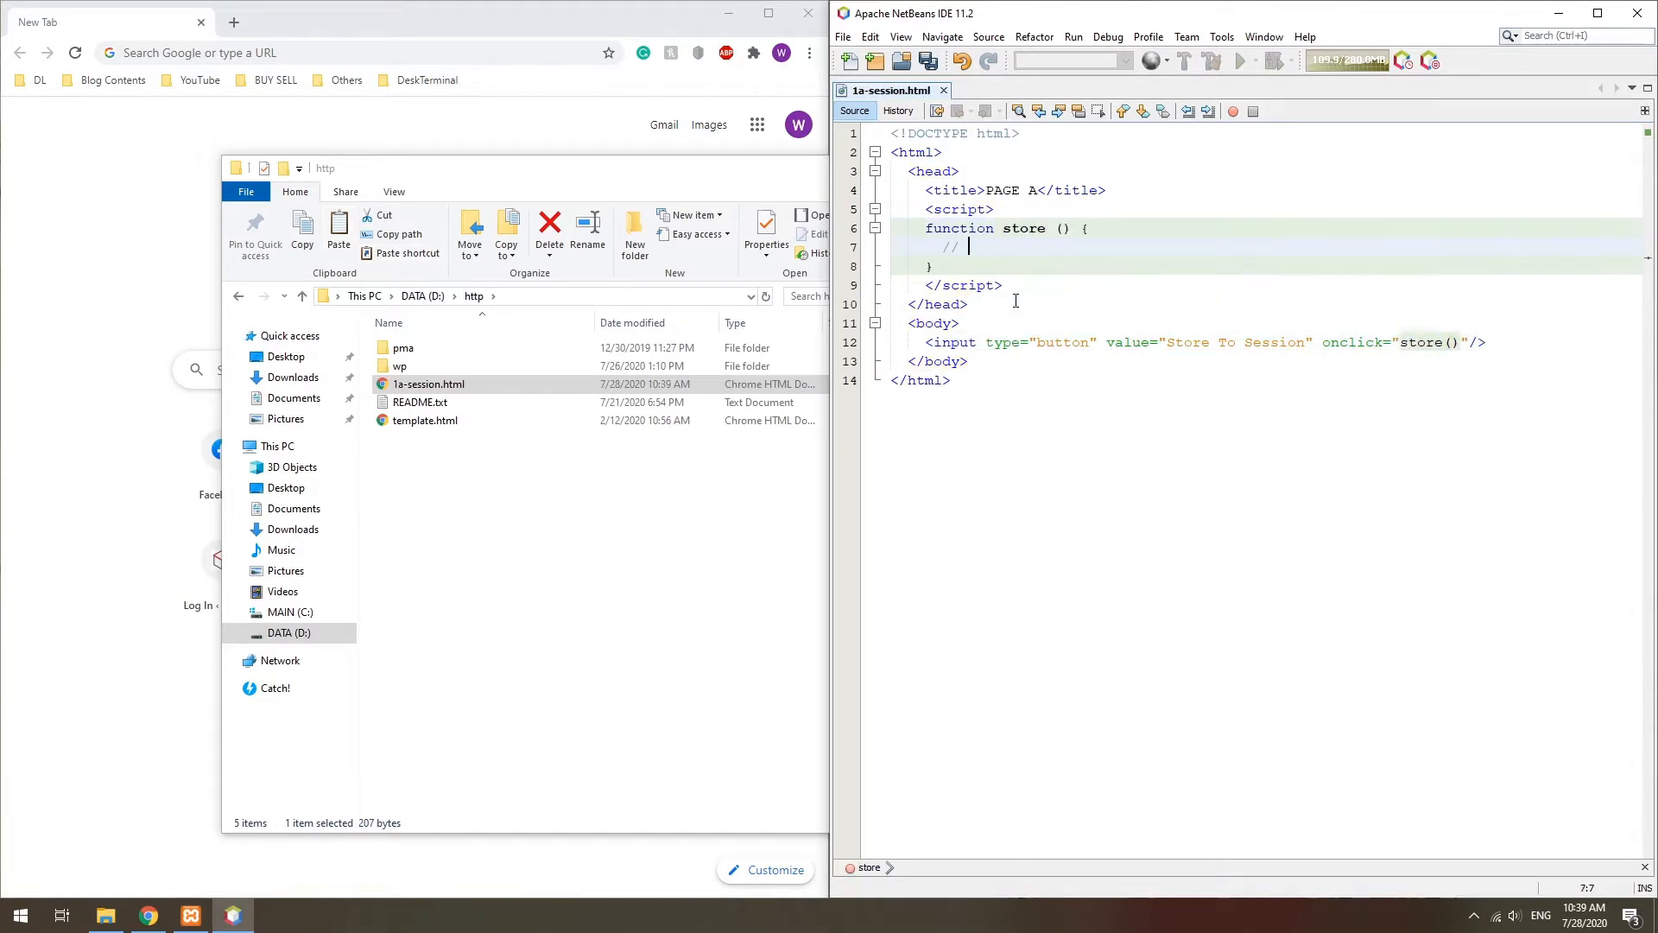
{"action": "type", "text": "VARIABLES TO PASS"}
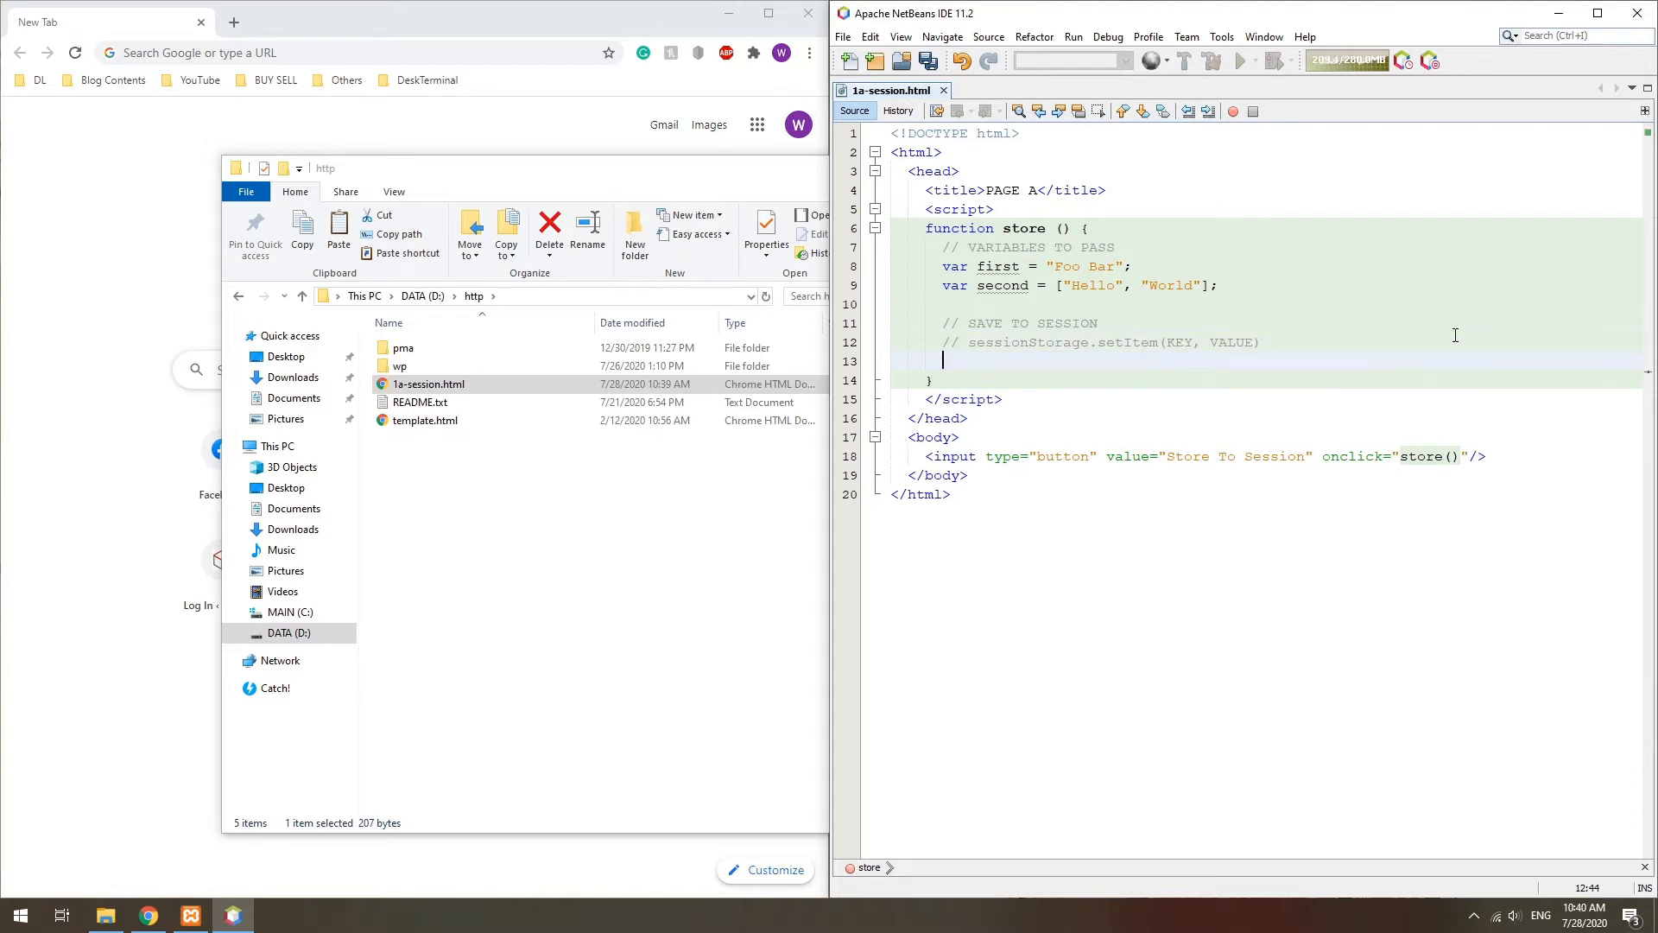
{"action": "type", "text": "sessionStorage.setItem(KEY, VALUE)"}
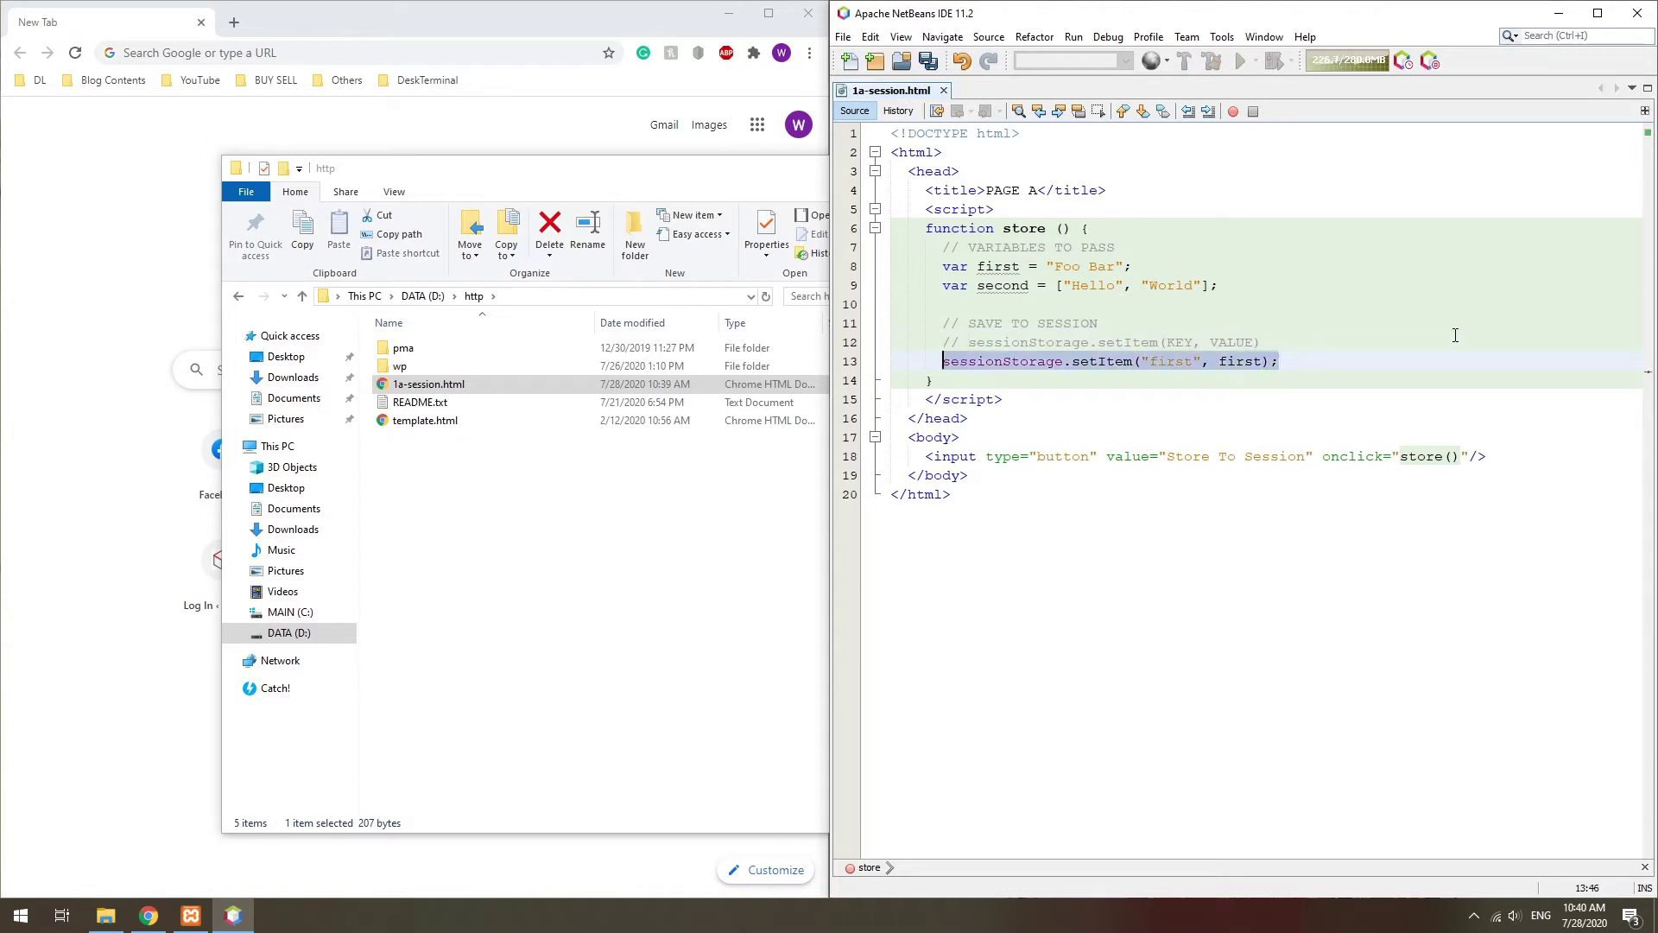
{"action": "type", "text": "sessionStorage.setItem(\"second\", first);"}
{"action": "type", "text": "// REDIRECT"}
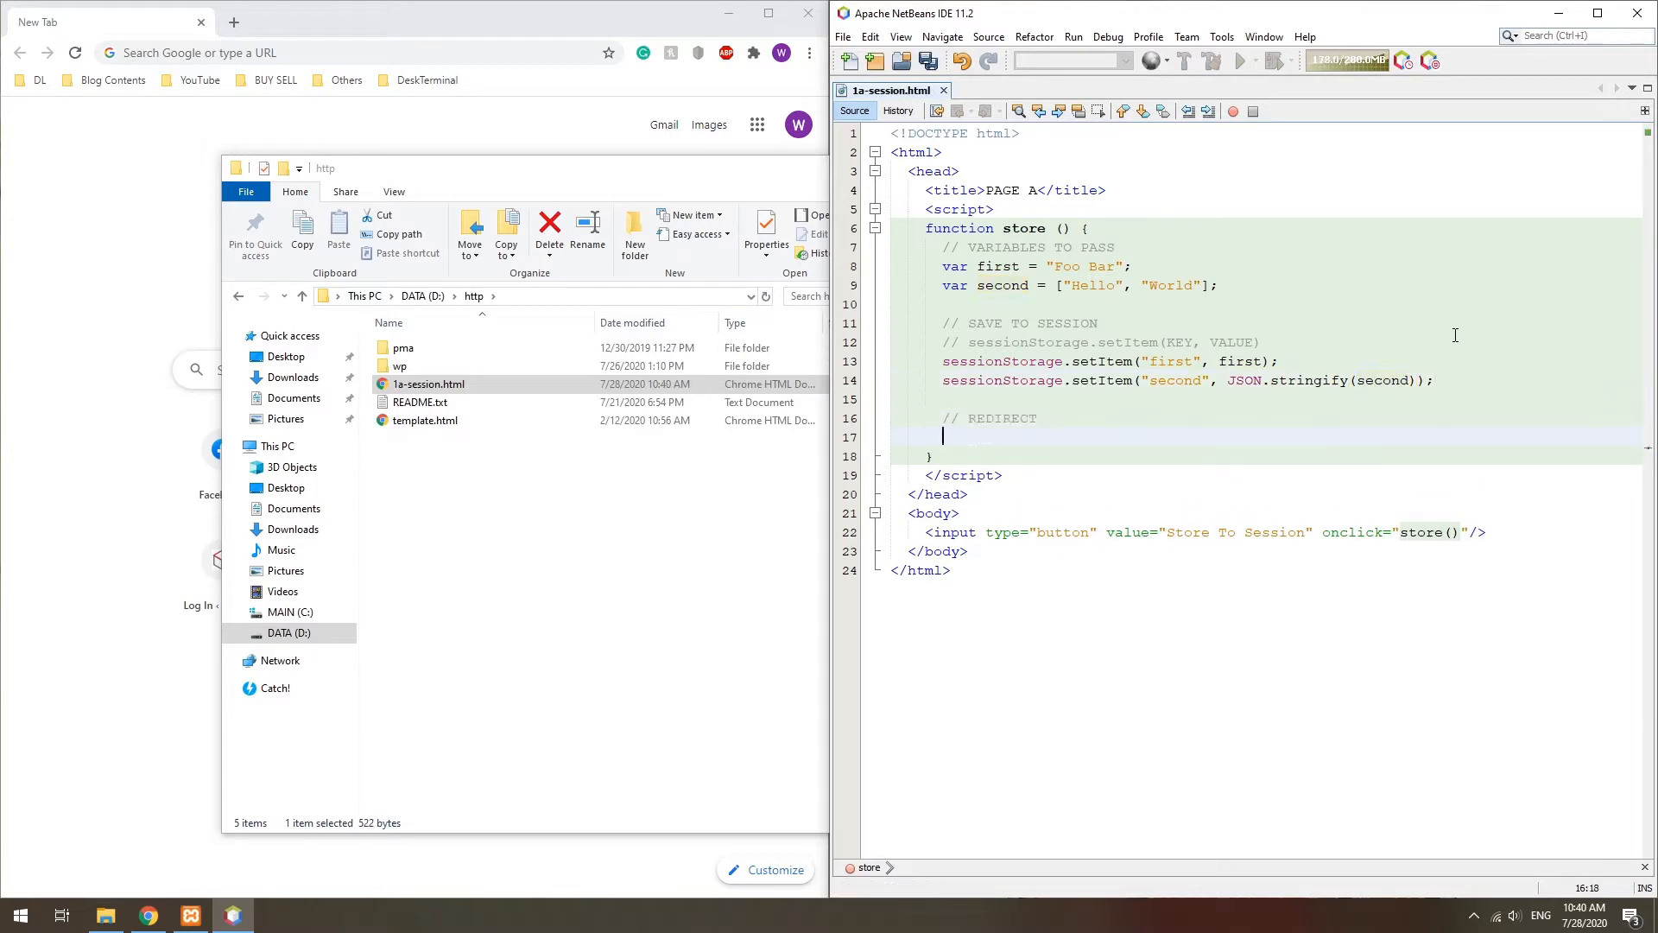
{"action": "type", "text": "location.href = \"\""}
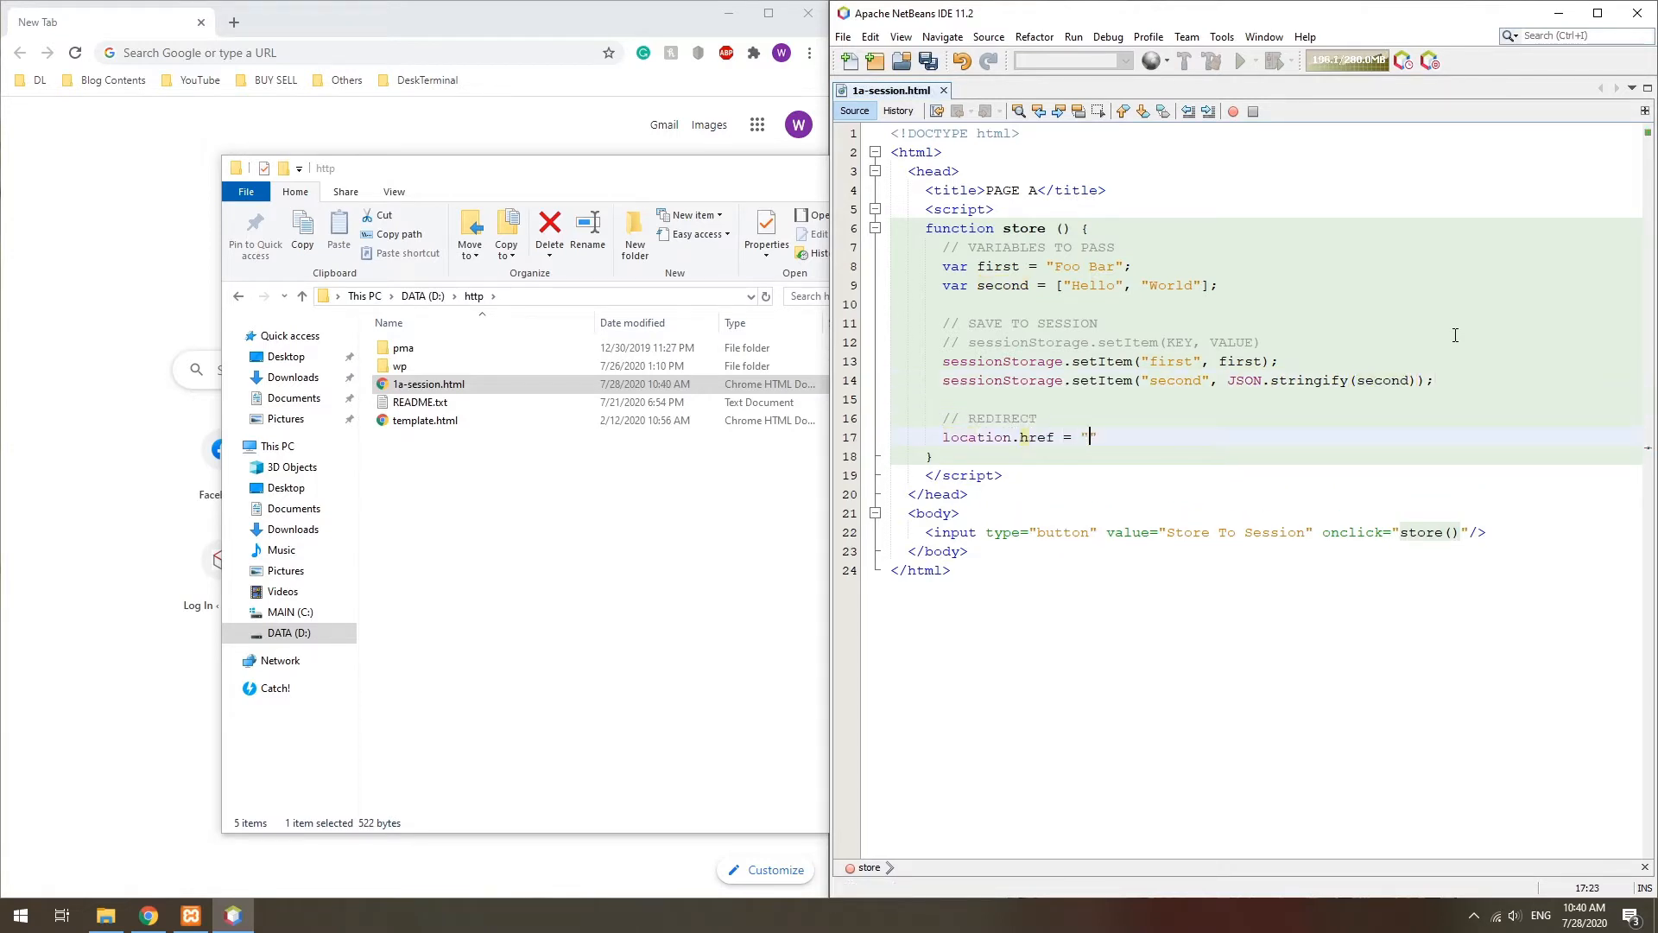
{"action": "type", "text": "1b-session.htm"}
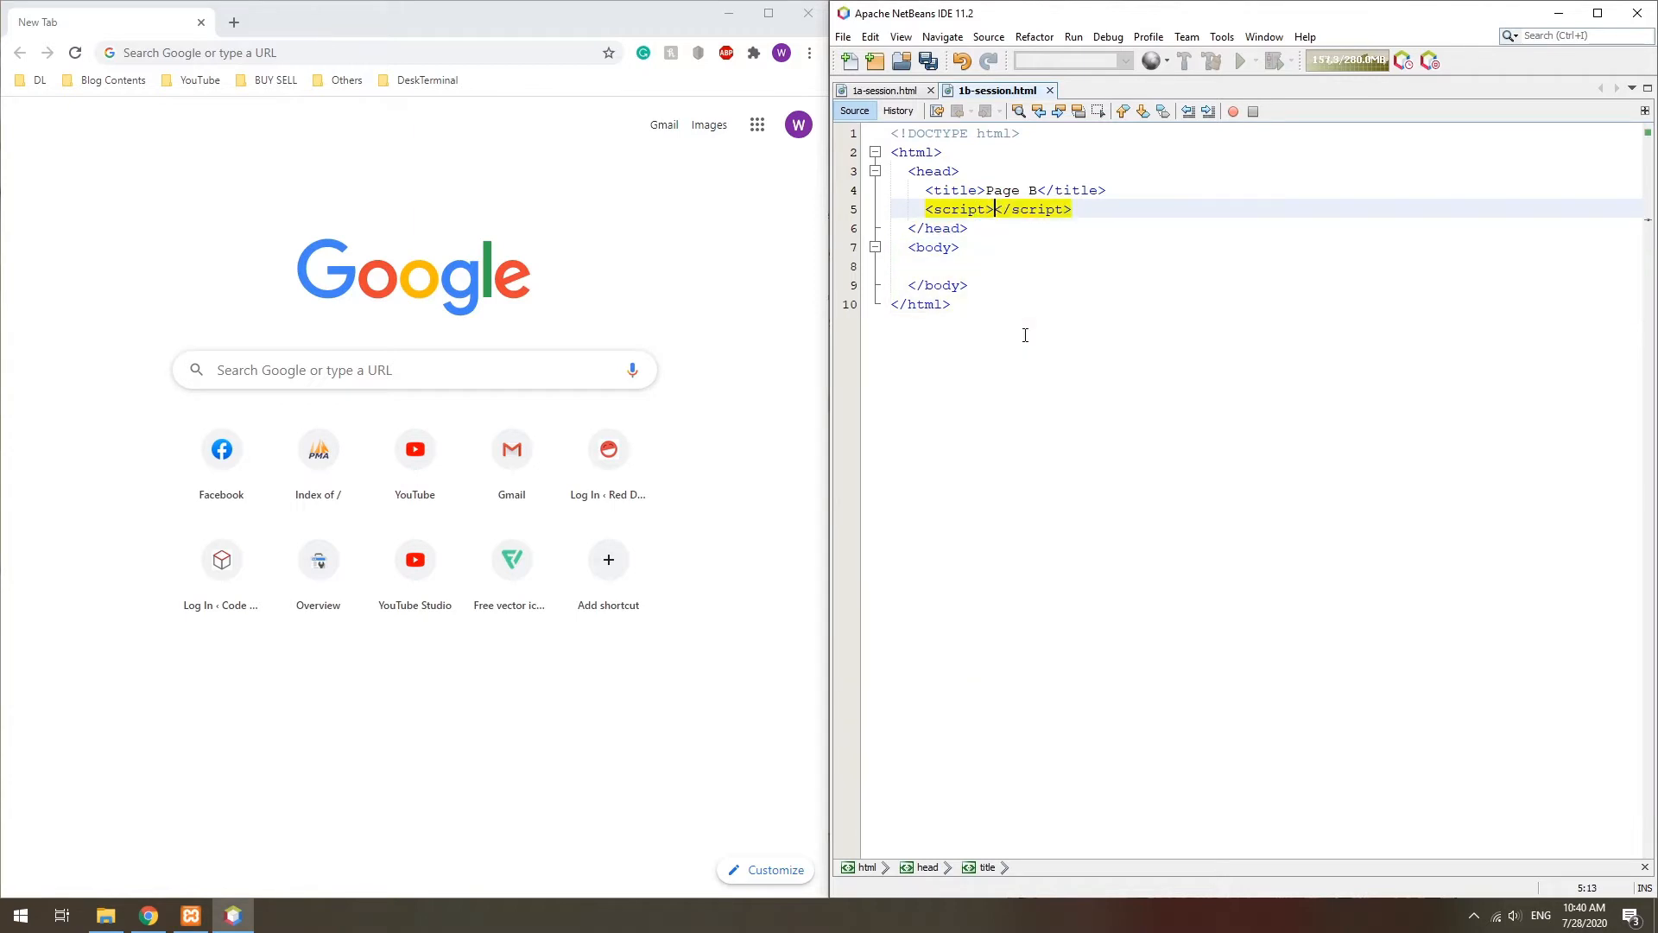
Step: Relabel page B's button Get From Session and read both values with sessionStorage.getItem, logging them
{"action": "left_click", "coordinate": [884, 90]}
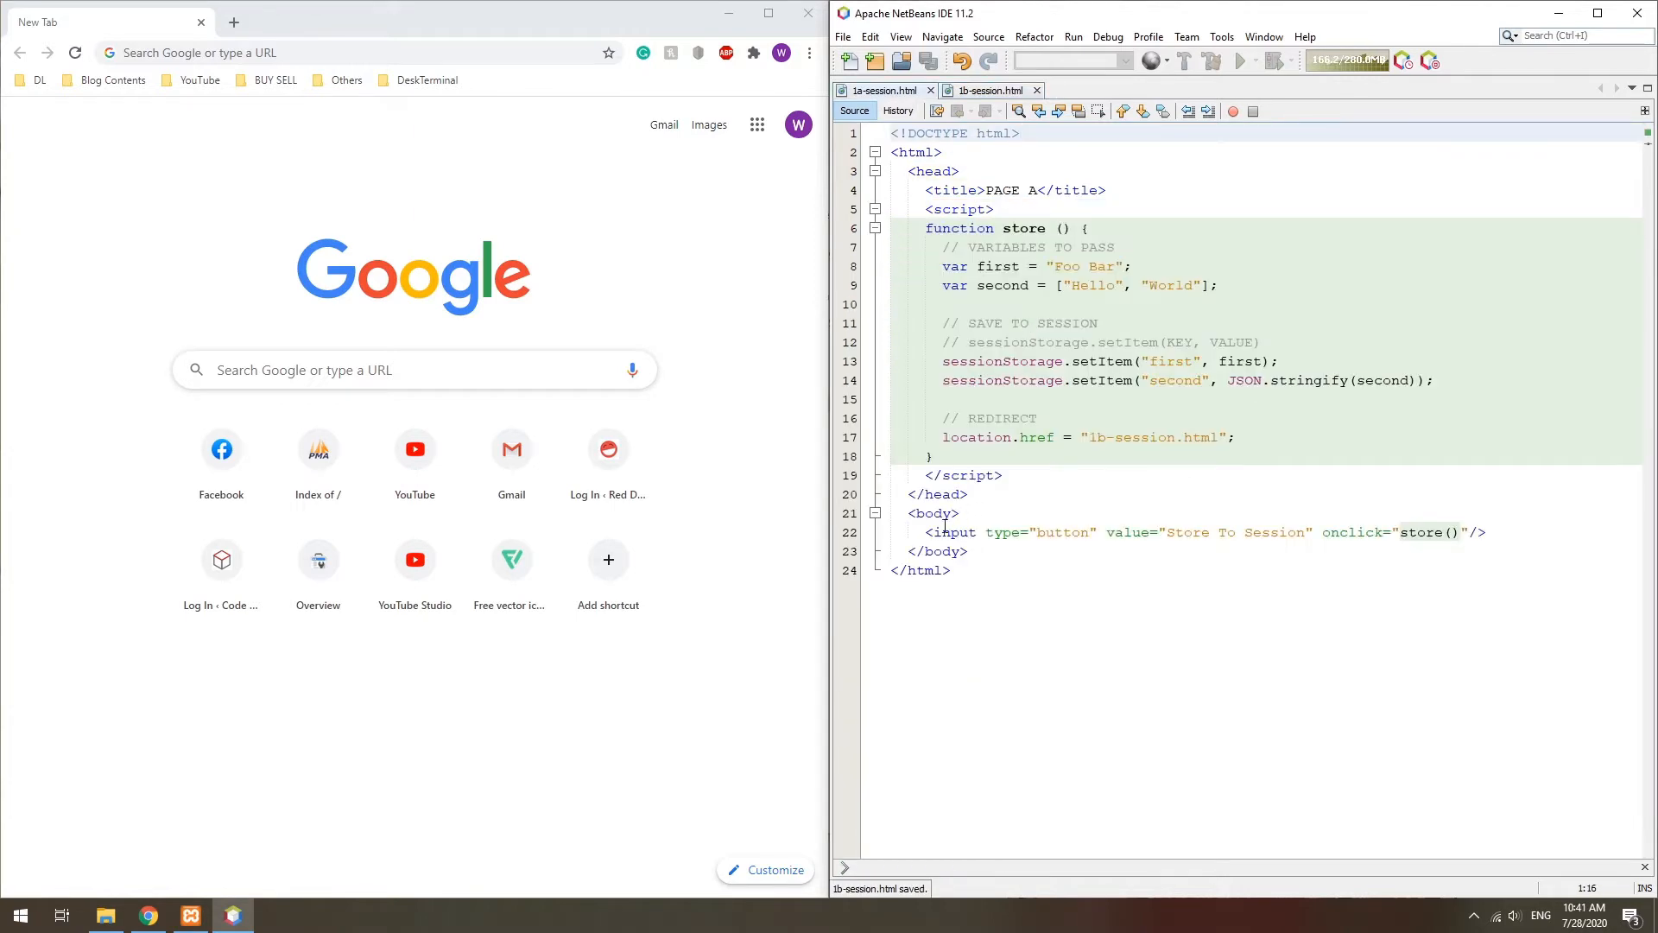
{"action": "left_click", "coordinate": [990, 90]}
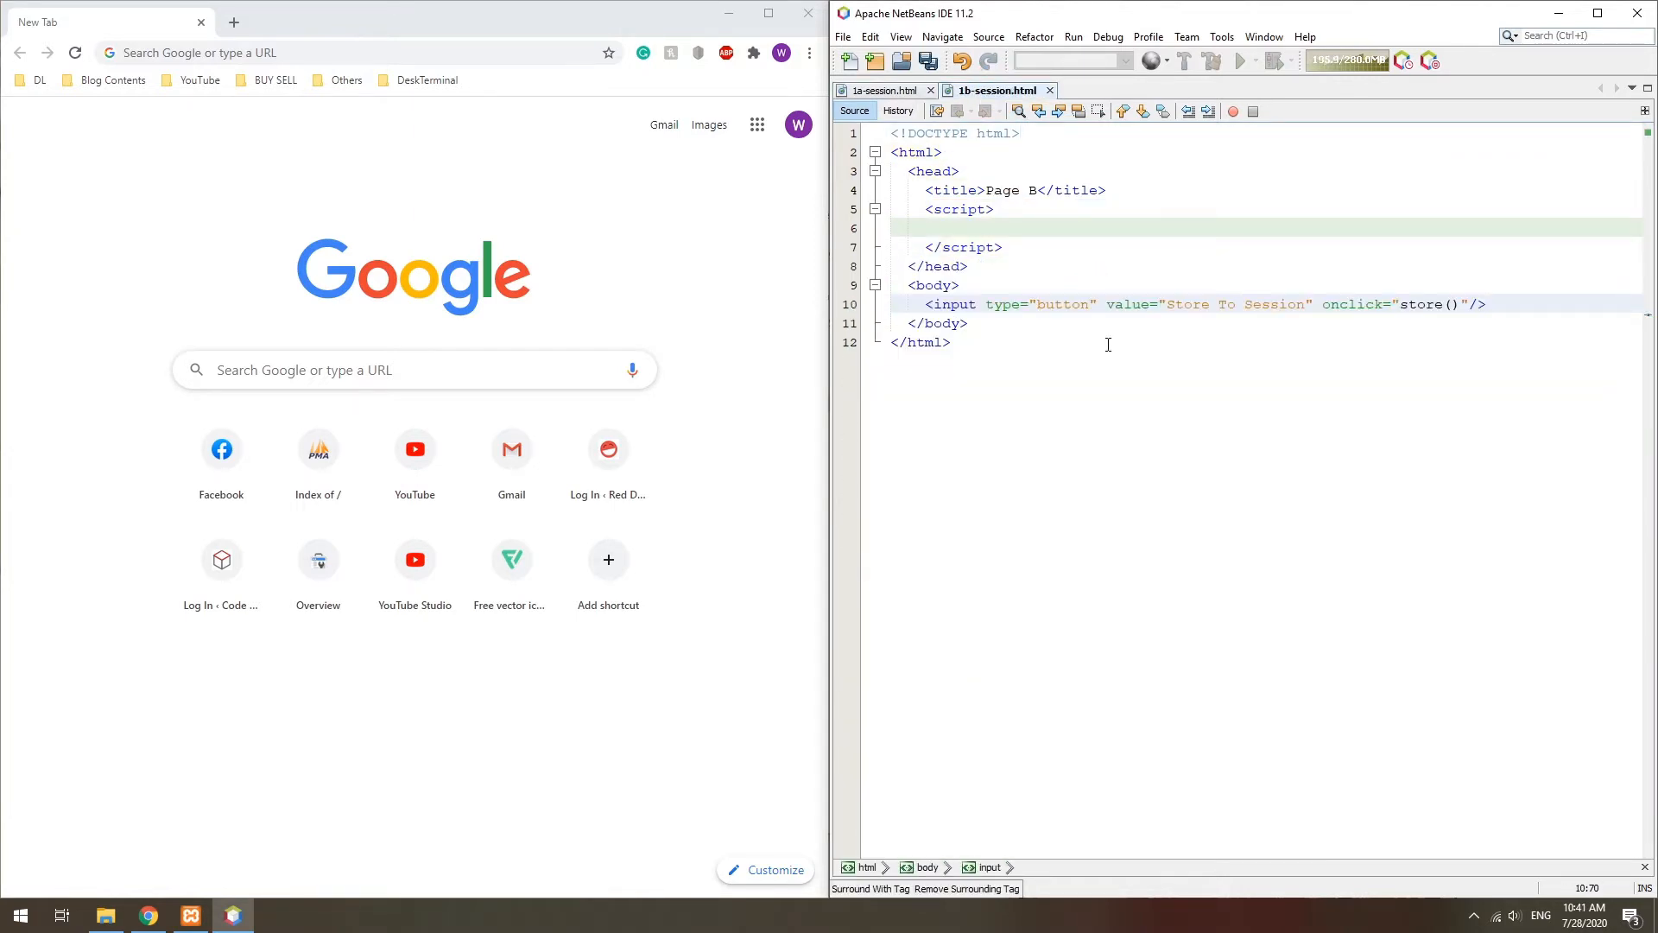
{"action": "type", "text": "Get From Session"}
{"action": "type", "text": "var first = sessionSt"}
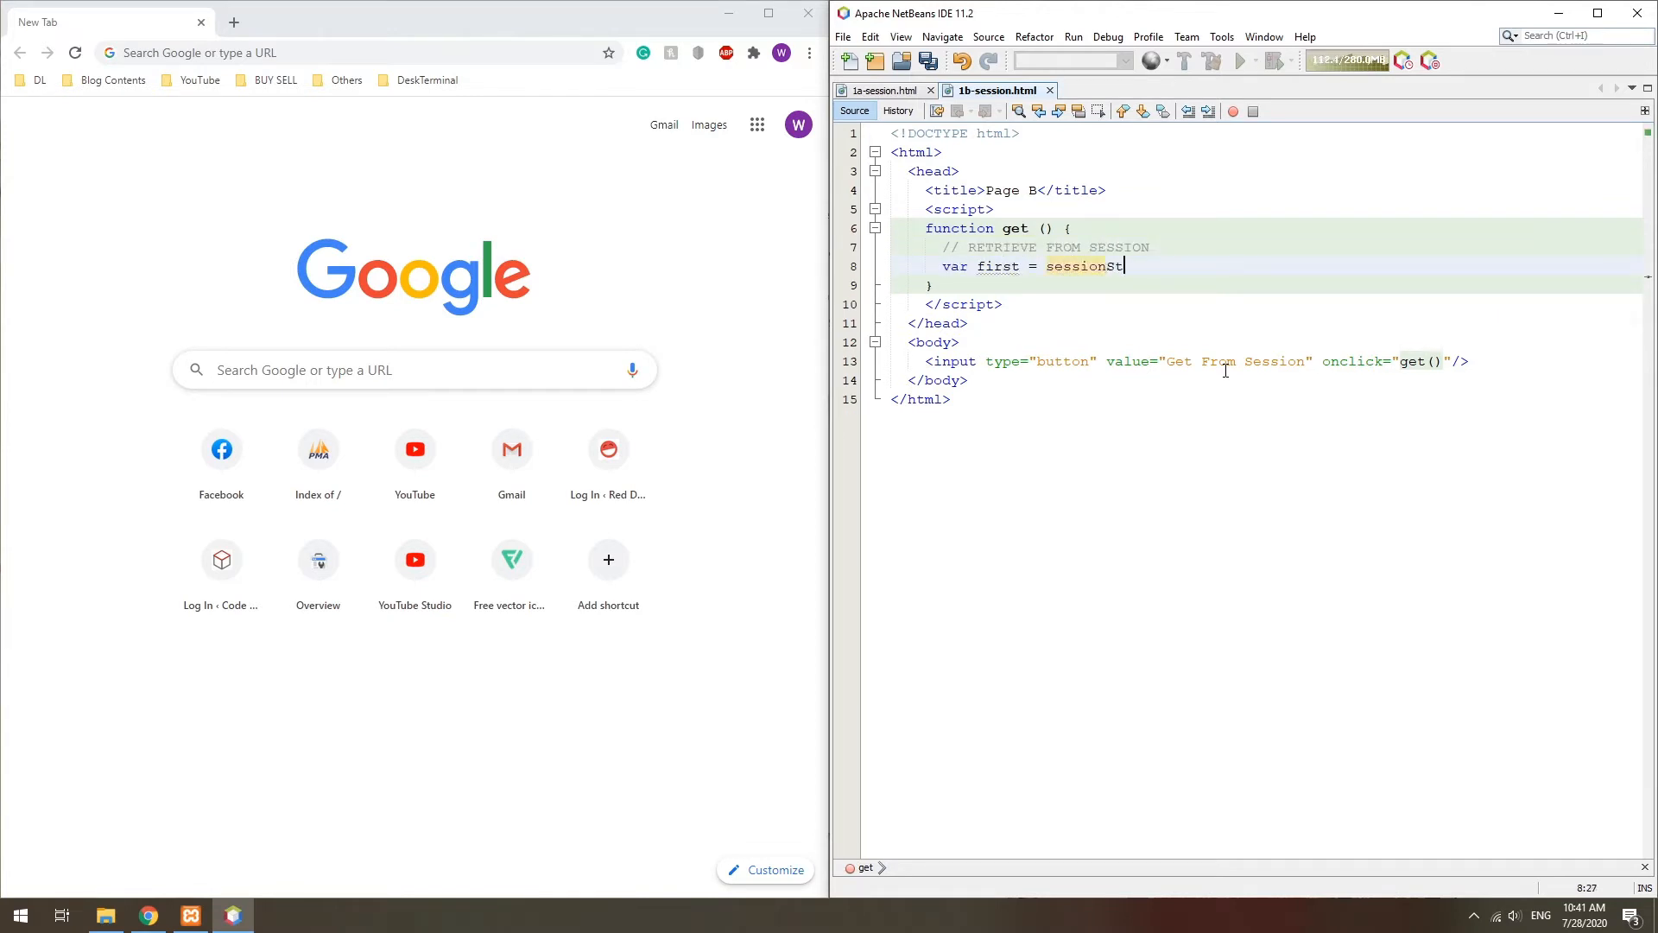
{"action": "type", "text": "orage.getItem(\"f\")"}
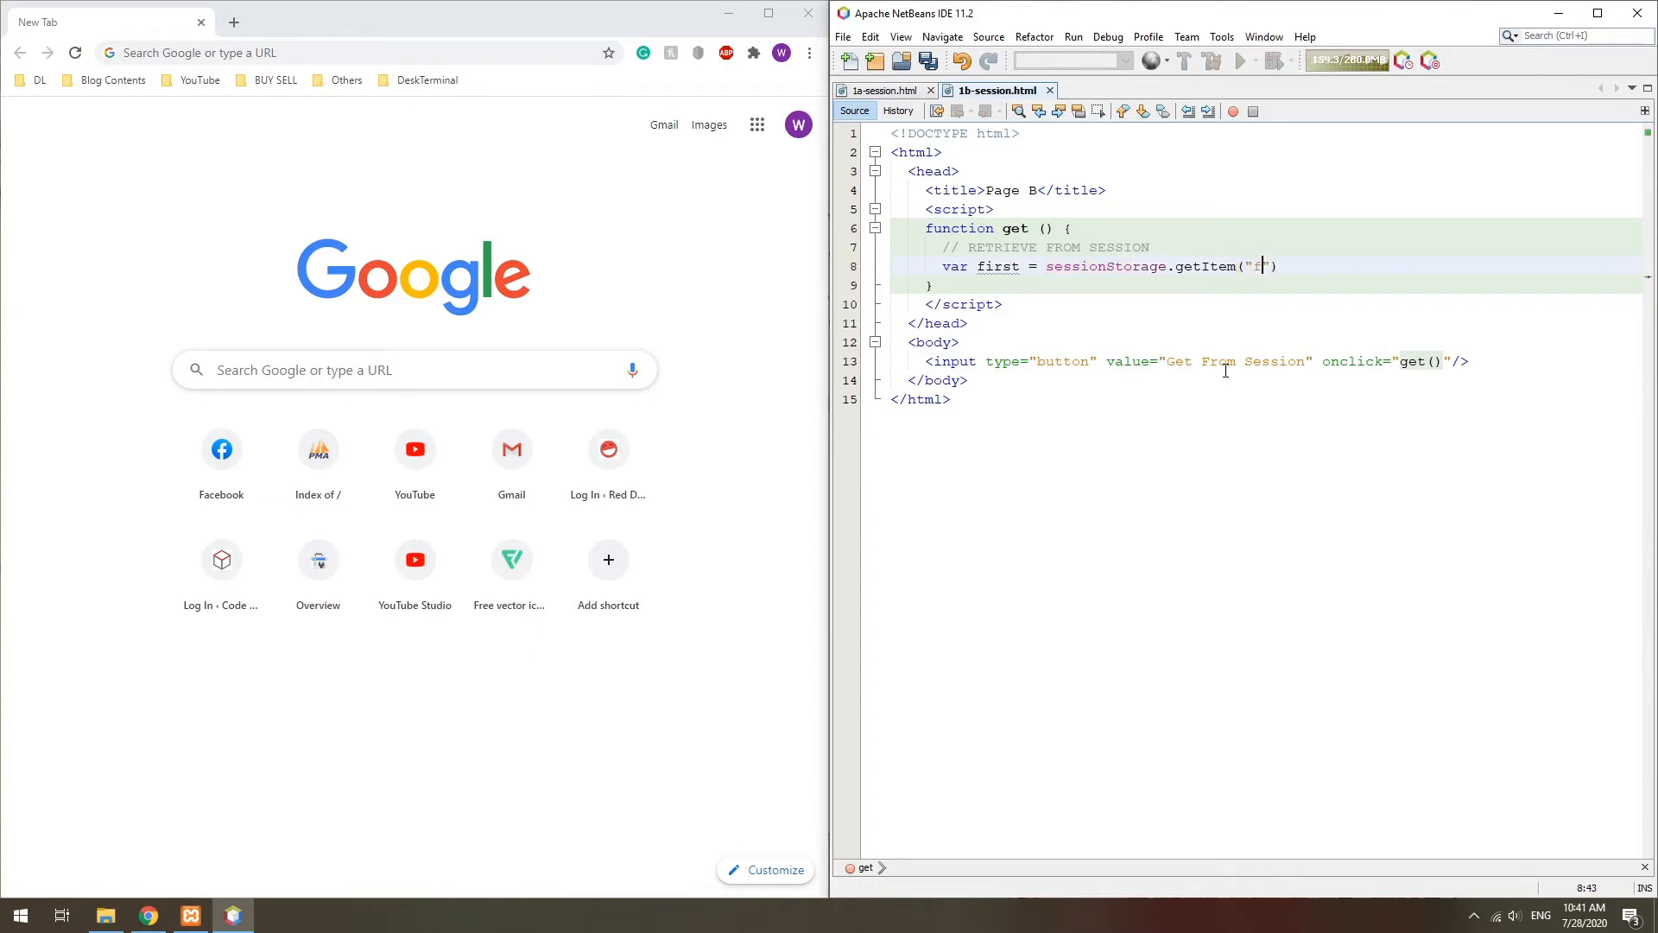
{"action": "type", "text": "var sec = sessionStorage.getItem(\"first\");"}
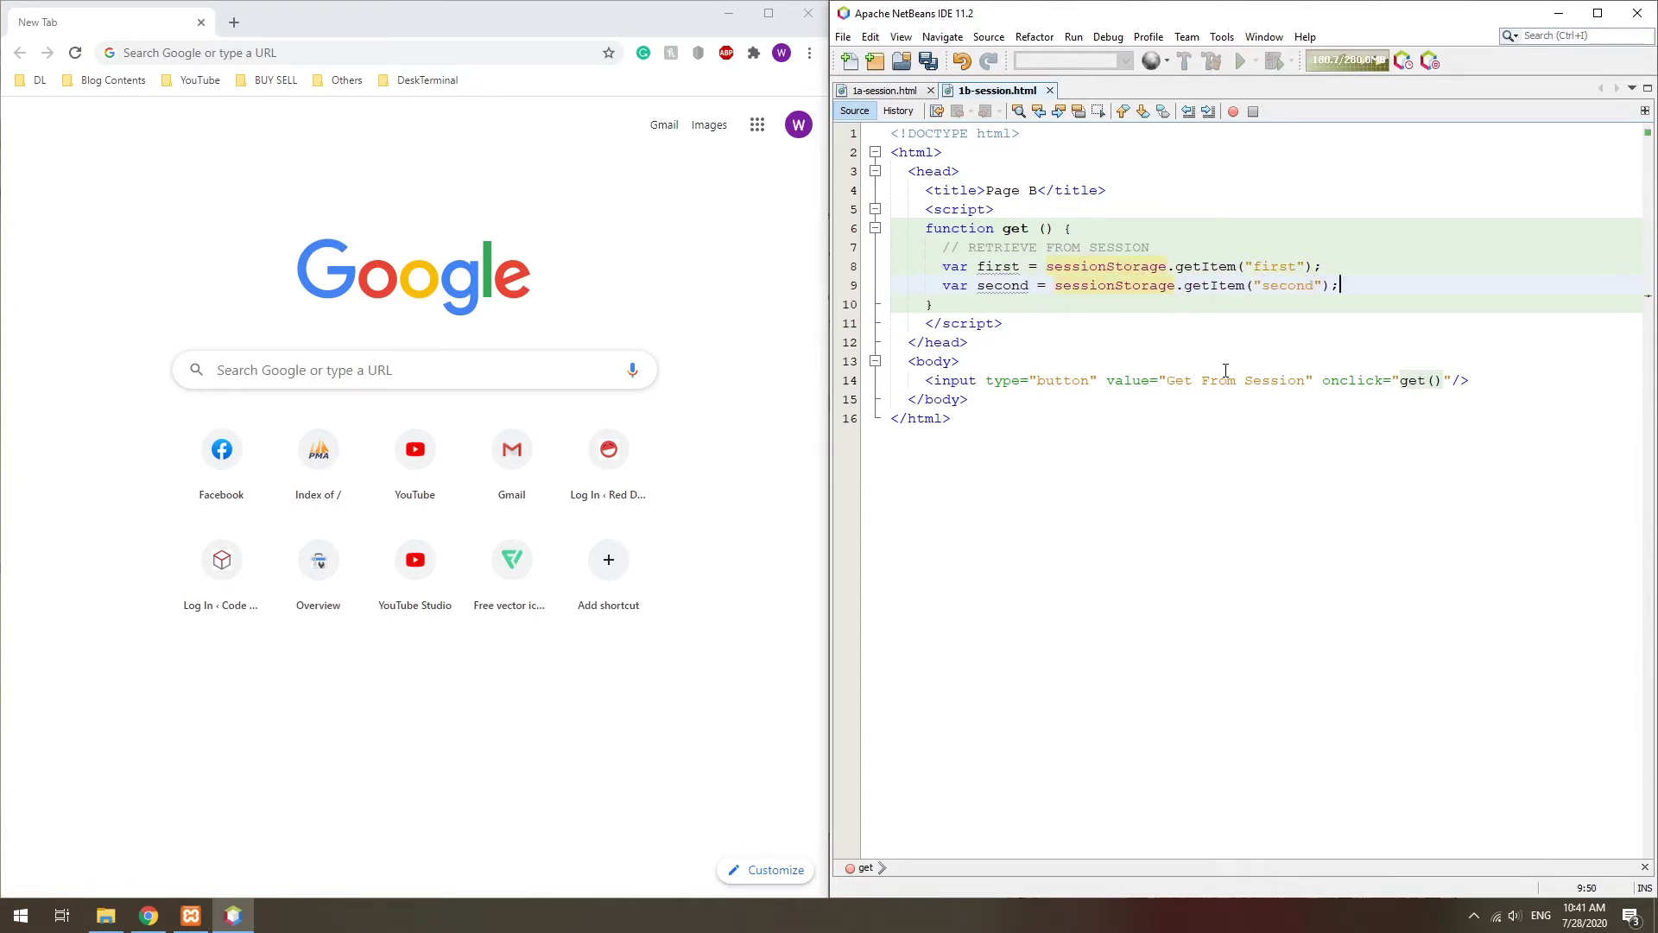
{"action": "type", "text": "console.log(first);"}
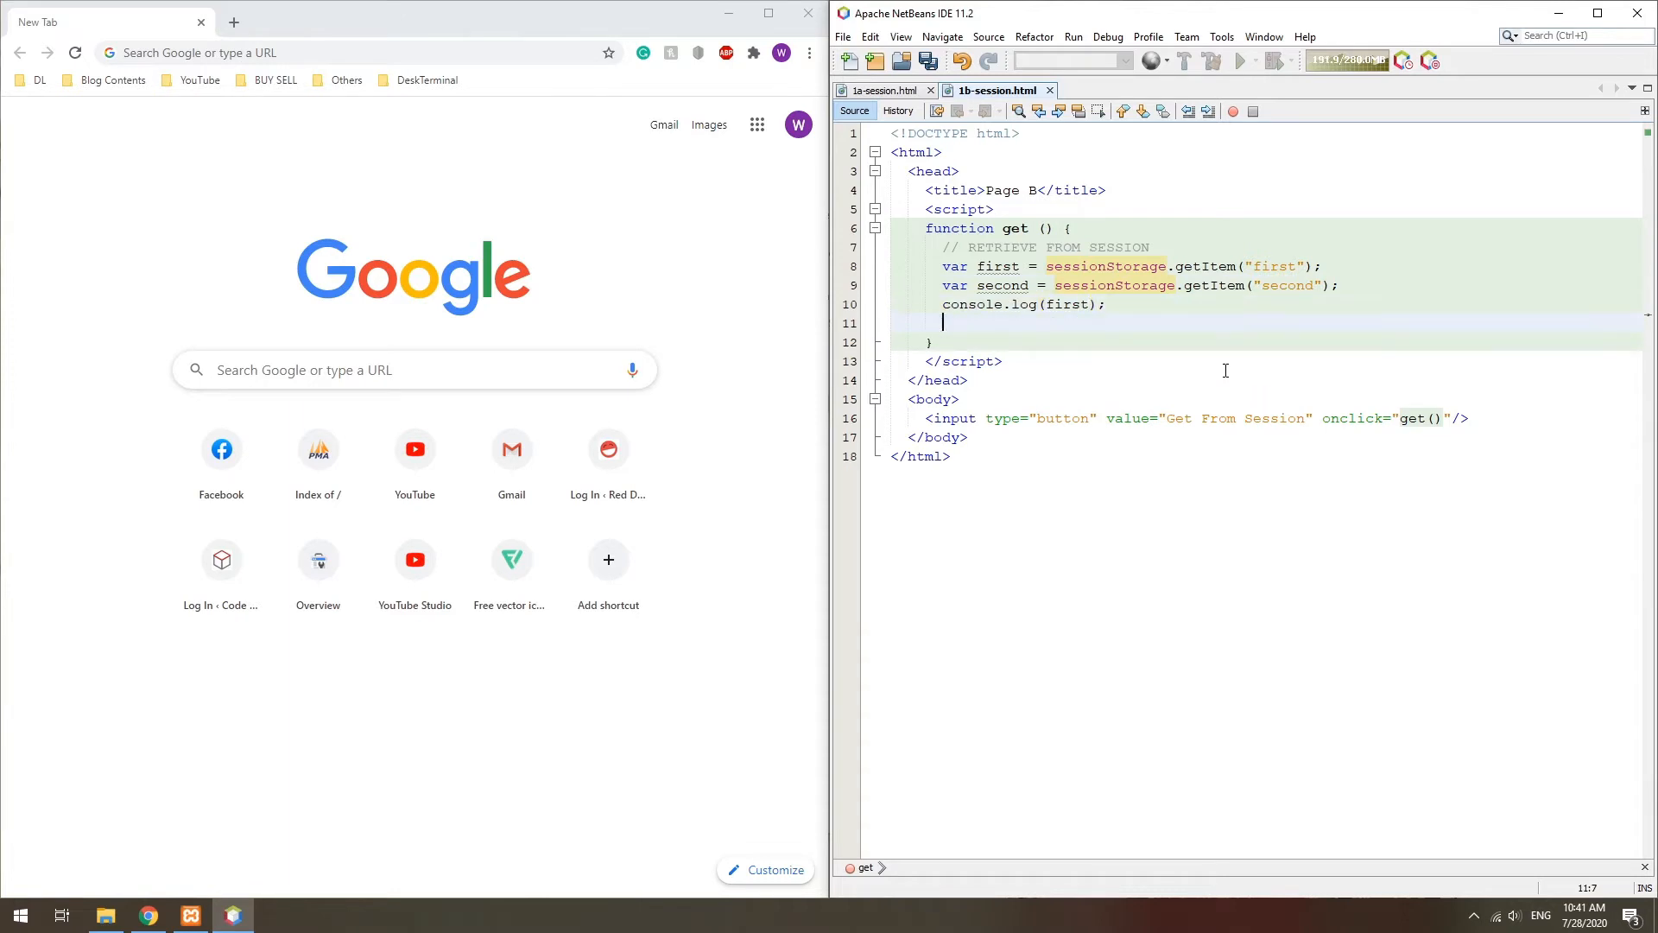
{"action": "type", "text": "console.log(second); // STRING!"}
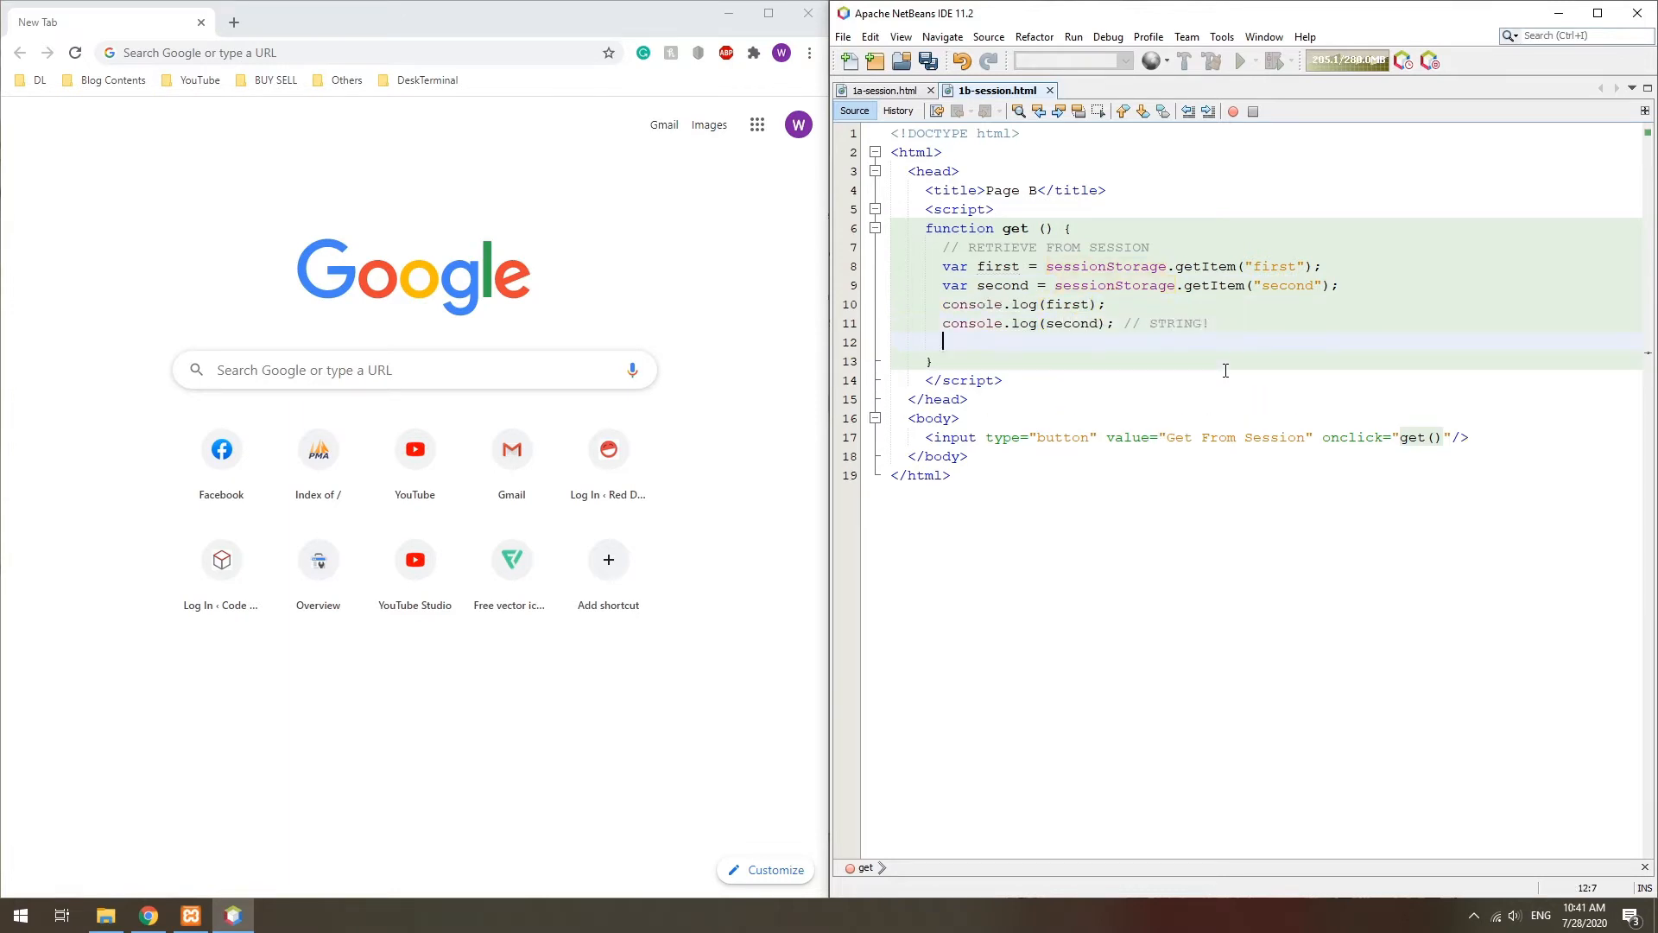
Step: Parse the second value with JSON.parse, log the array, and note commented removeItem/clear options
{"action": "type", "text": "second = JSON.parse"}
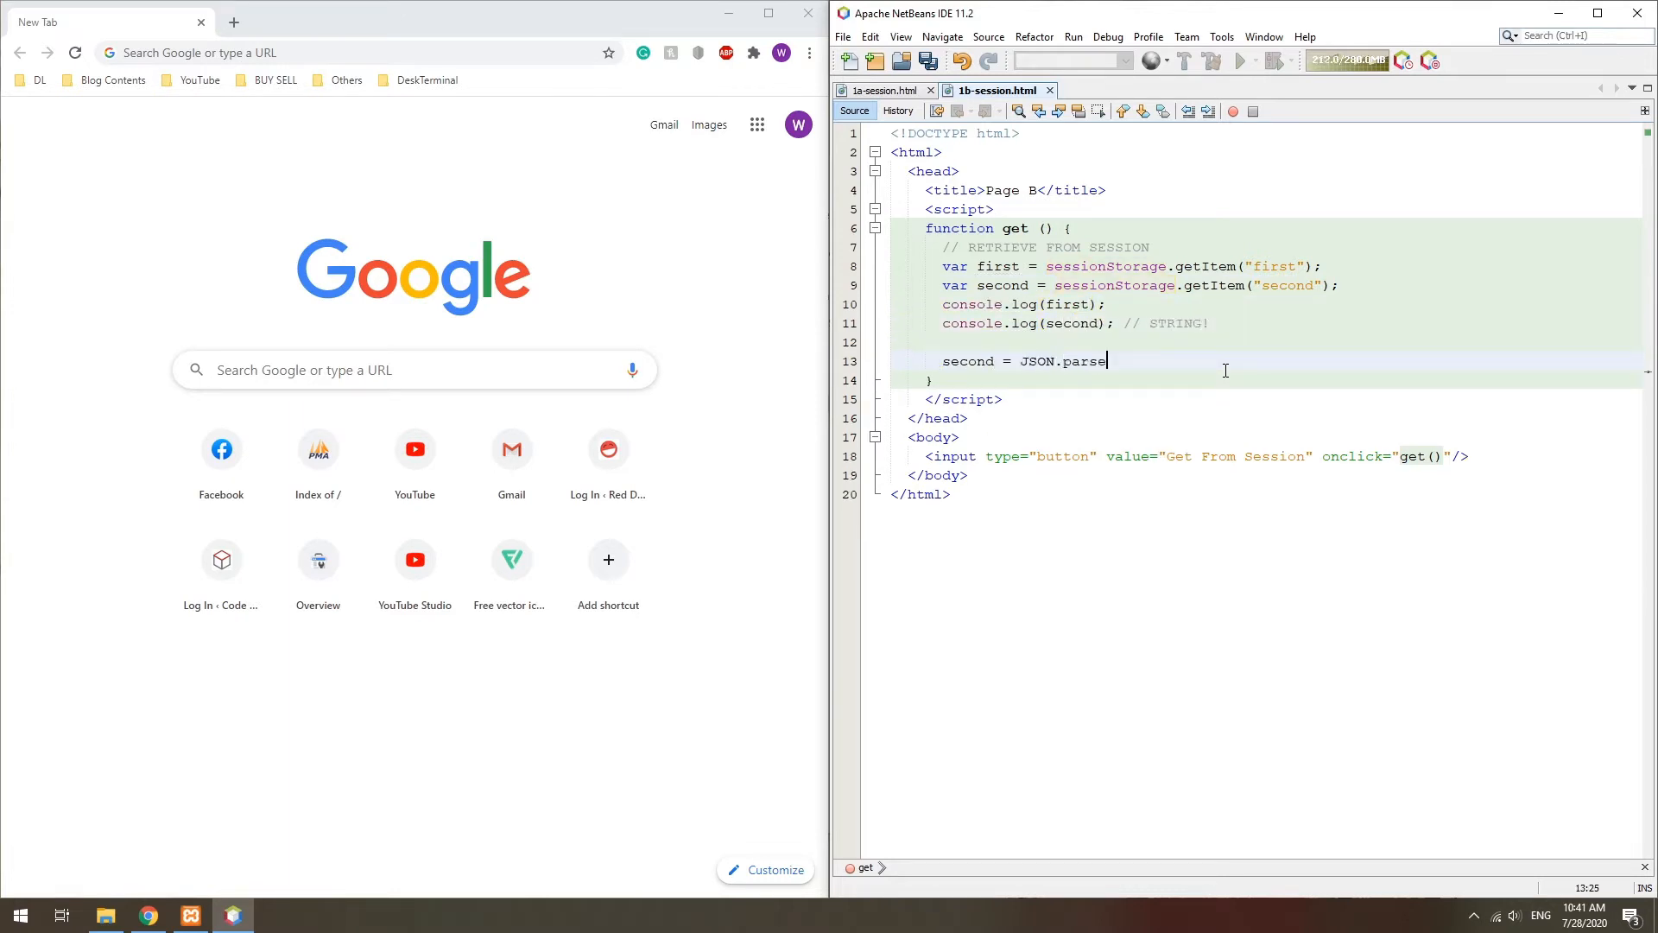
{"action": "type", "text": "(second);"}
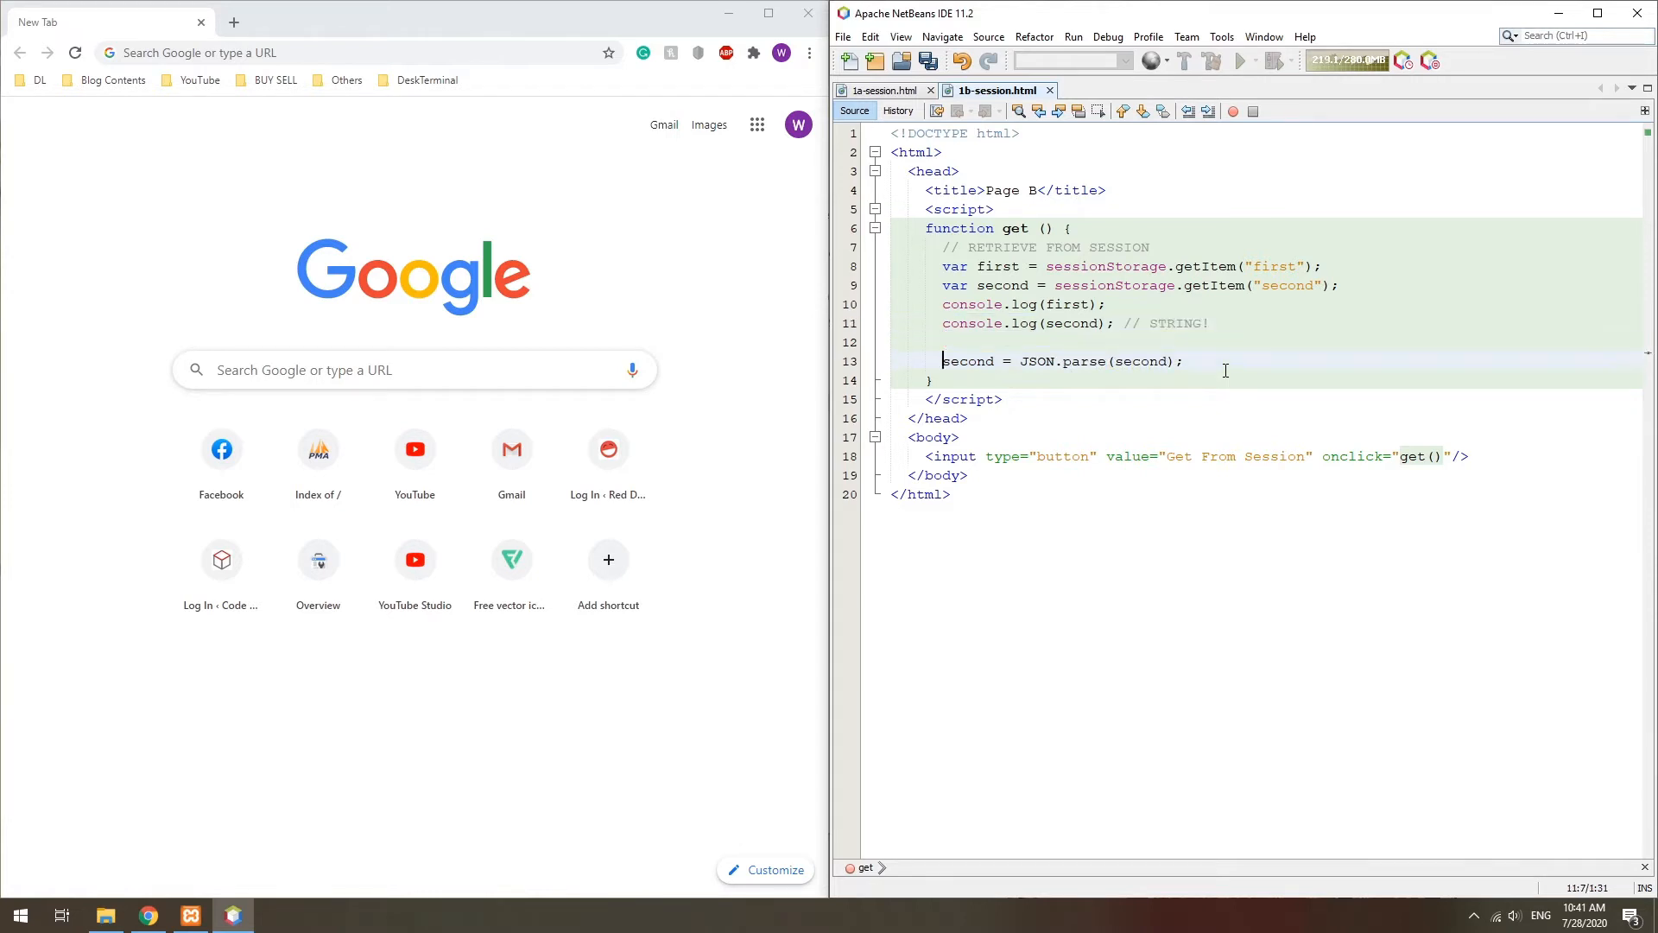
{"action": "type", "text": "console.log(second); // ARRAY"}
{"action": "type", "text": "// TO DEL"}
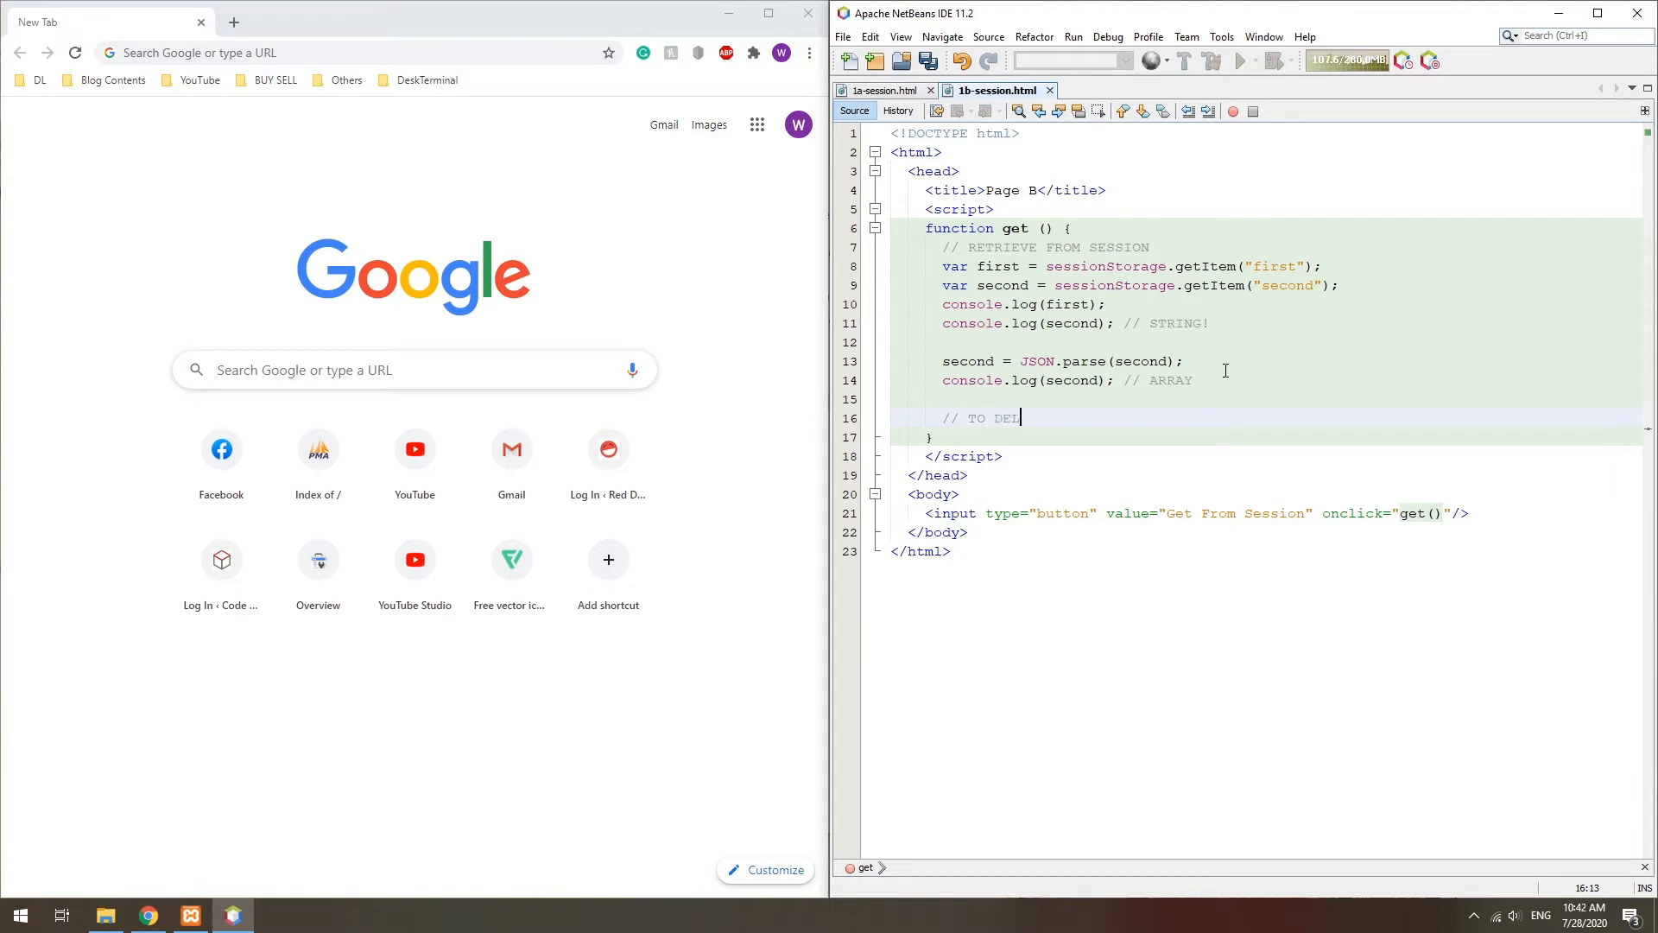
{"action": "type", "text": "ETE"}
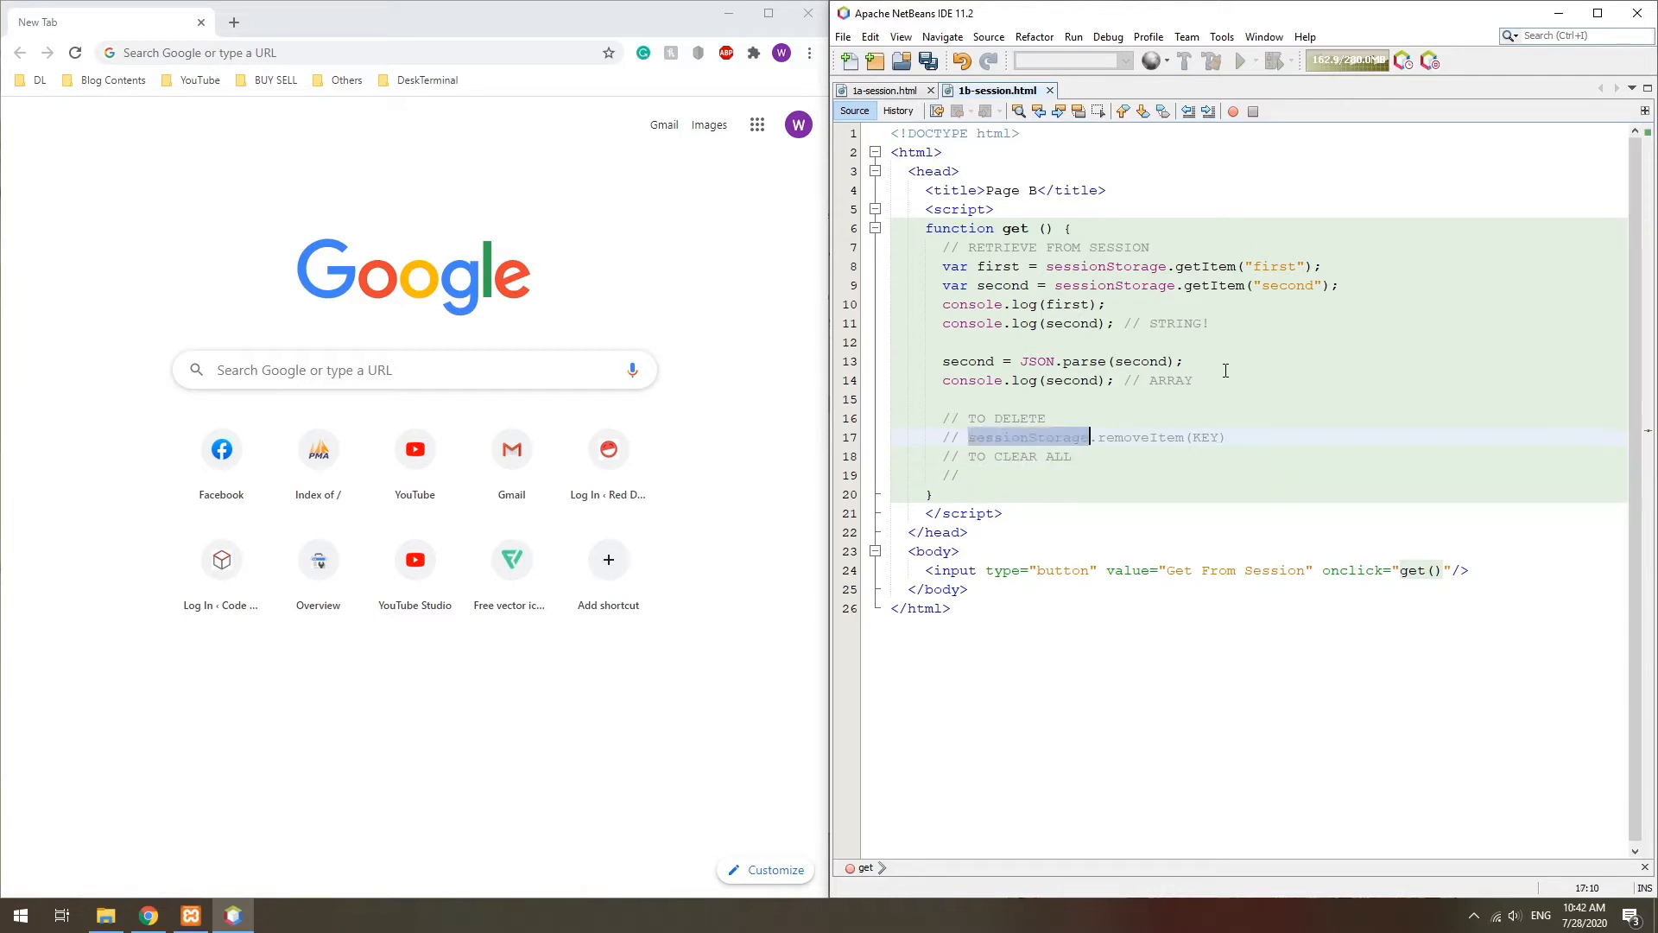
{"action": "type", "text": "// sessionStorage.clear()"}
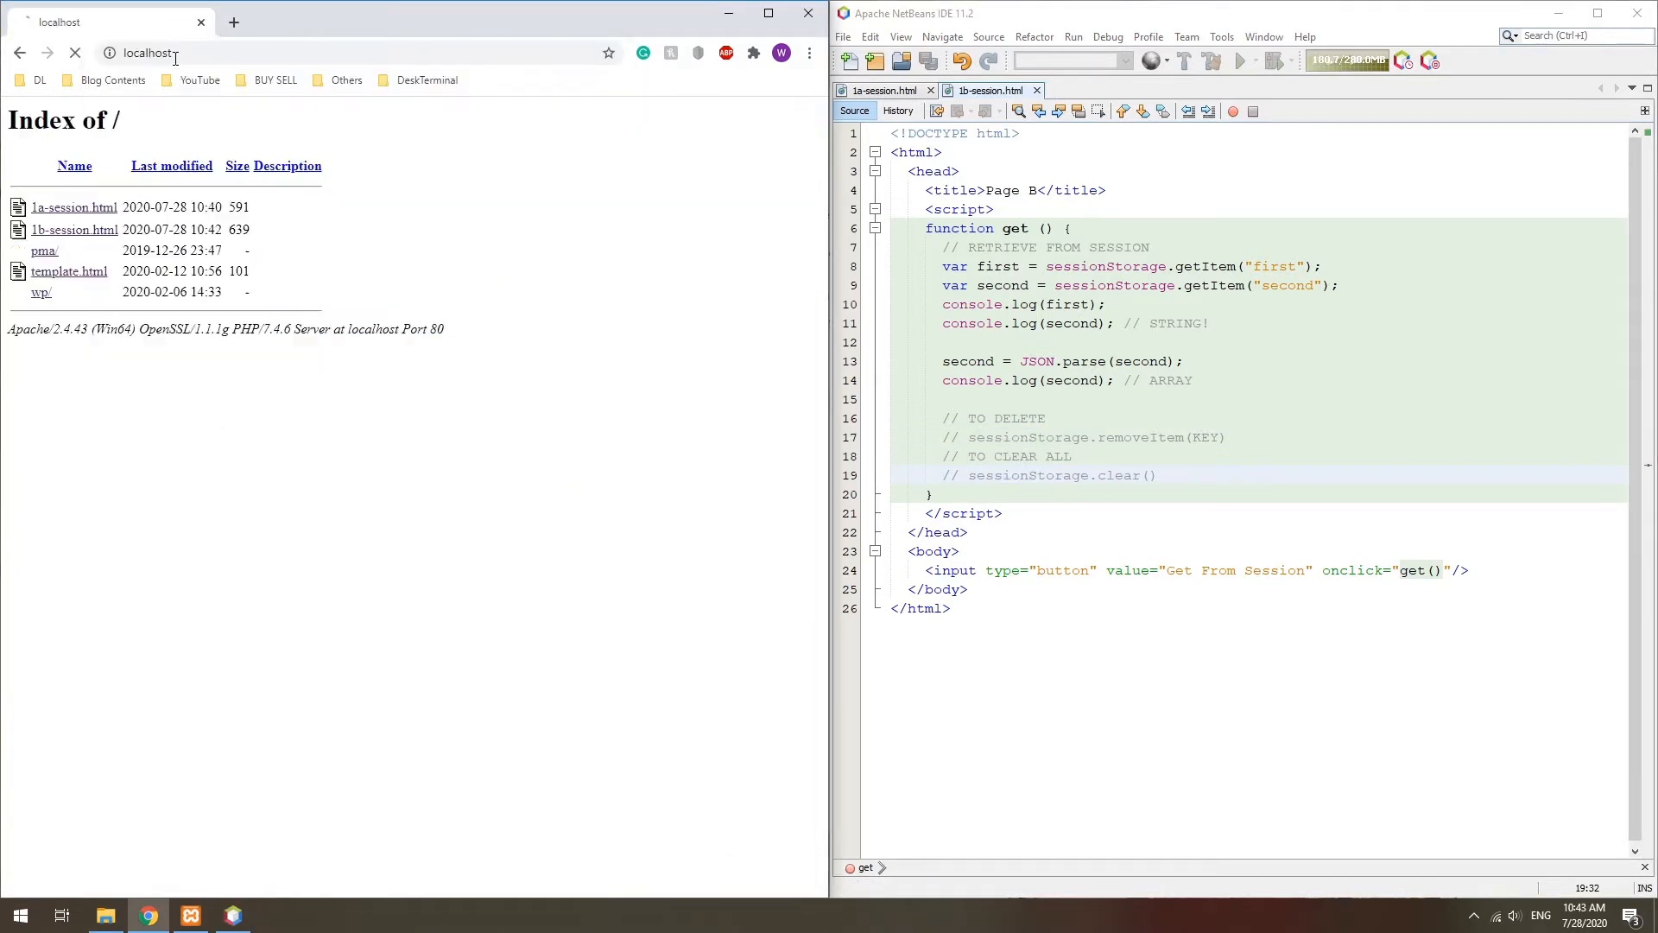
Step: Open page A on localhost with the console, store to session, then get the values on page B
{"action": "left_click", "coordinate": [75, 207]}
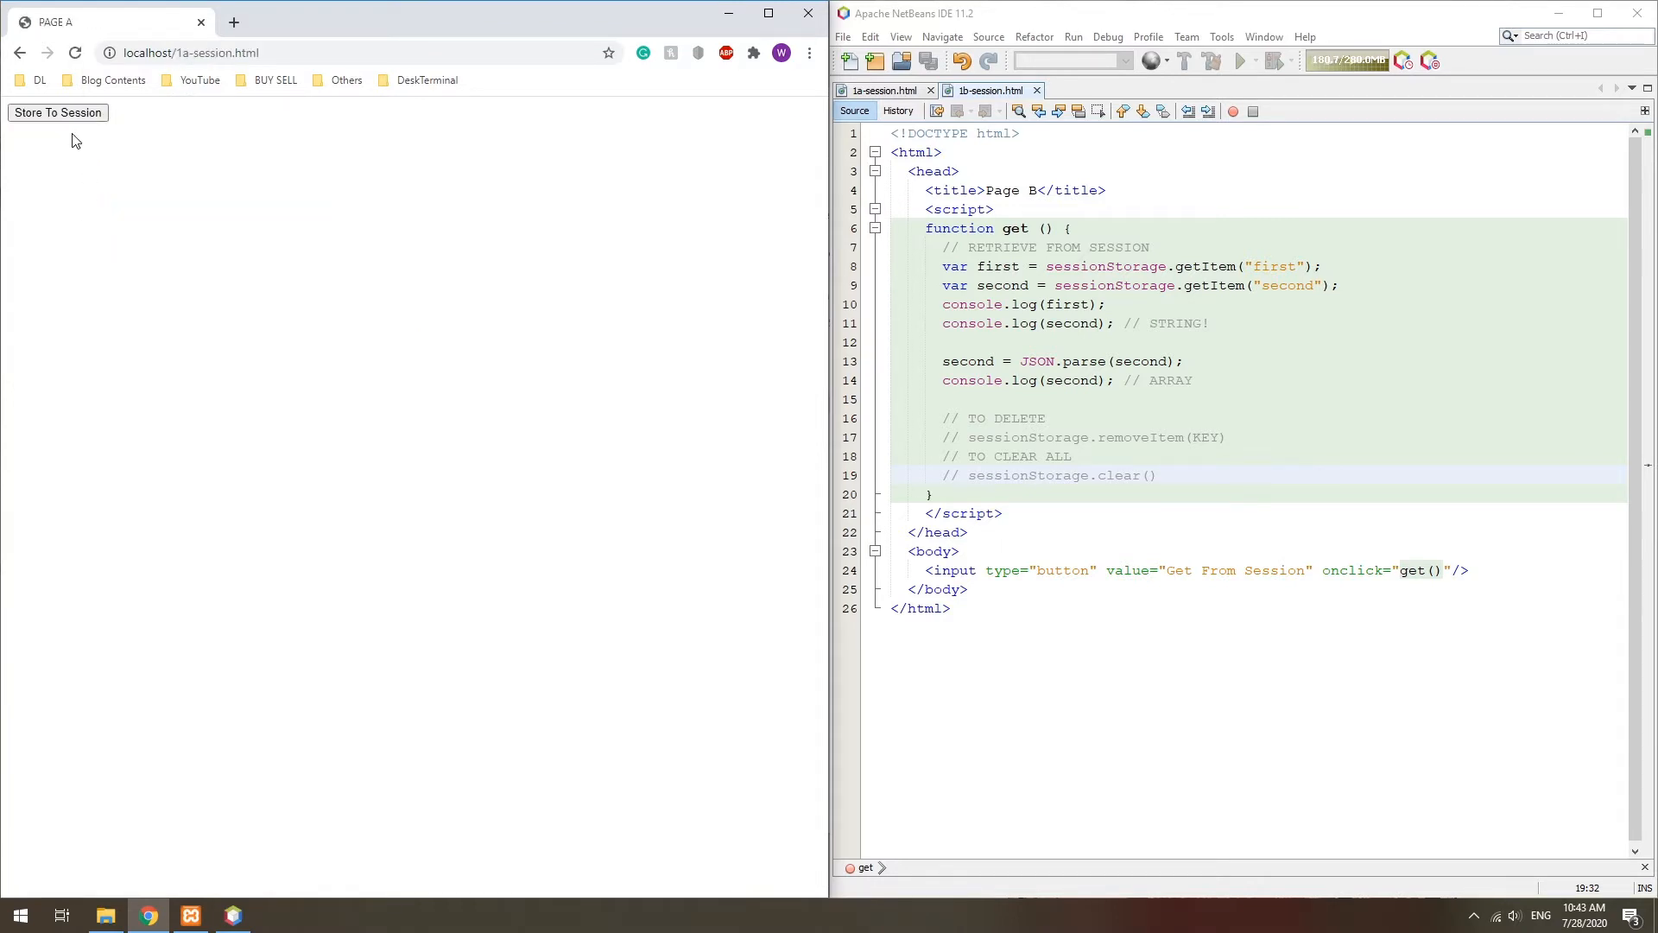
{"action": "key", "text": "F12"}
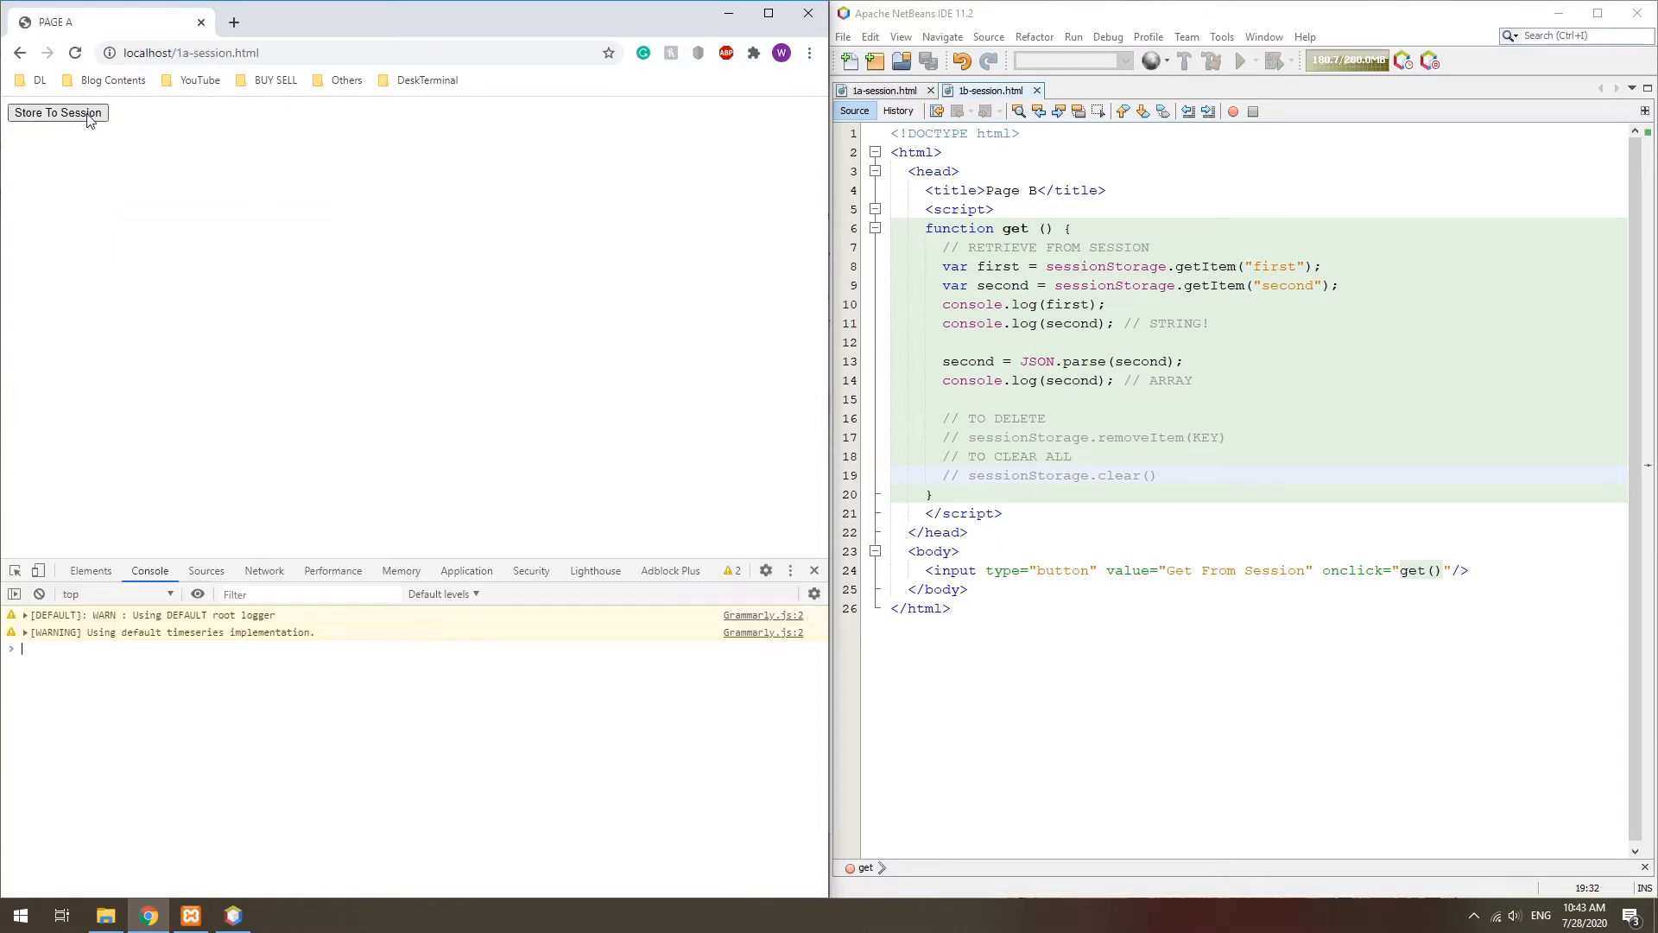
{"action": "left_click", "coordinate": [57, 114]}
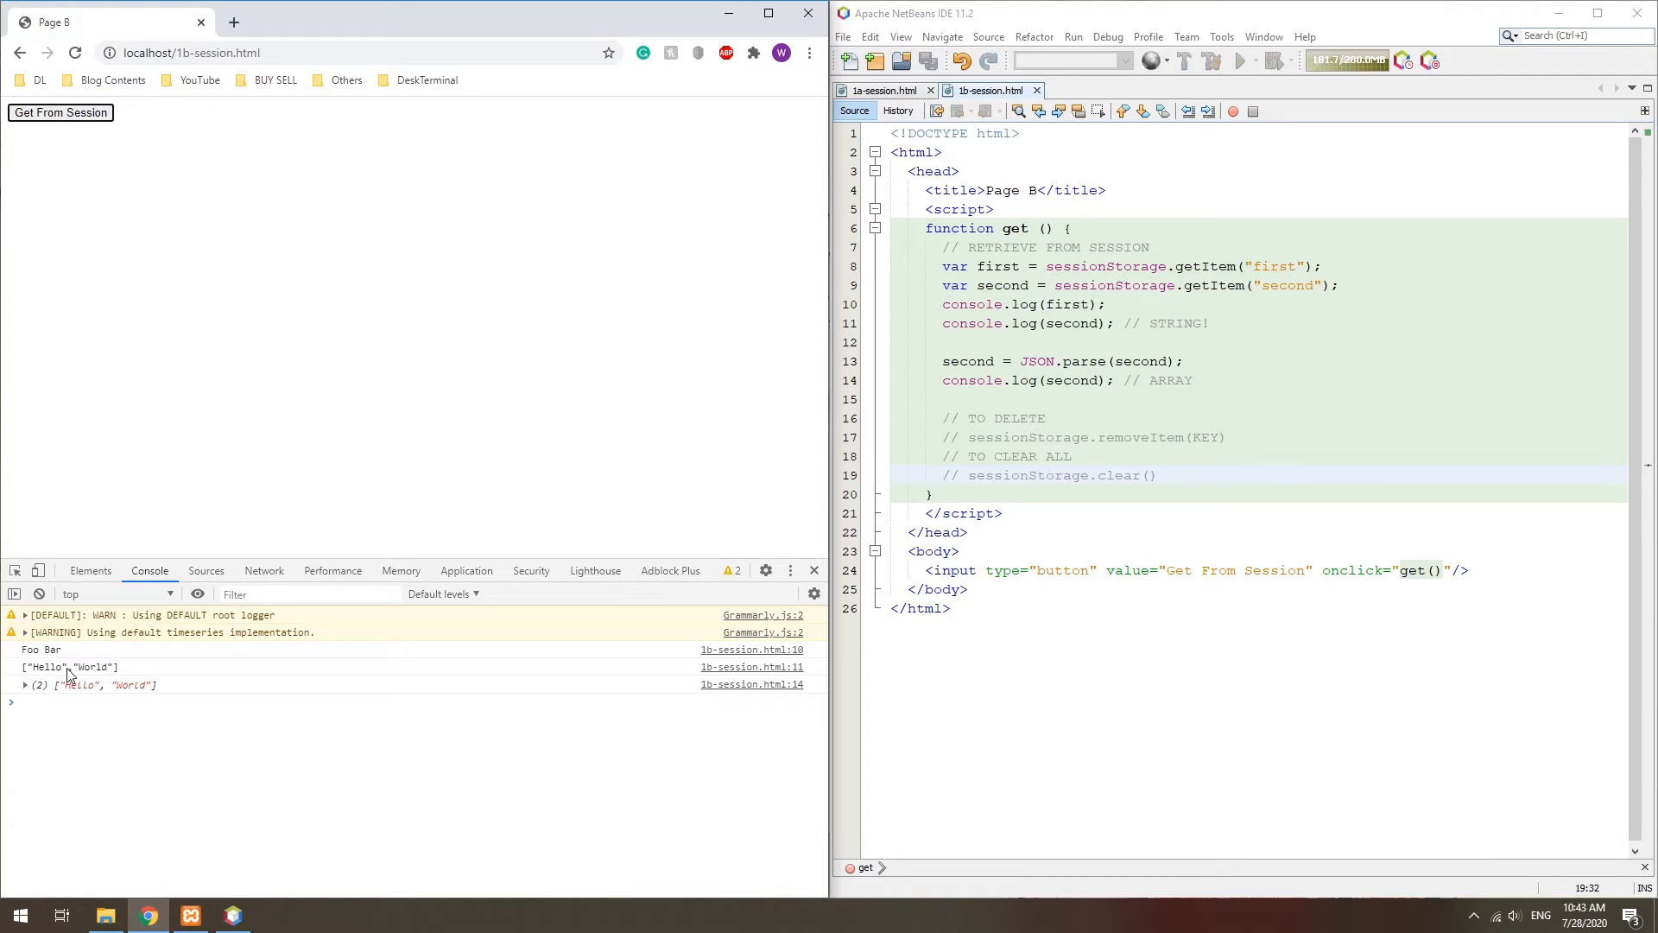
{"action": "mouse_move", "coordinate": [349, 139]}
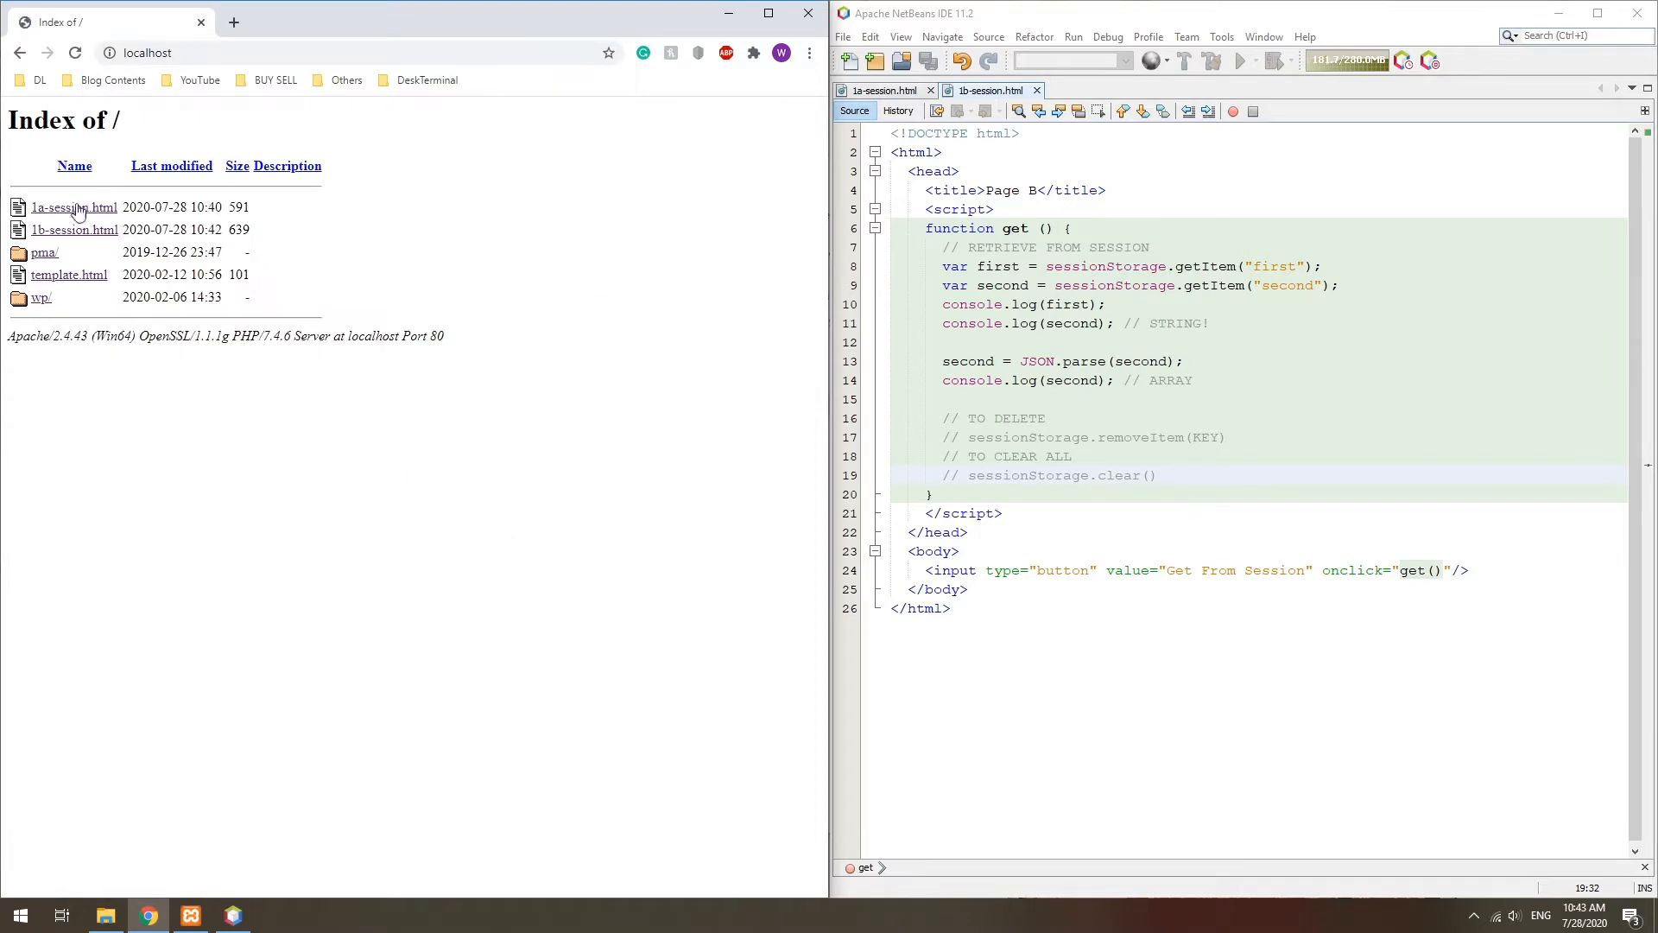
{"action": "left_click", "coordinate": [76, 230]}
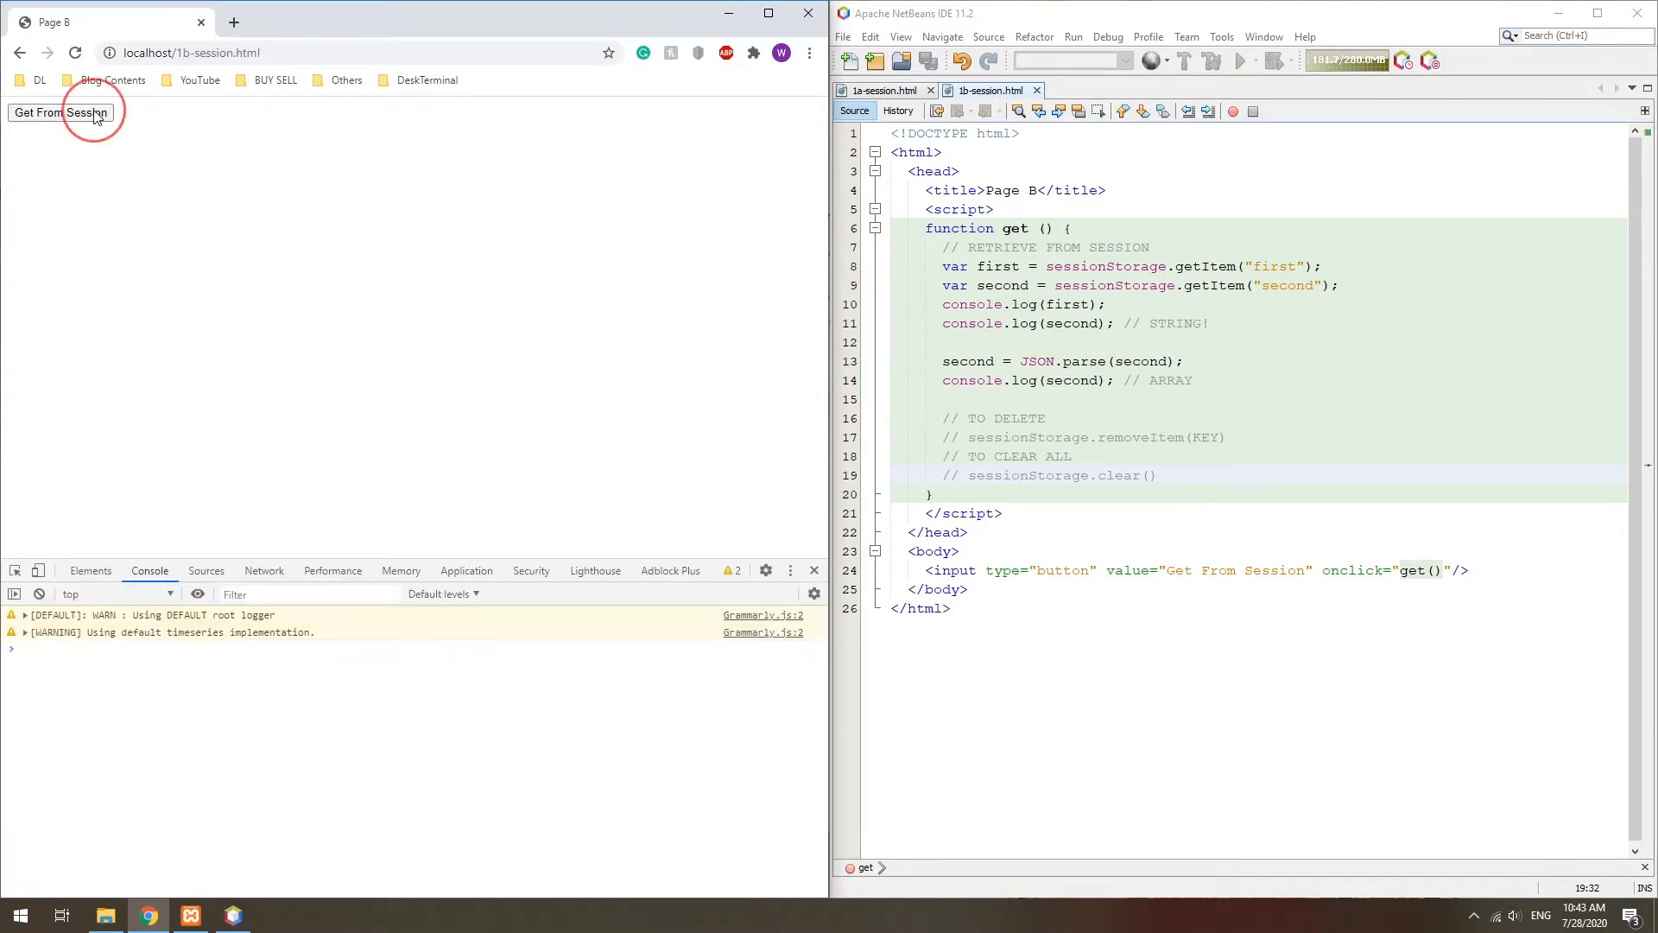
{"action": "left_click", "coordinate": [86, 112]}
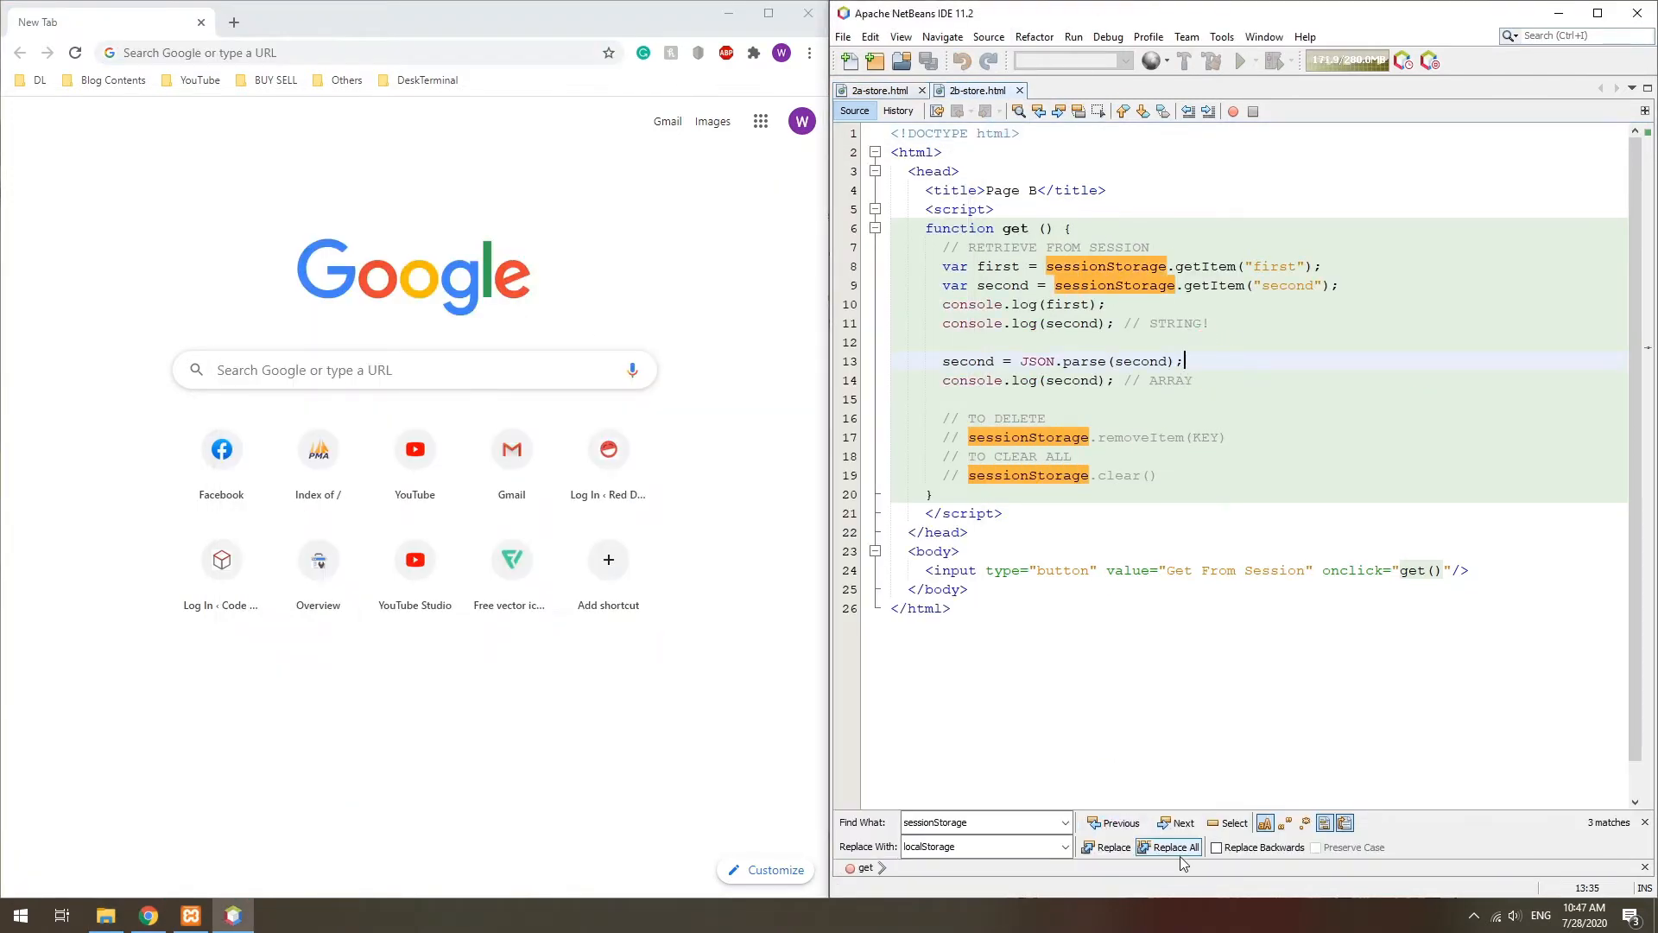
Step: Replace All occurrences of sessionStorage with localStorage in the 2-store copies
{"action": "left_click", "coordinate": [1175, 847]}
{"action": "type", "text": "Local Storag"}
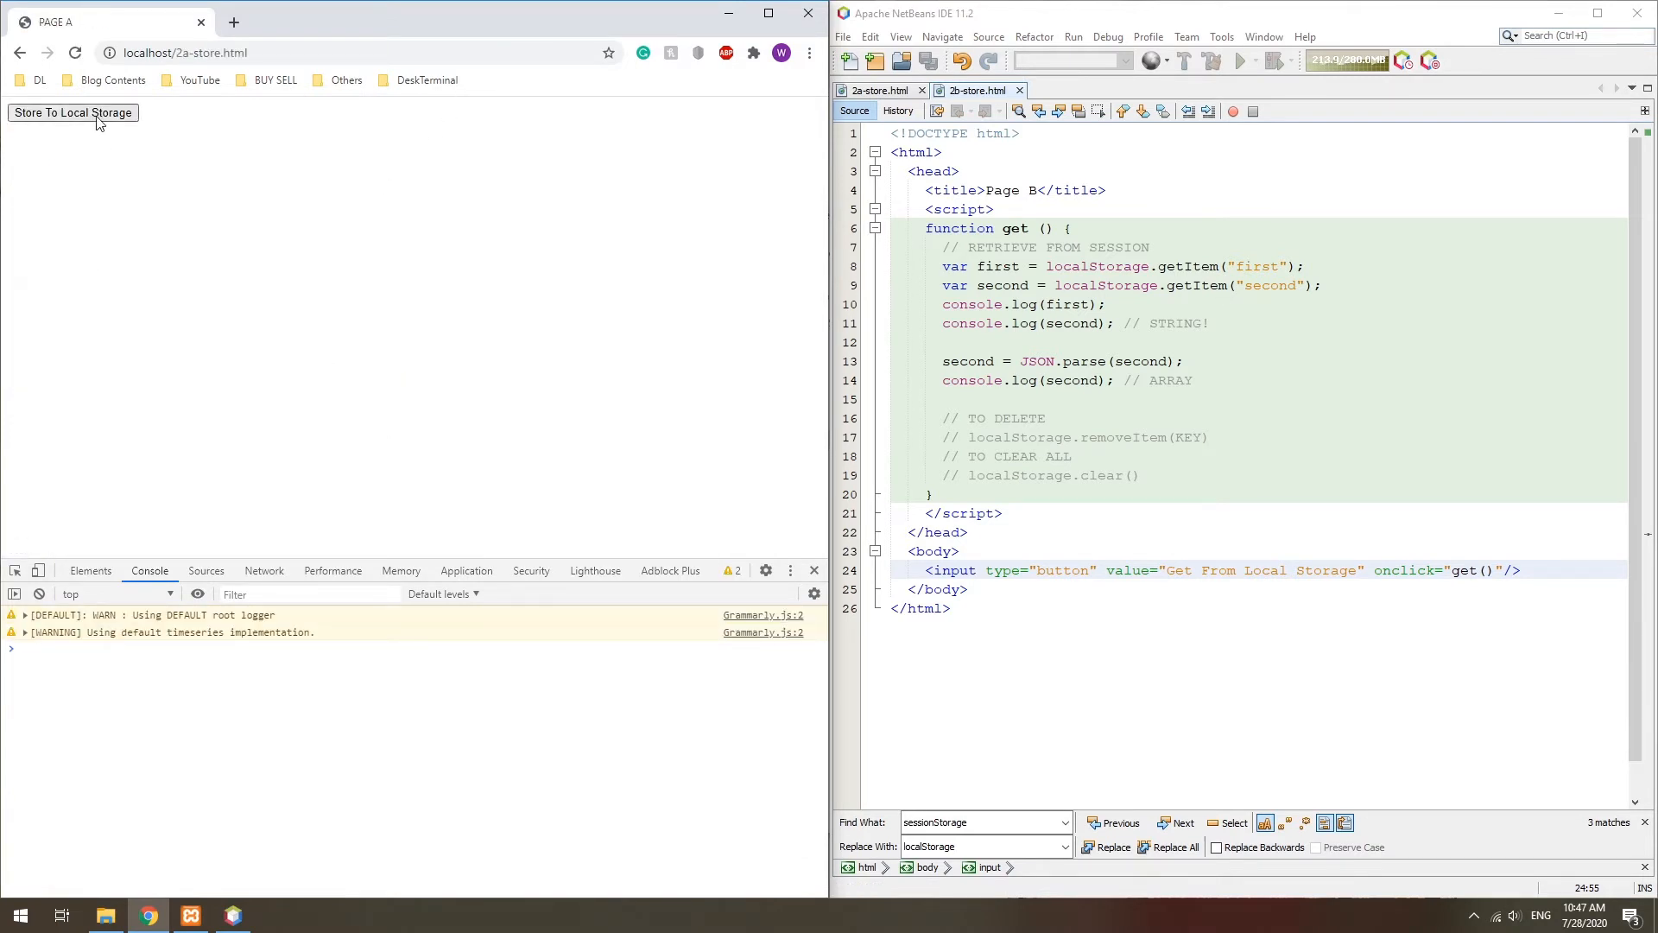
Step: Store to local storage on page A, browse to localhost/2b-store.html and get the values back
{"action": "left_click", "coordinate": [72, 112]}
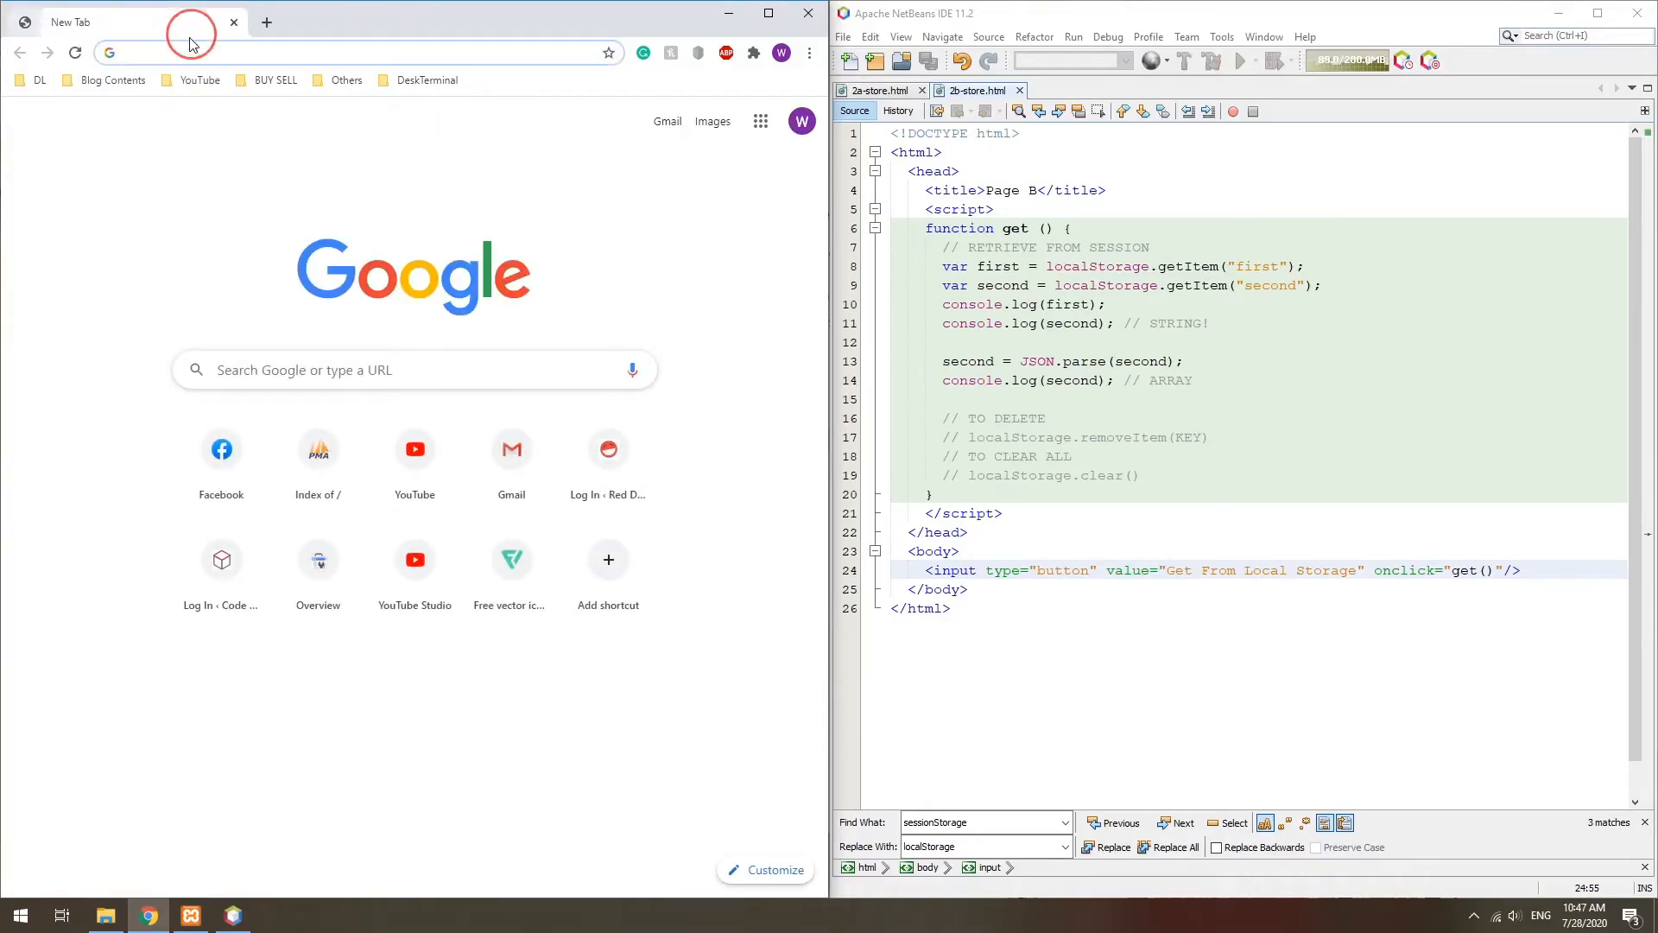
{"action": "type", "text": "localhost/2b-store.html"}
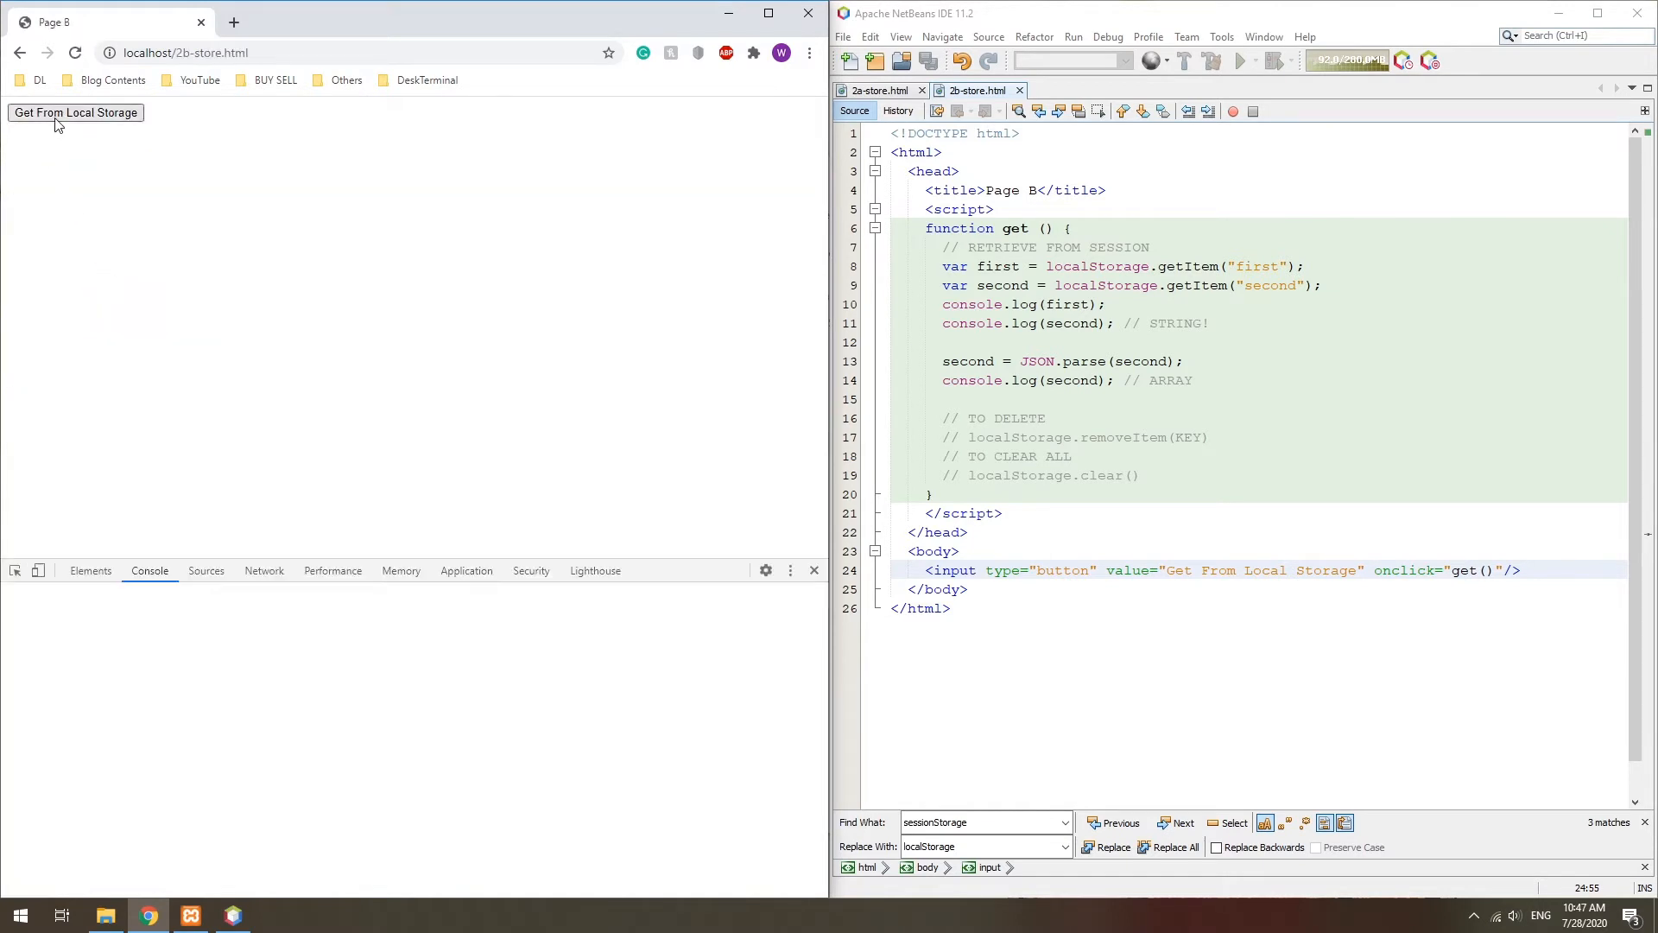
{"action": "left_click", "coordinate": [76, 114]}
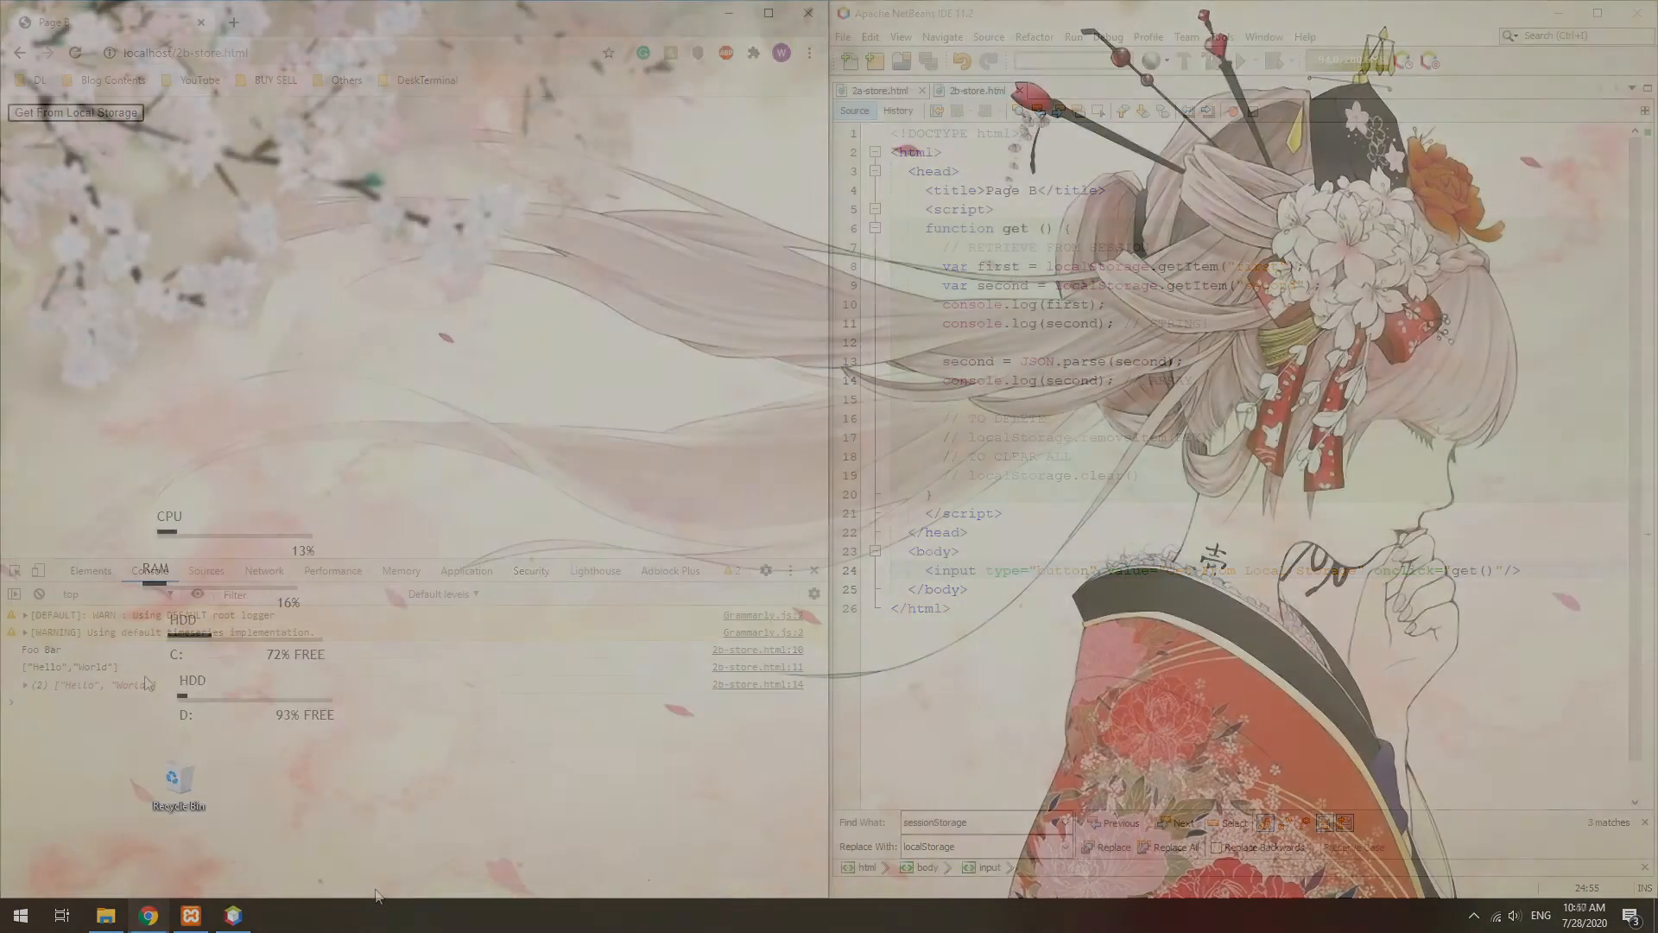
{"action": "left_click", "coordinate": [429, 473]}
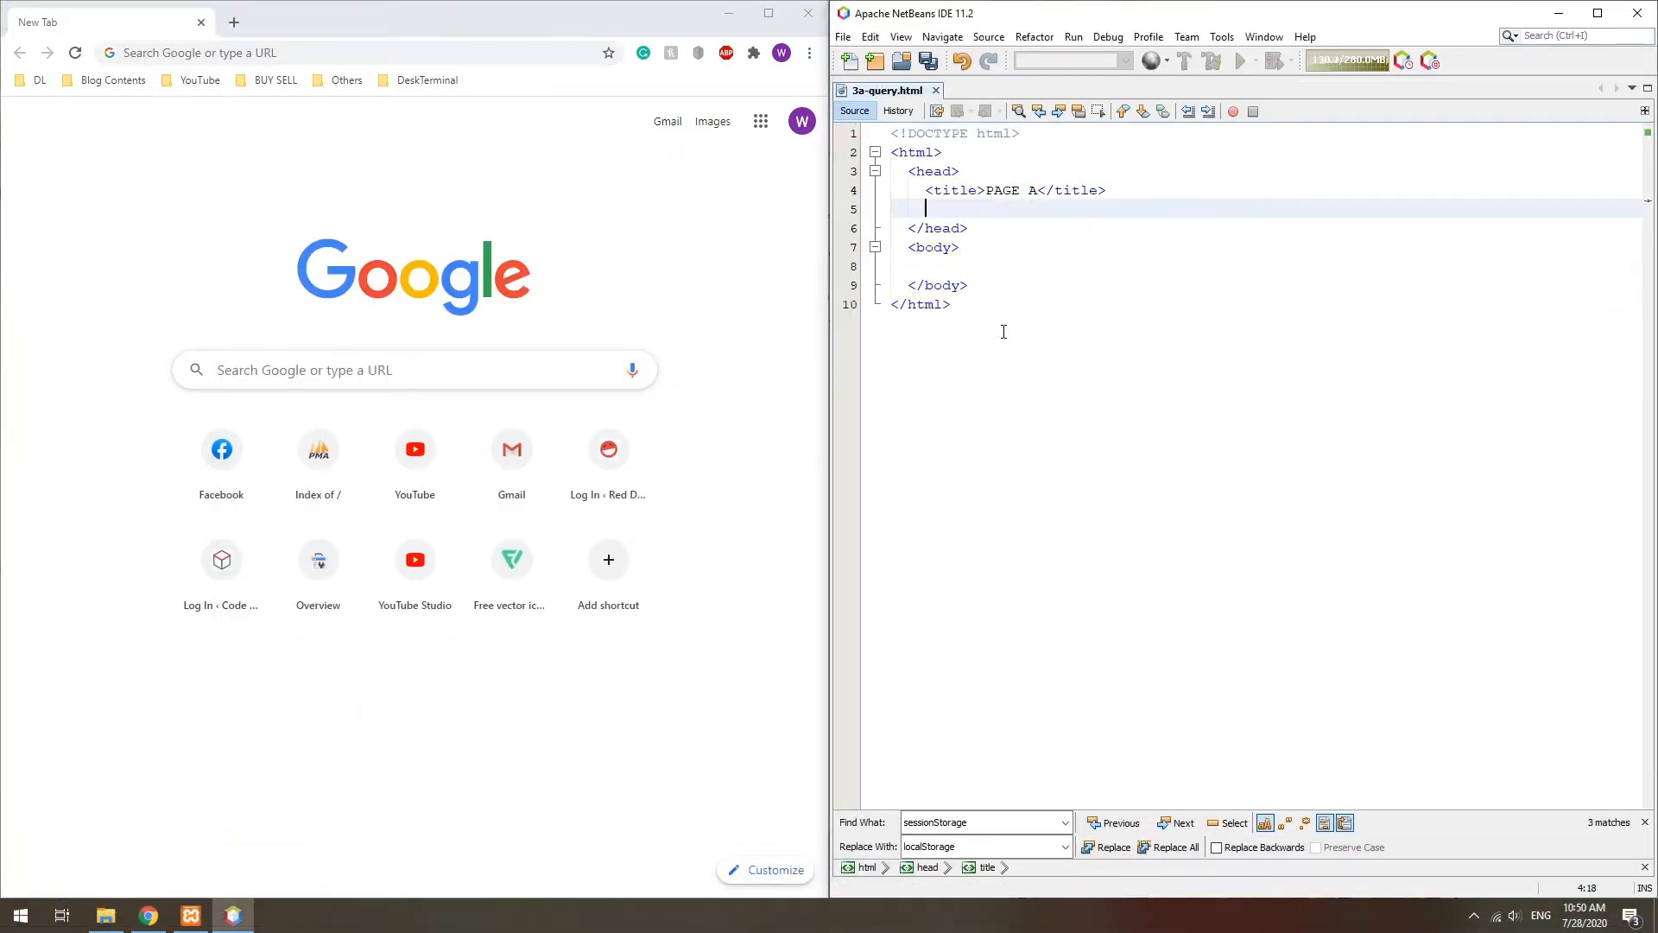
Step: Start 3a-query.html with a script block, a Pass TO Page B button and pass() declaring the variables
{"action": "type", "text": "<script>"}
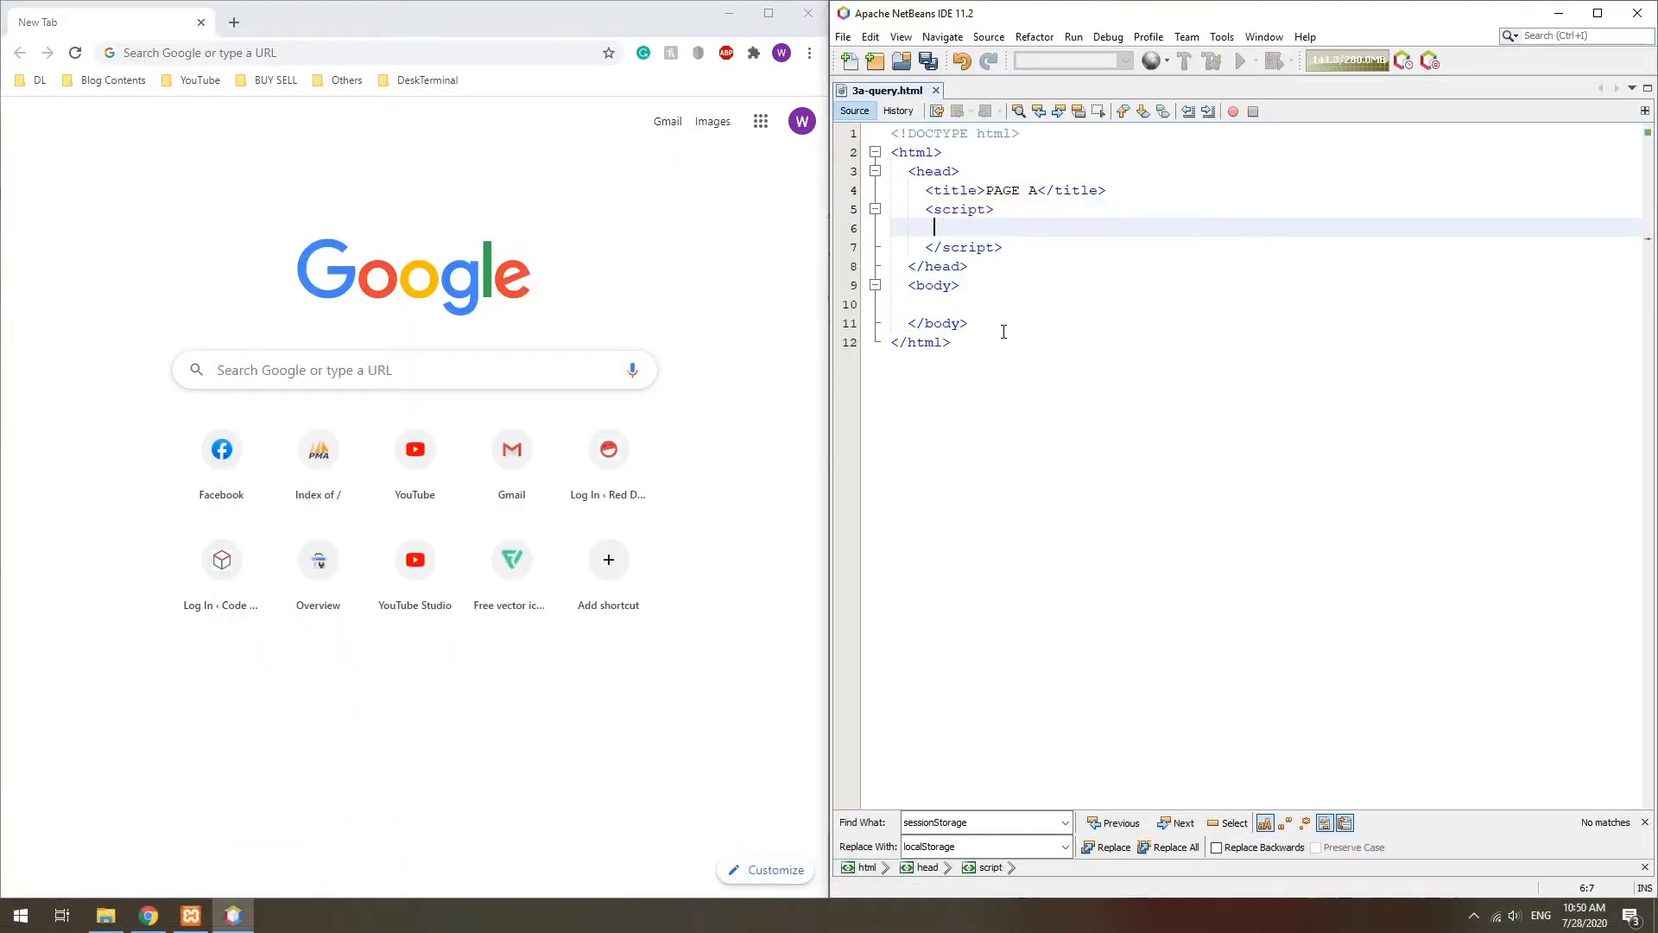
{"action": "type", "text": "<input type=\"button\" value=\"Pass TO Page B\" onclick=\"\"/>"}
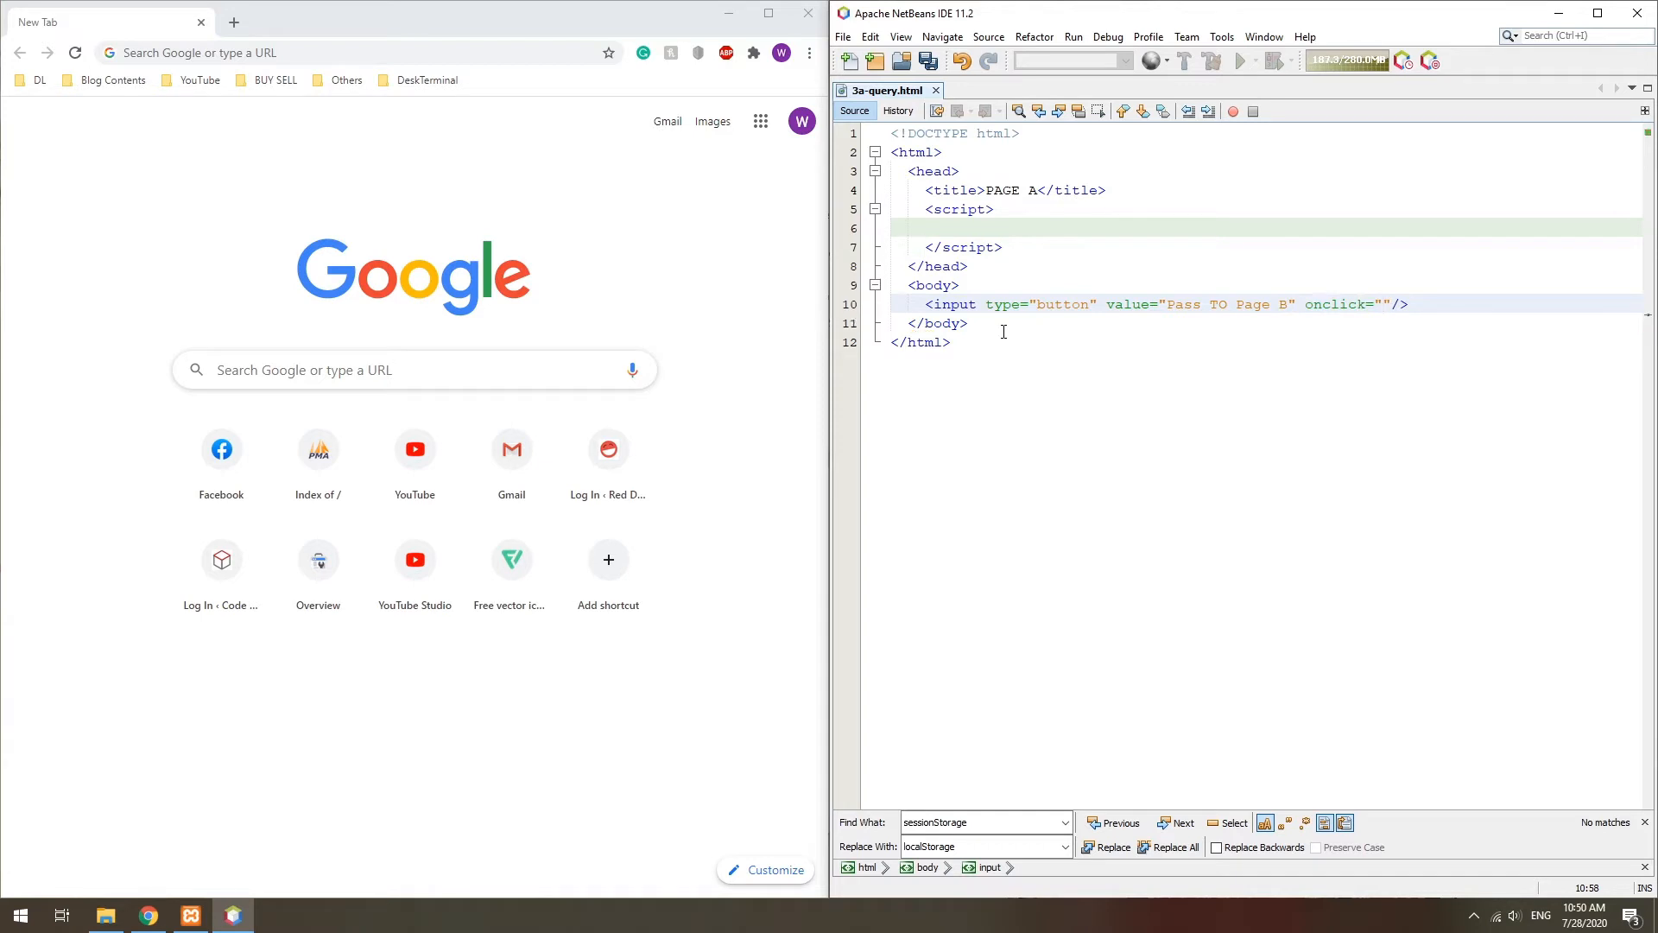
{"action": "type", "text": "function pass () {"}
{"action": "type", "text": "var"}
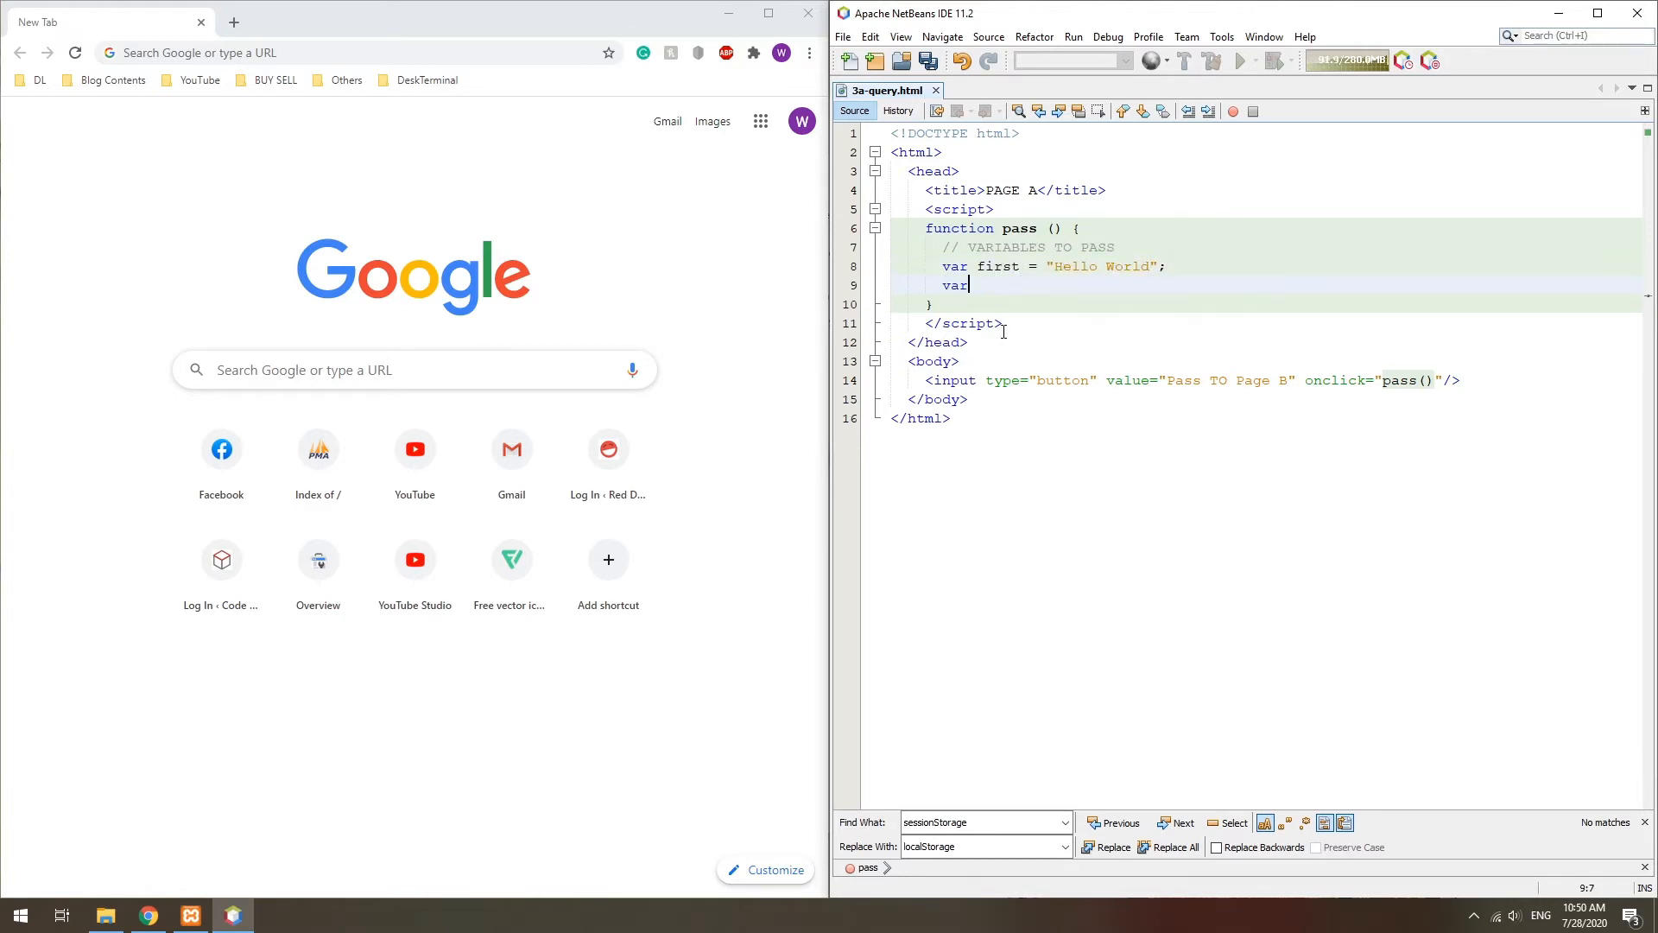
{"action": "type", "text": "second = [\"Foo\", \"Bar\"];"}
{"action": "type", "text": "var params"}
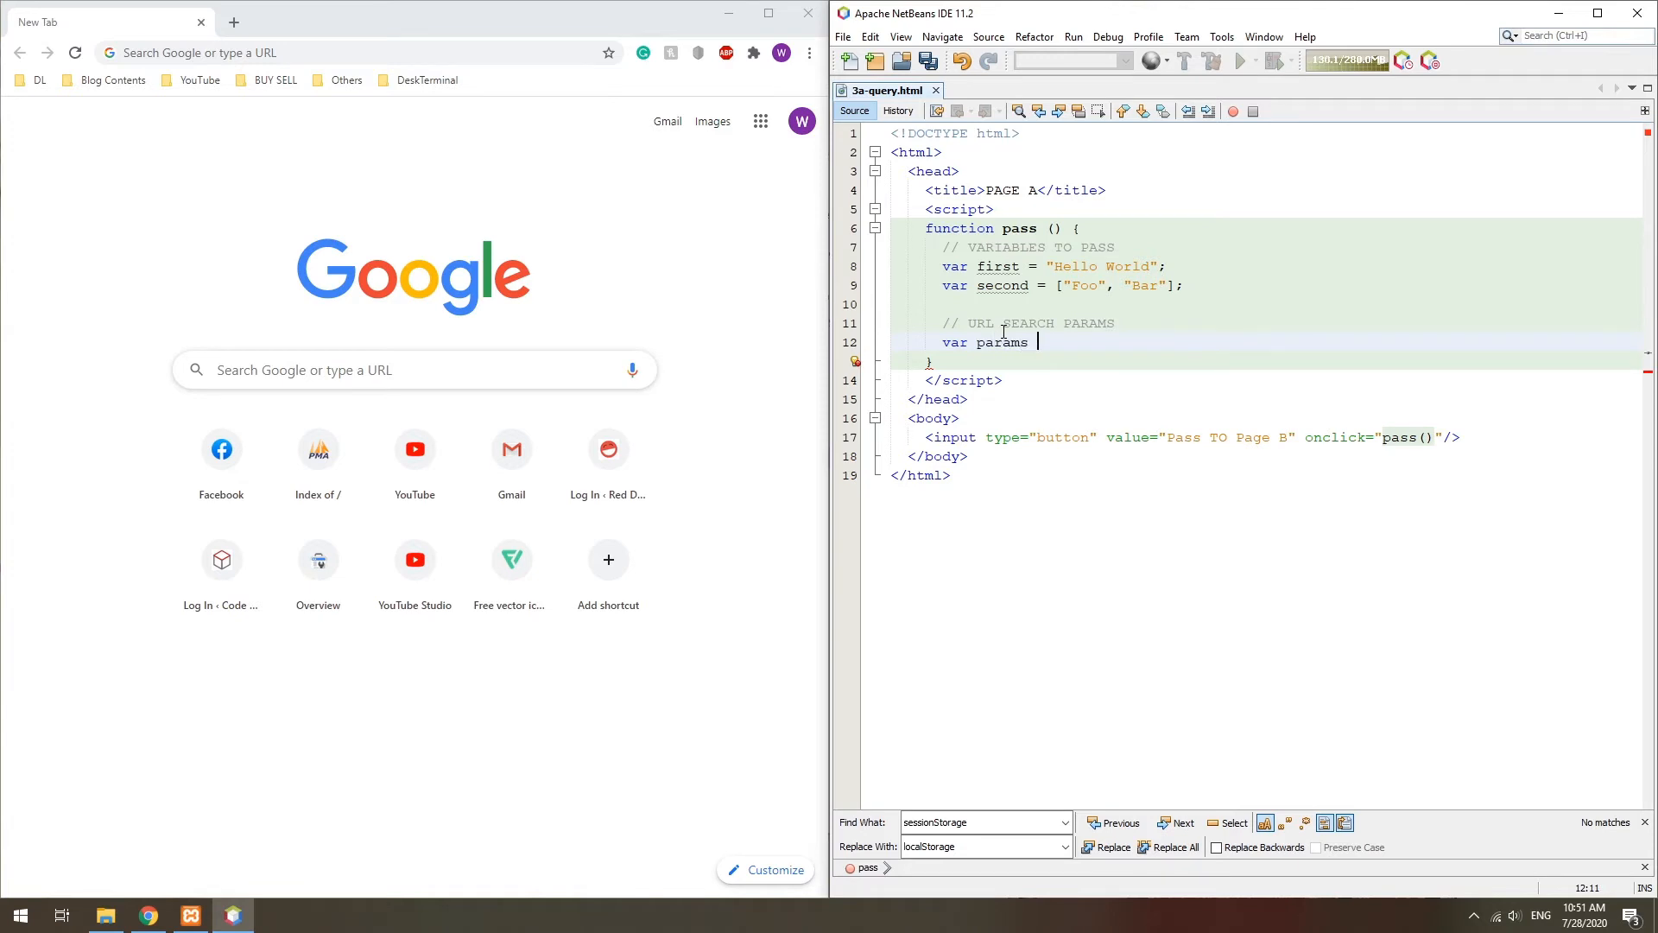
Step: Append both variables to a new URLSearchParams and redirect to 3b-query.html with them
{"action": "type", "text": "= new URLSea"}
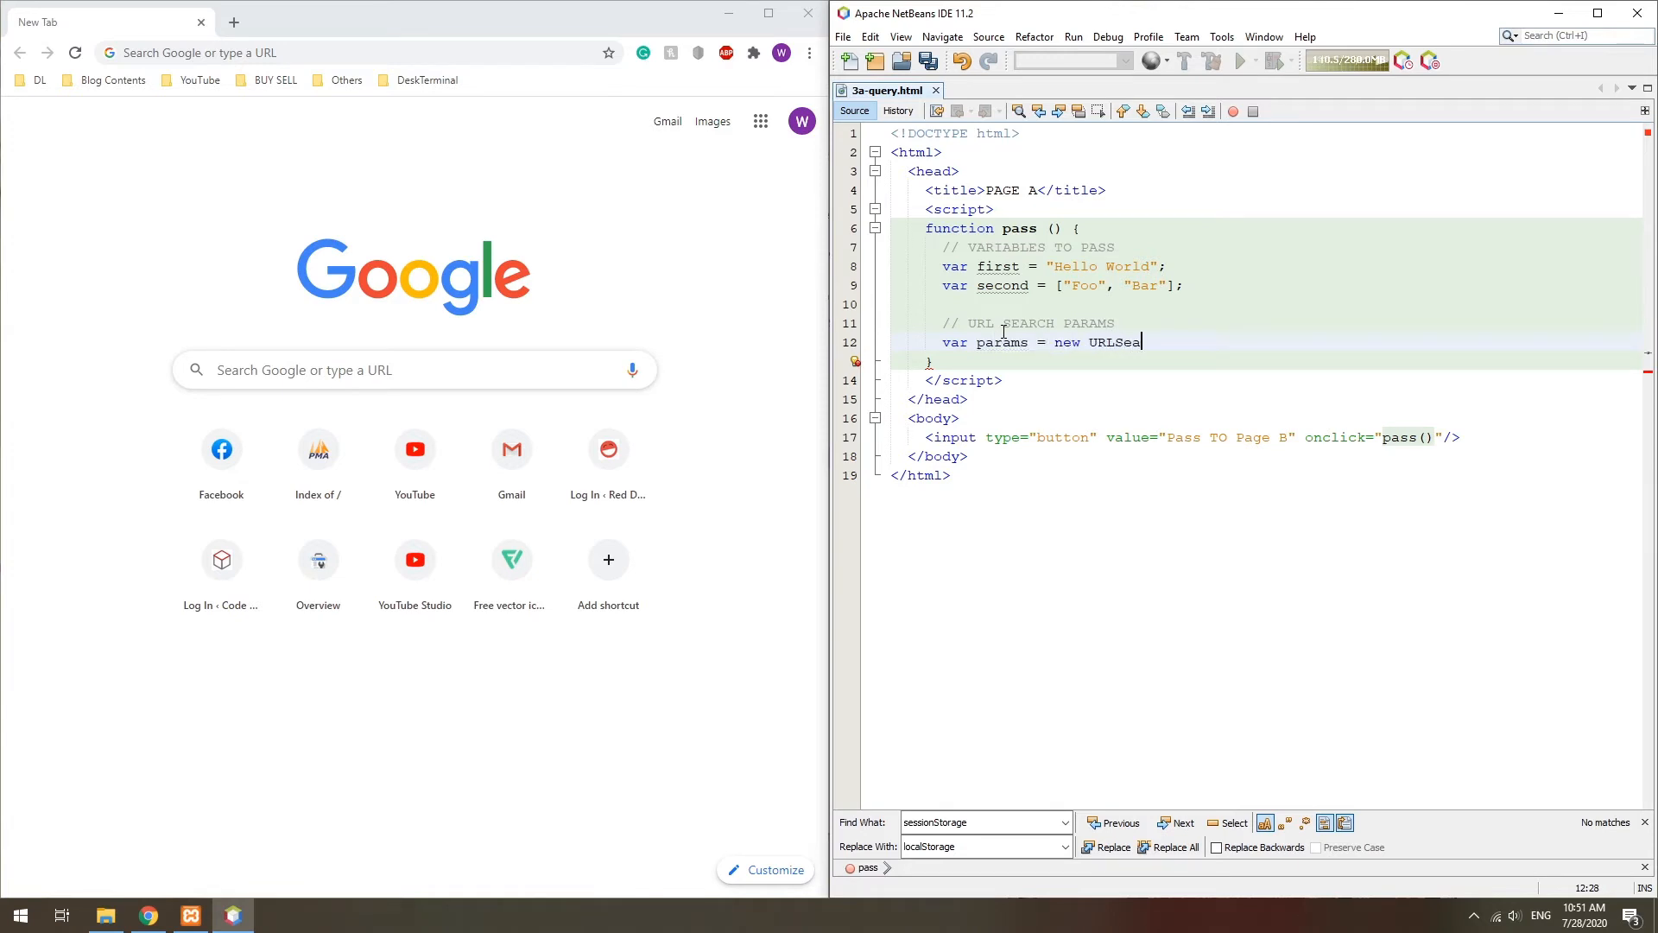
{"action": "type", "text": "rchParams();"}
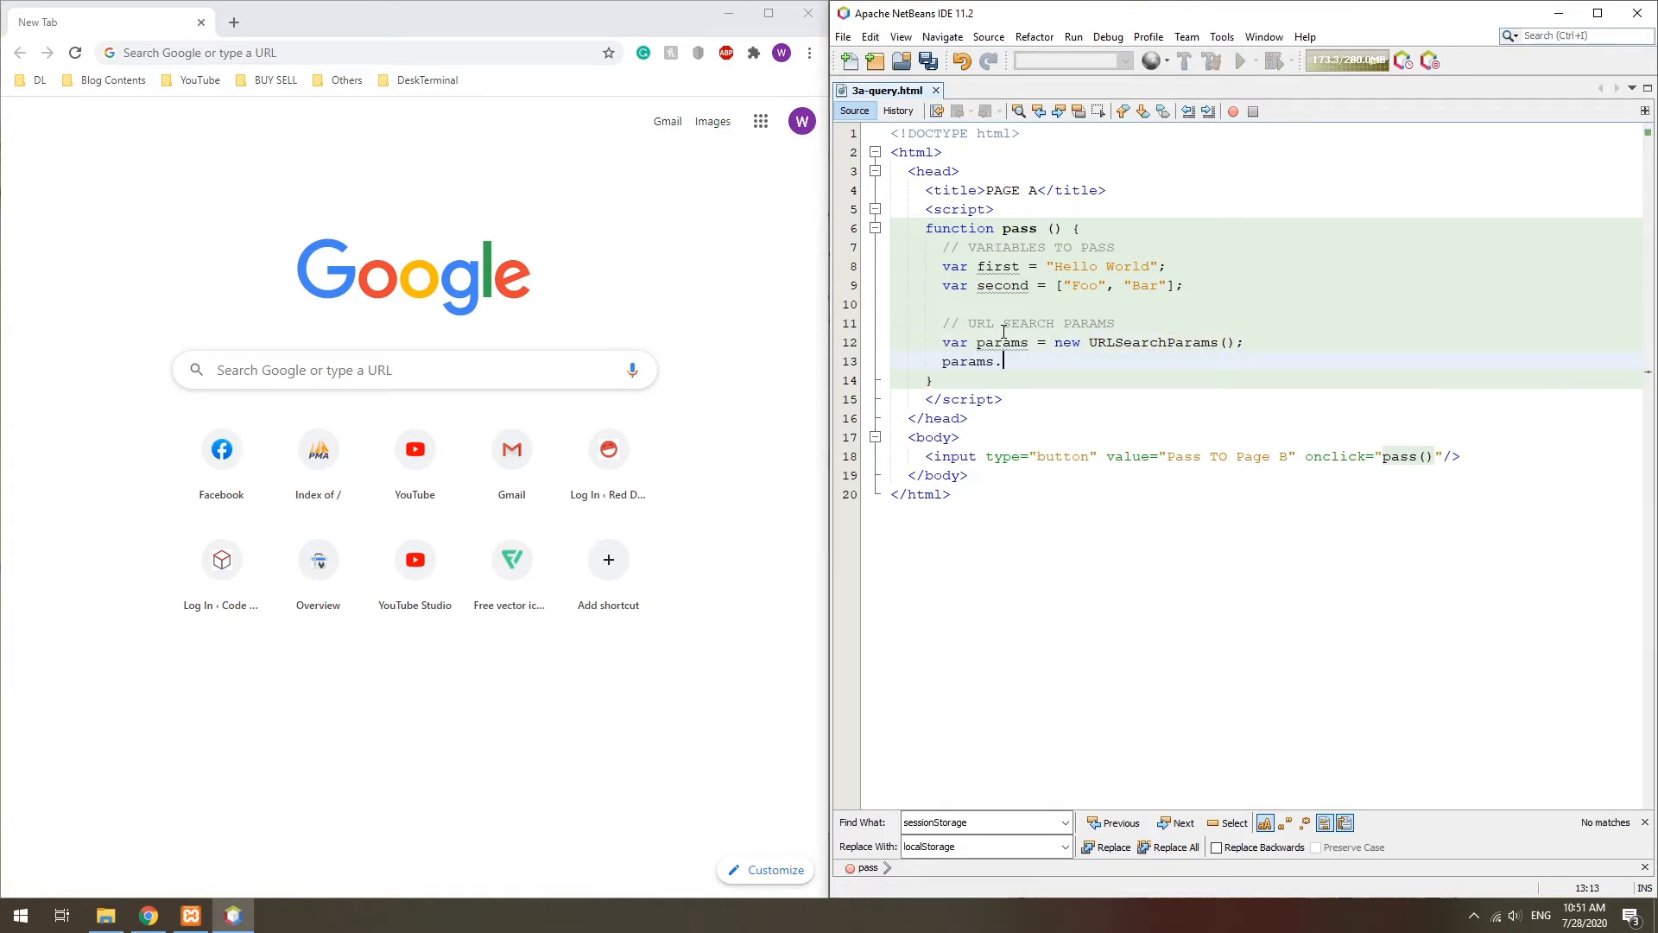
{"action": "type", "text": "append();"}
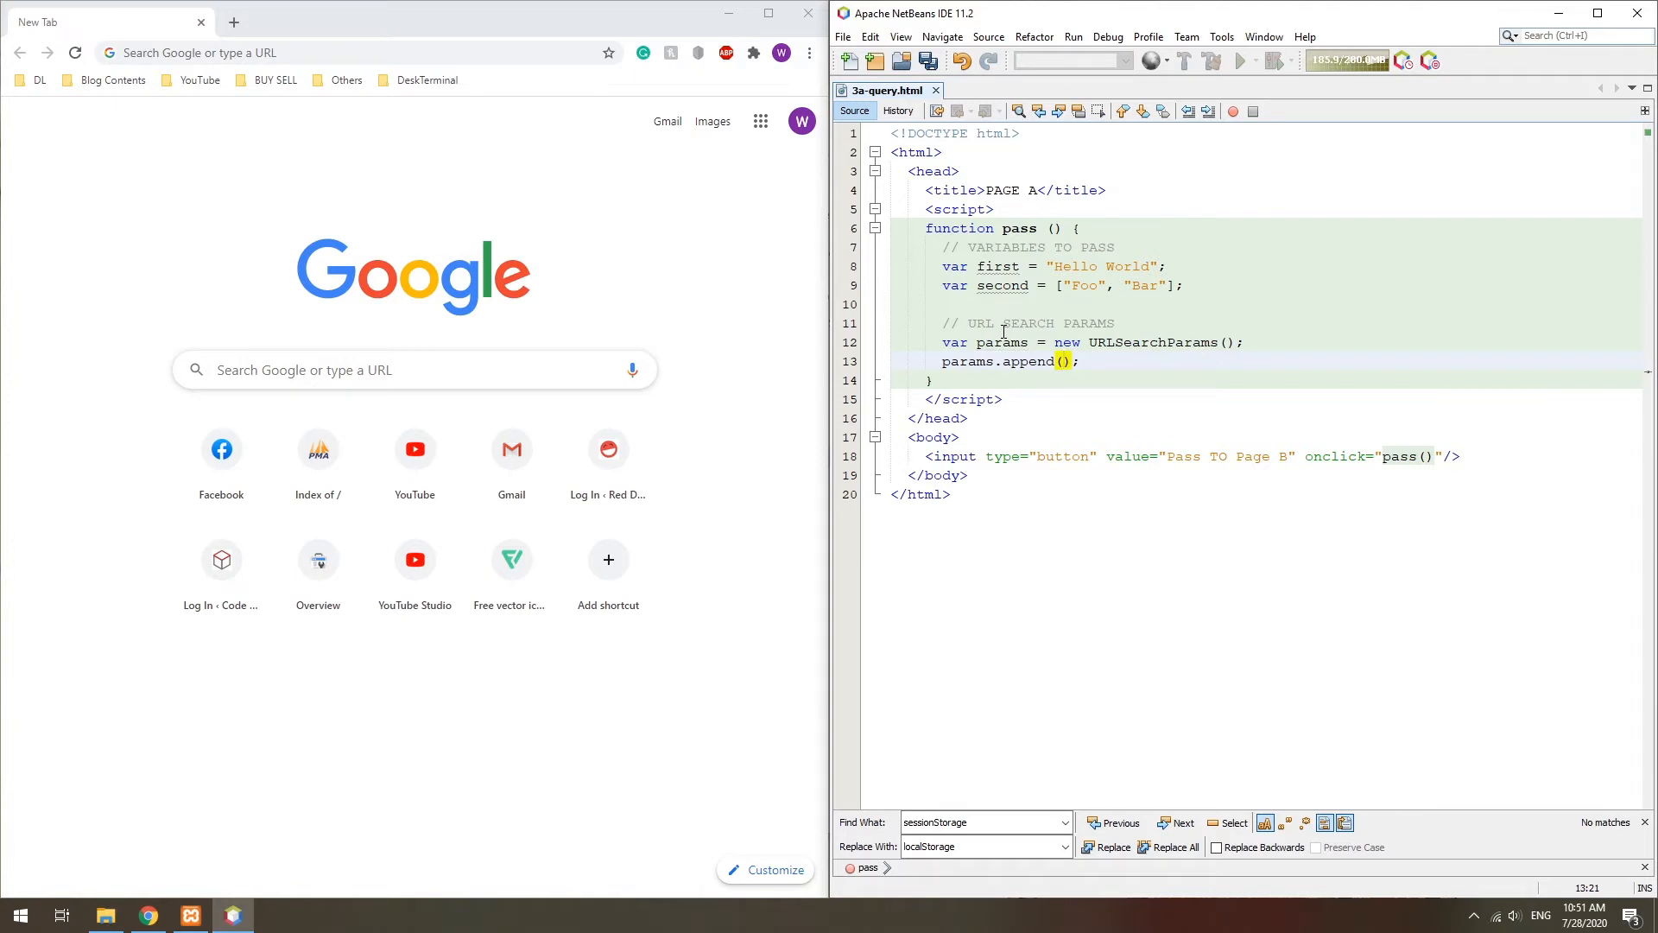
{"action": "type", "text": "\"first\", first);"}
{"action": "type", "text": "params.append(\"second\", JSON.stringify(second));"}
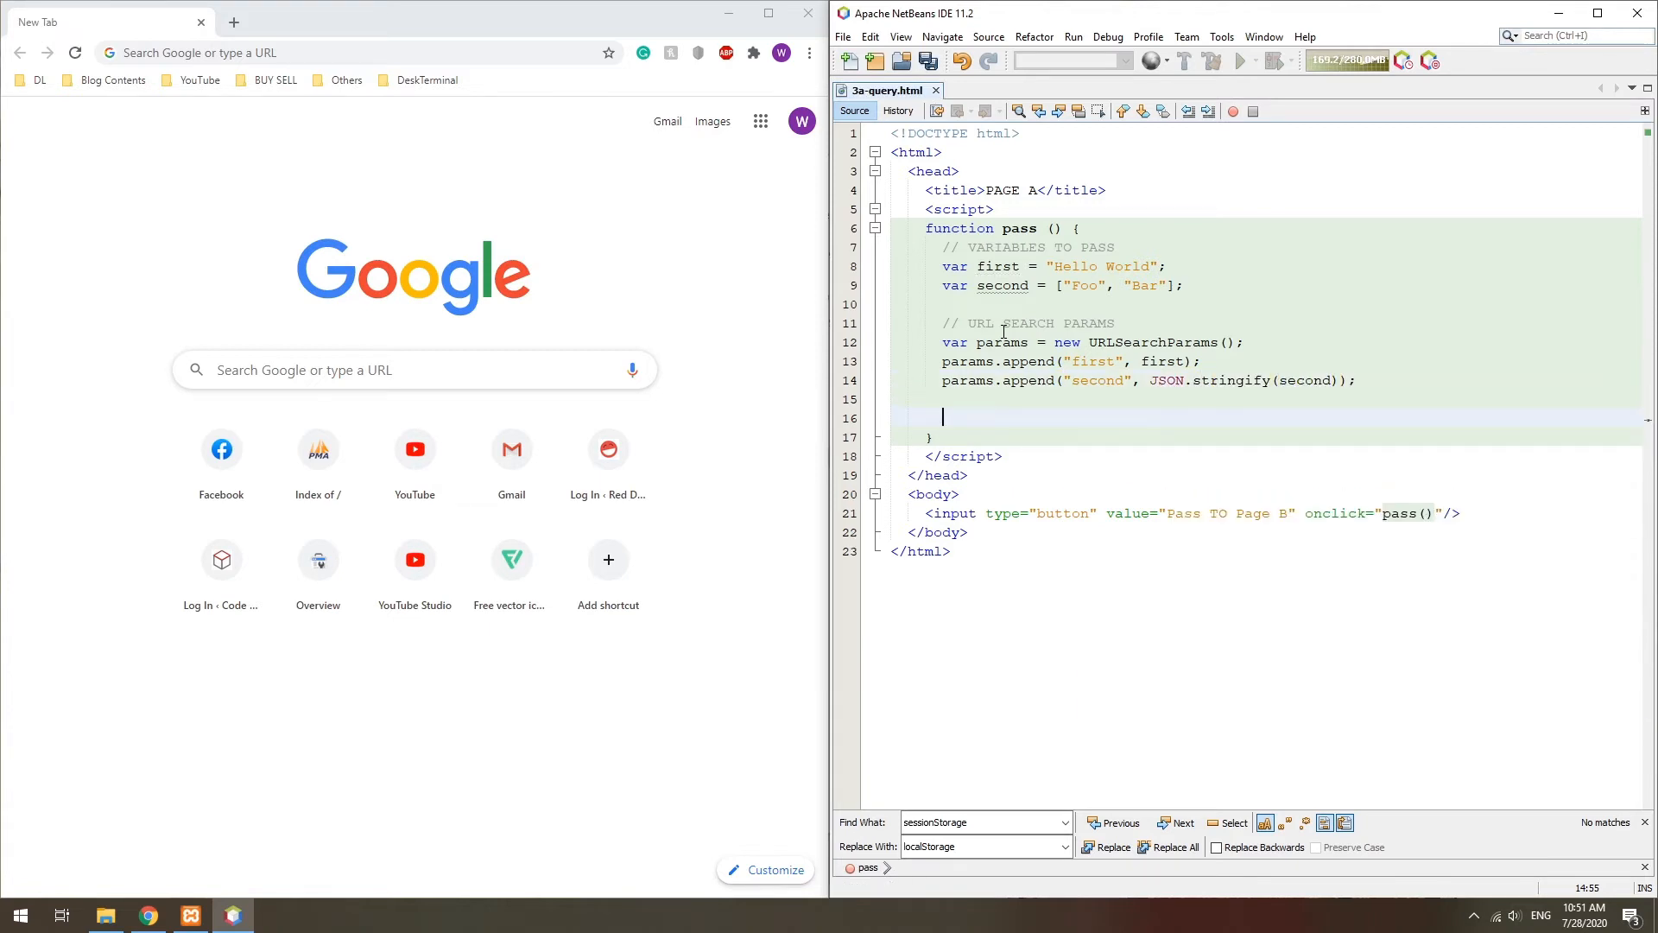
{"action": "type", "text": "// REDIRECT"}
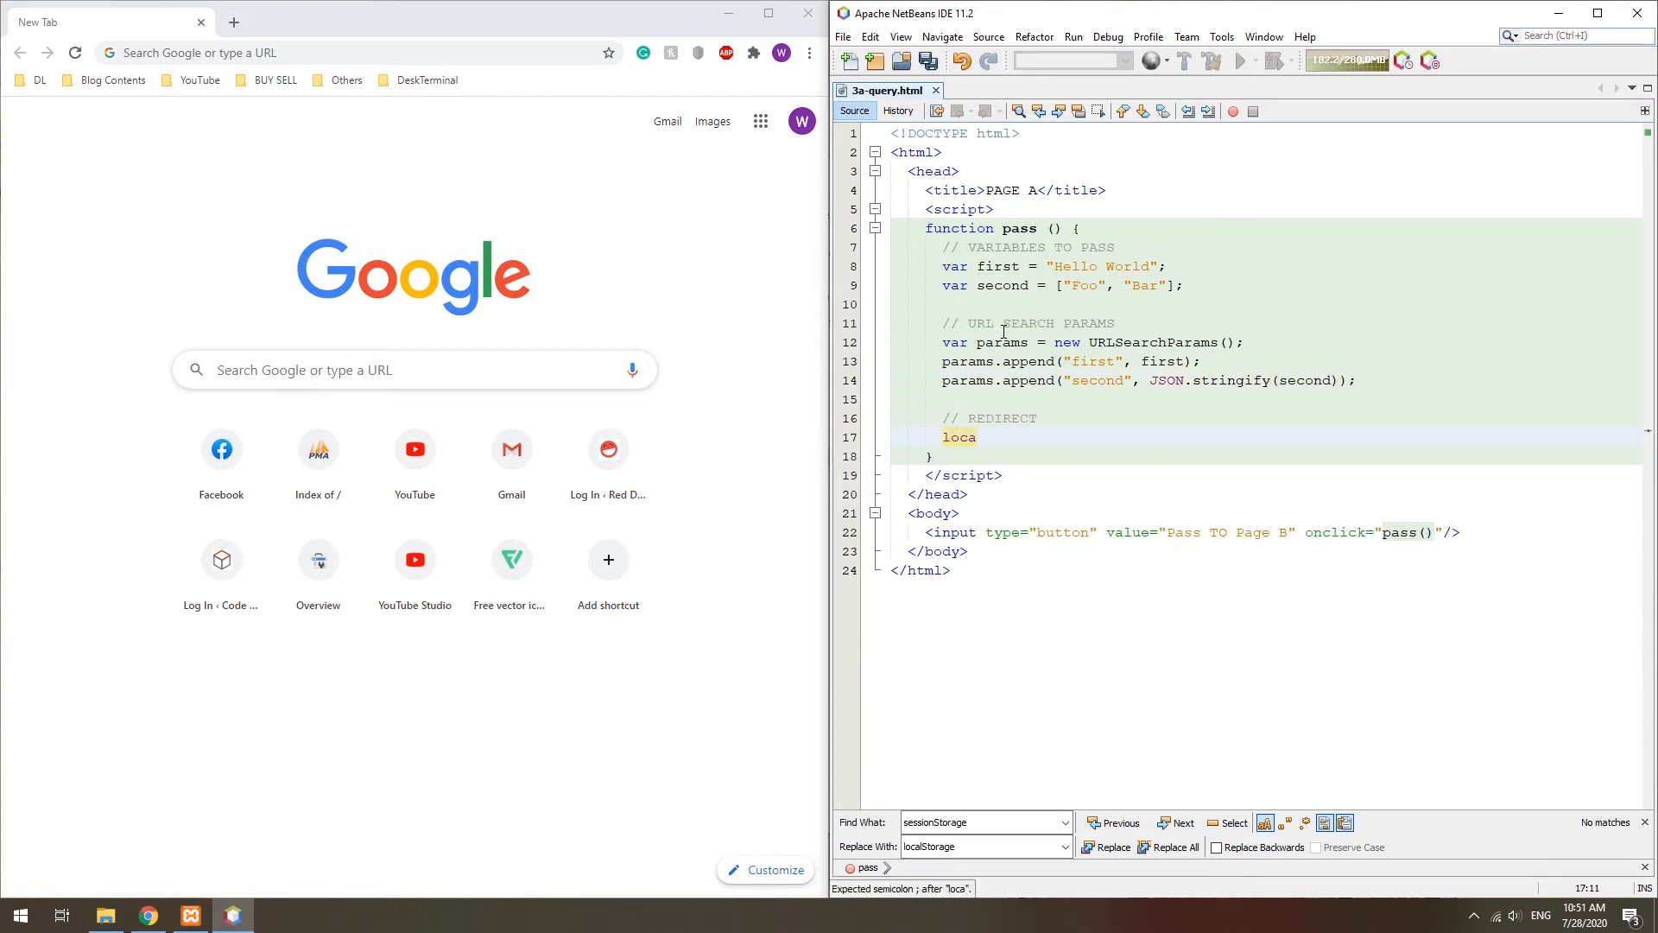
{"action": "type", "text": "tion.href = \"3b-\";"}
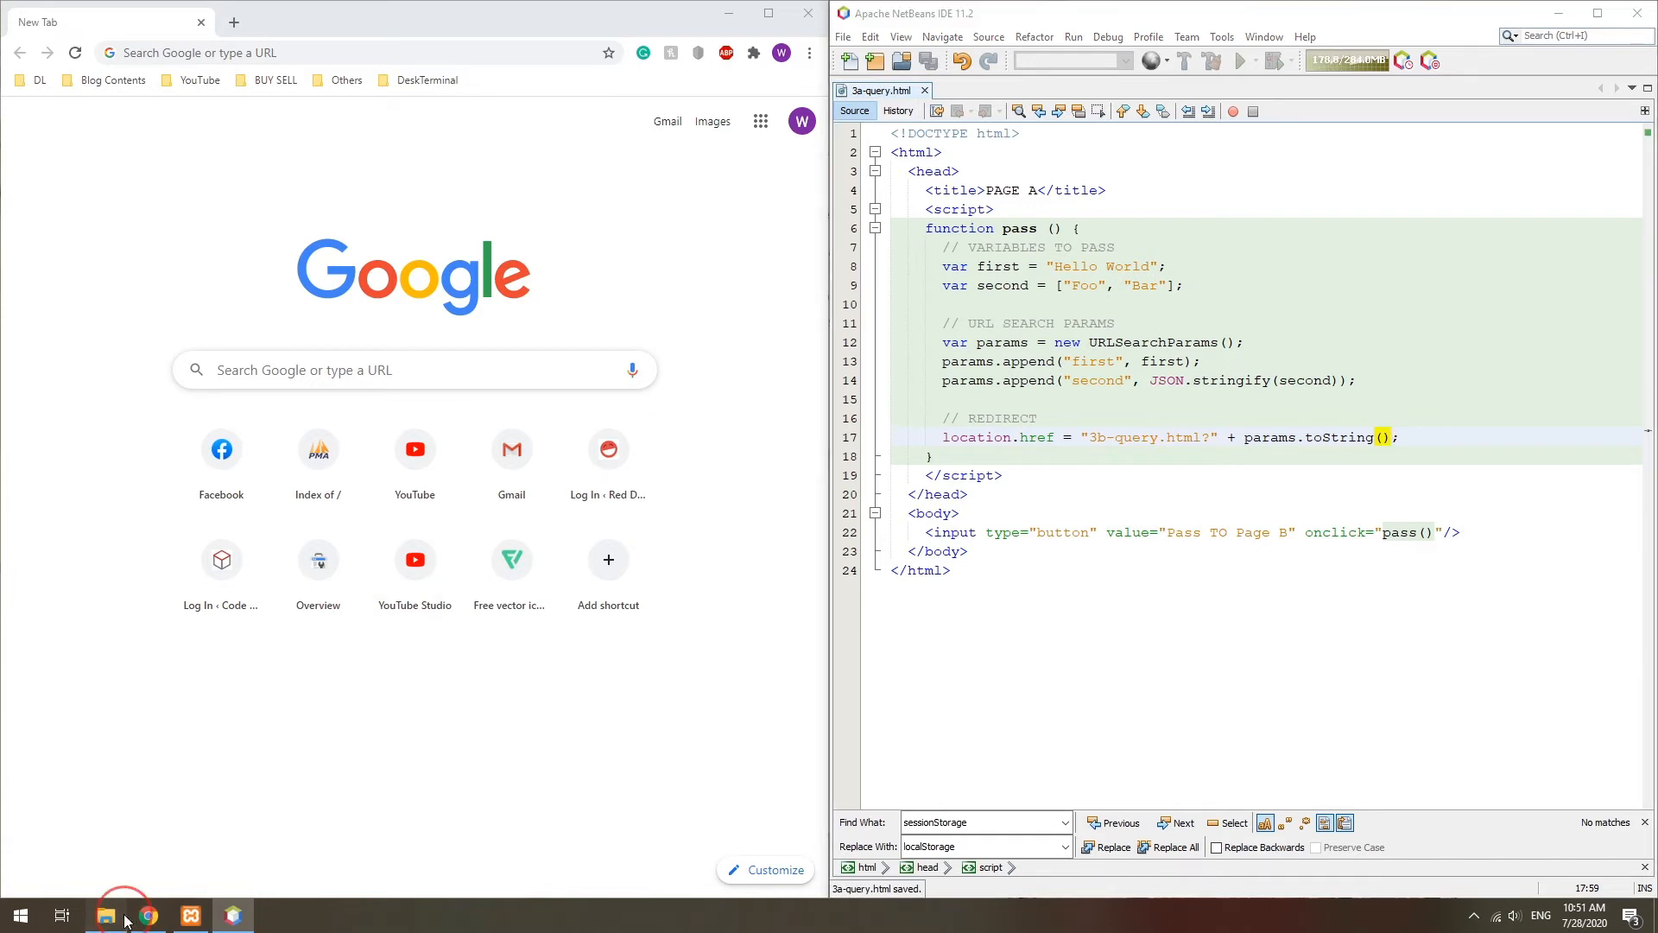
{"action": "left_click", "coordinate": [106, 915]}
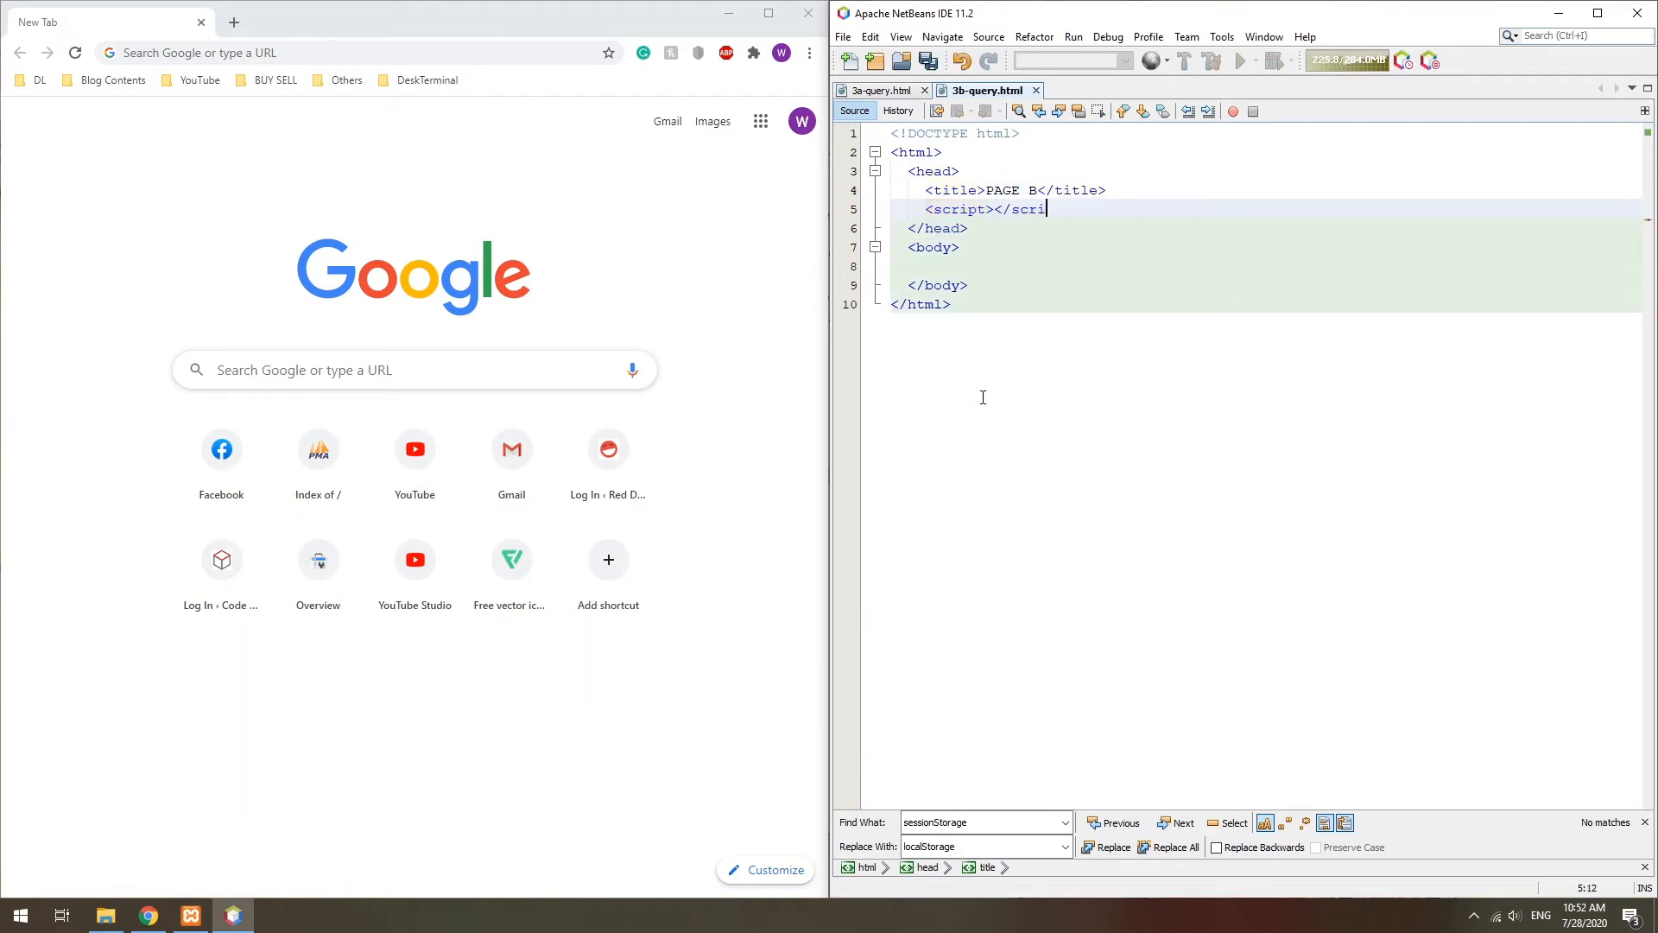
Step: Add a Get from query string button and get() reading URLSearchParams(window.location.search) and logging first
{"action": "type", "text": "<input type=\"button\" value=\"Get f"}
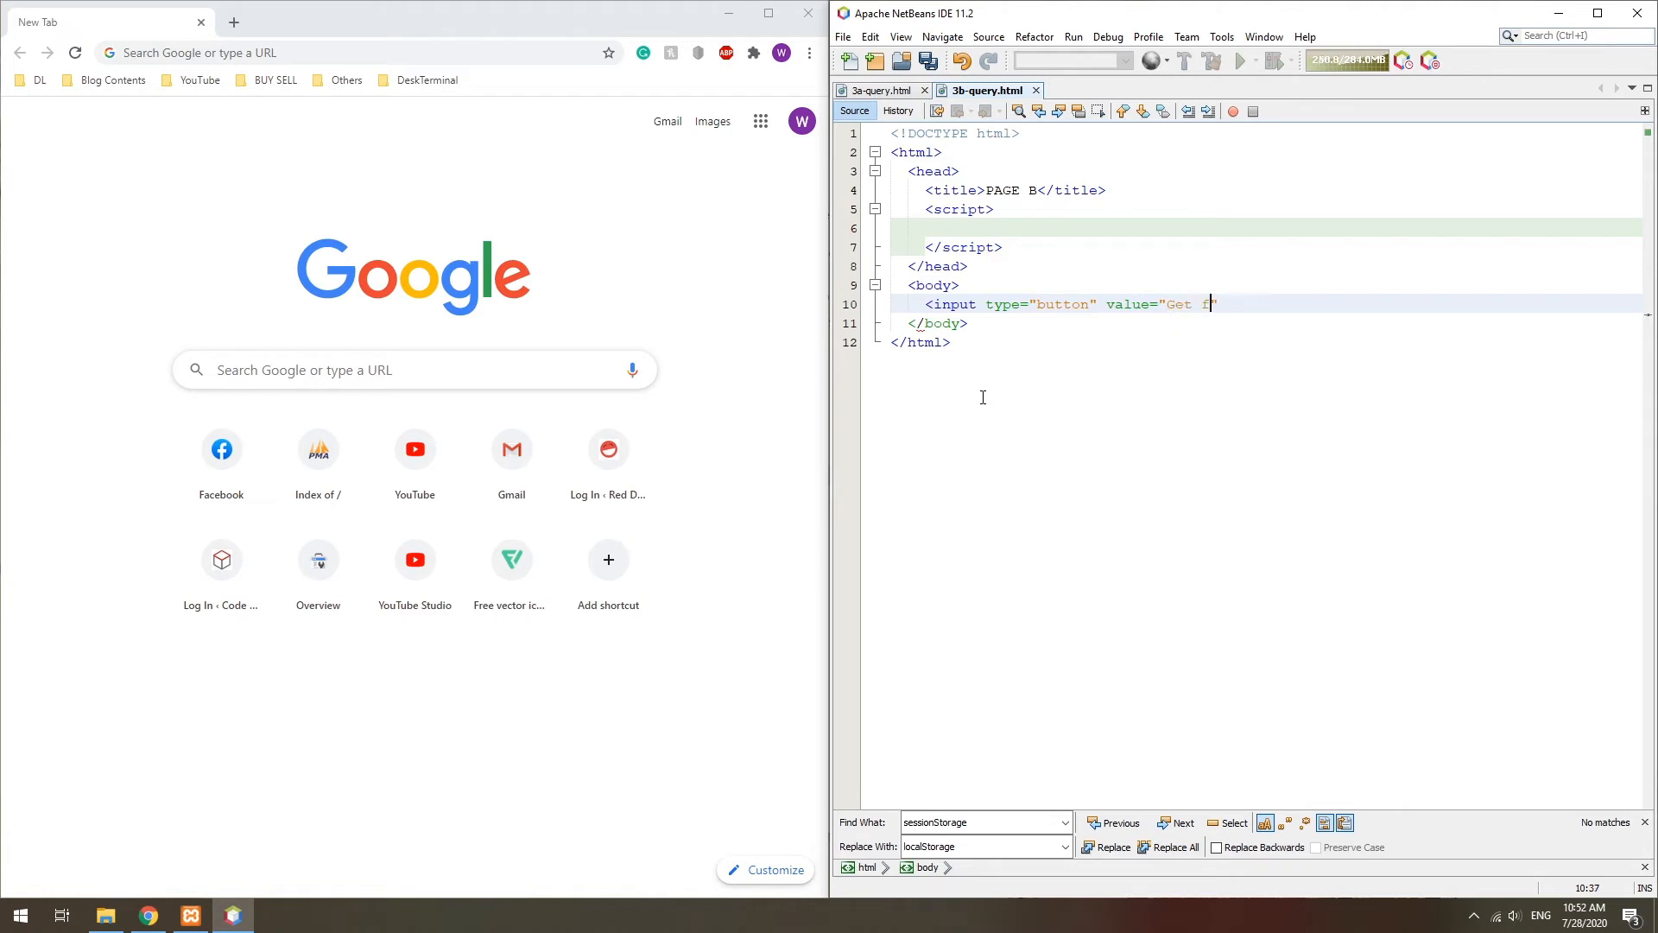
{"action": "type", "text": "from query string\" onclick/>"}
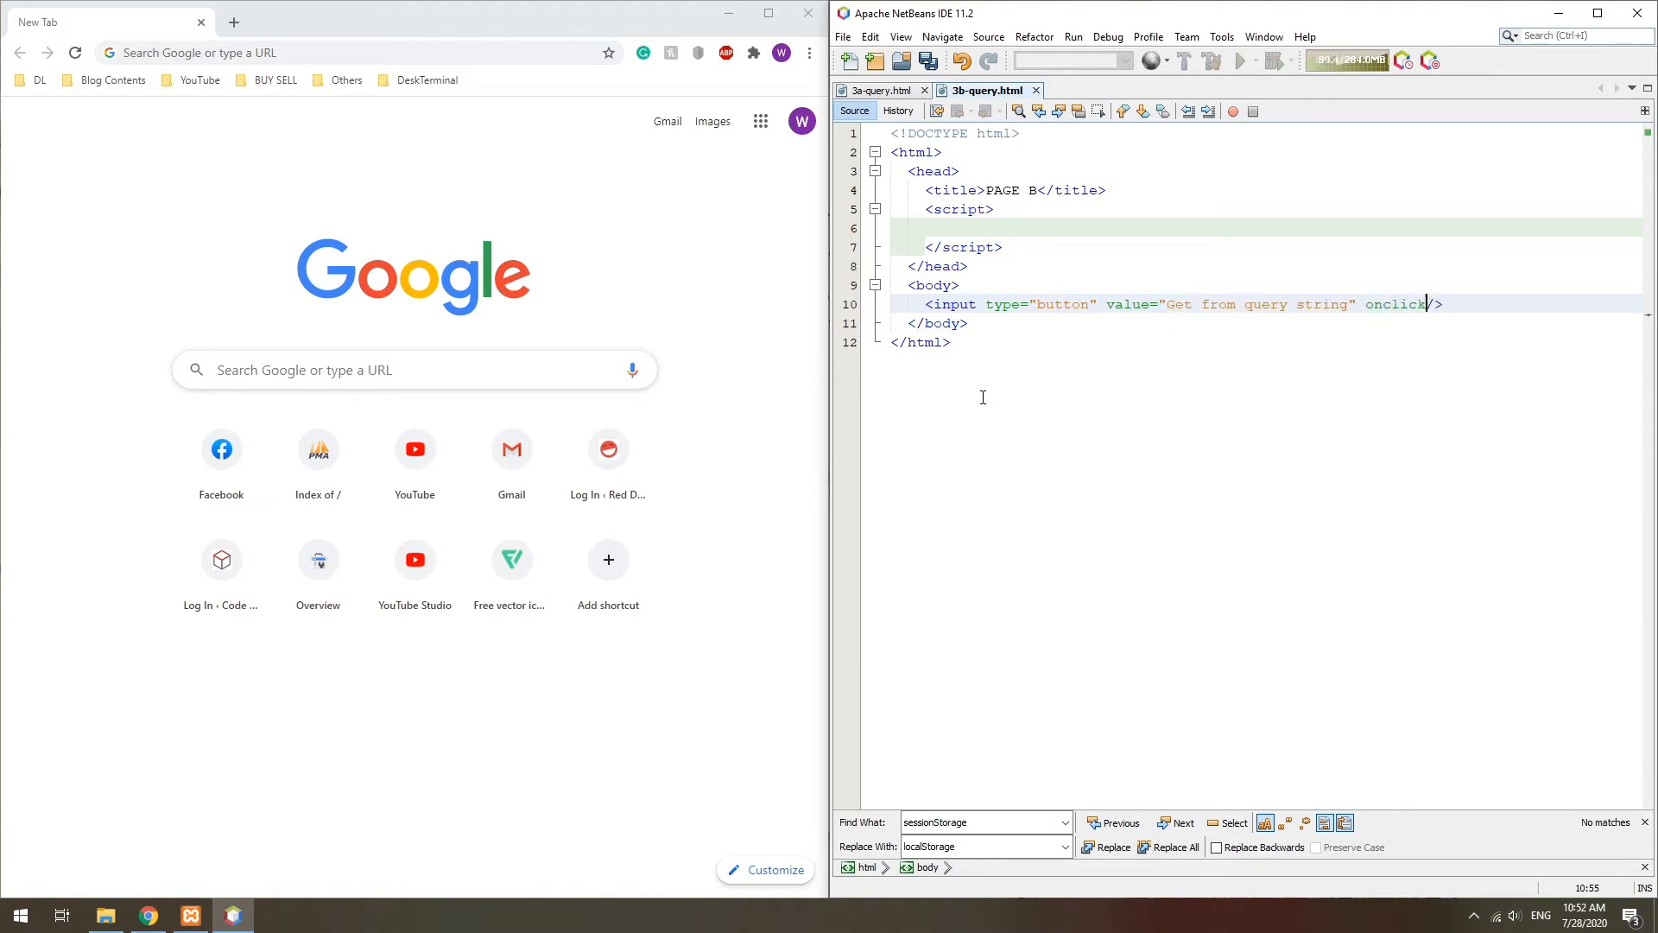
{"action": "type", "text": "function get() {"}
{"action": "type", "text": "var params ="}
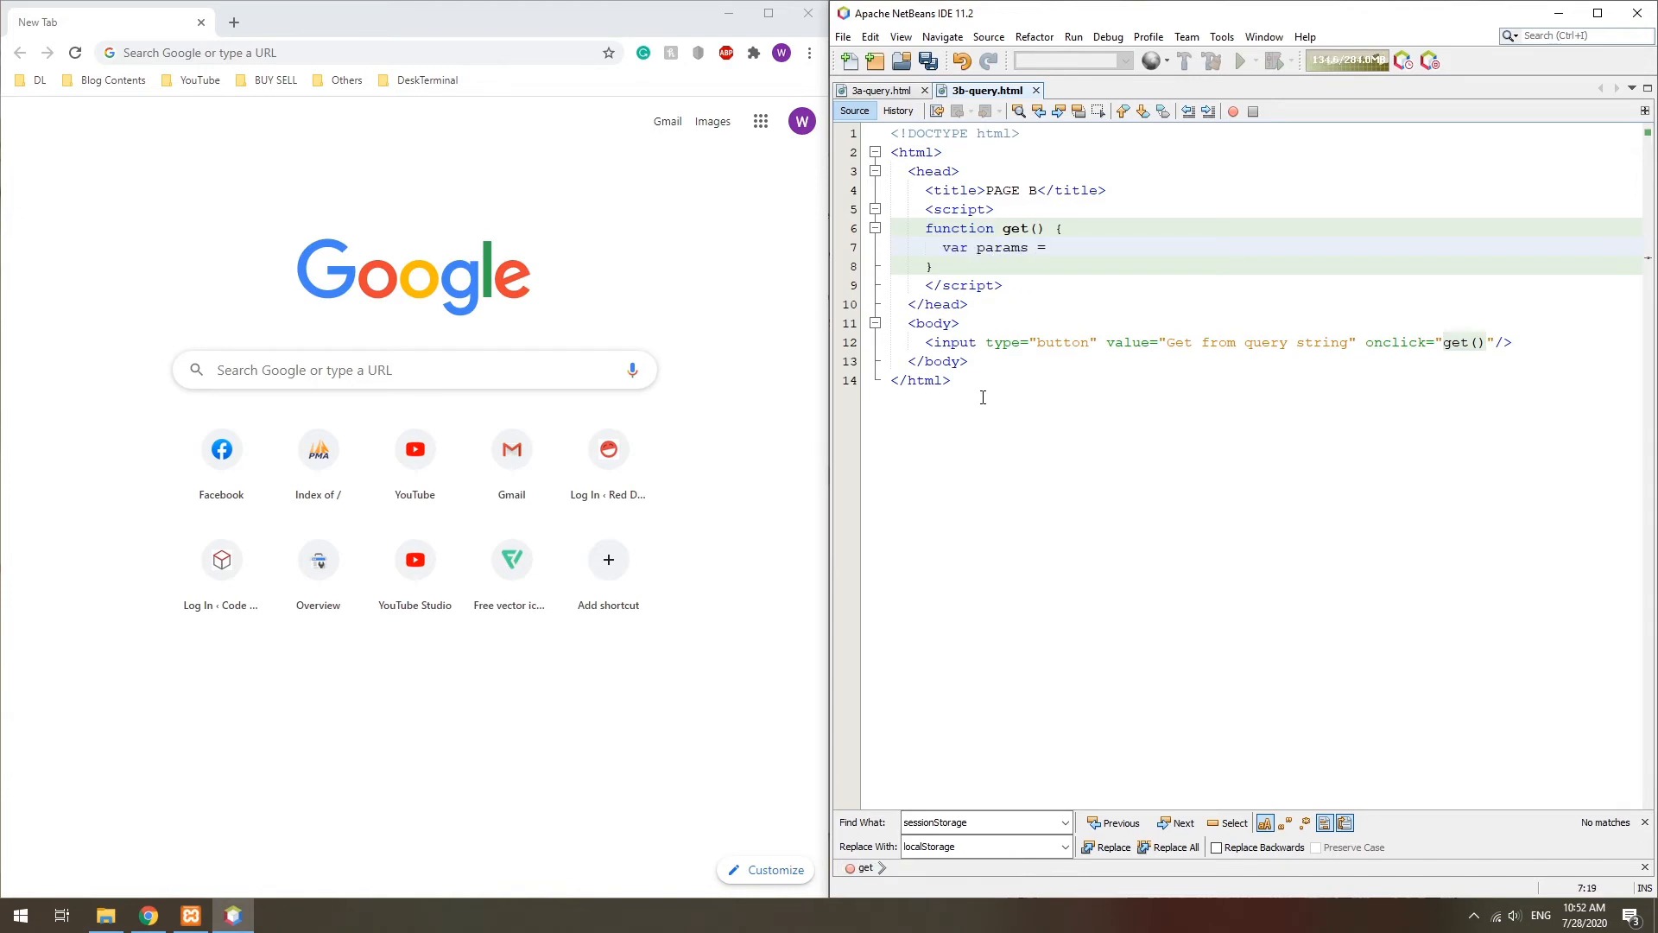
{"action": "type", "text": "new URLSearchParams(w"}
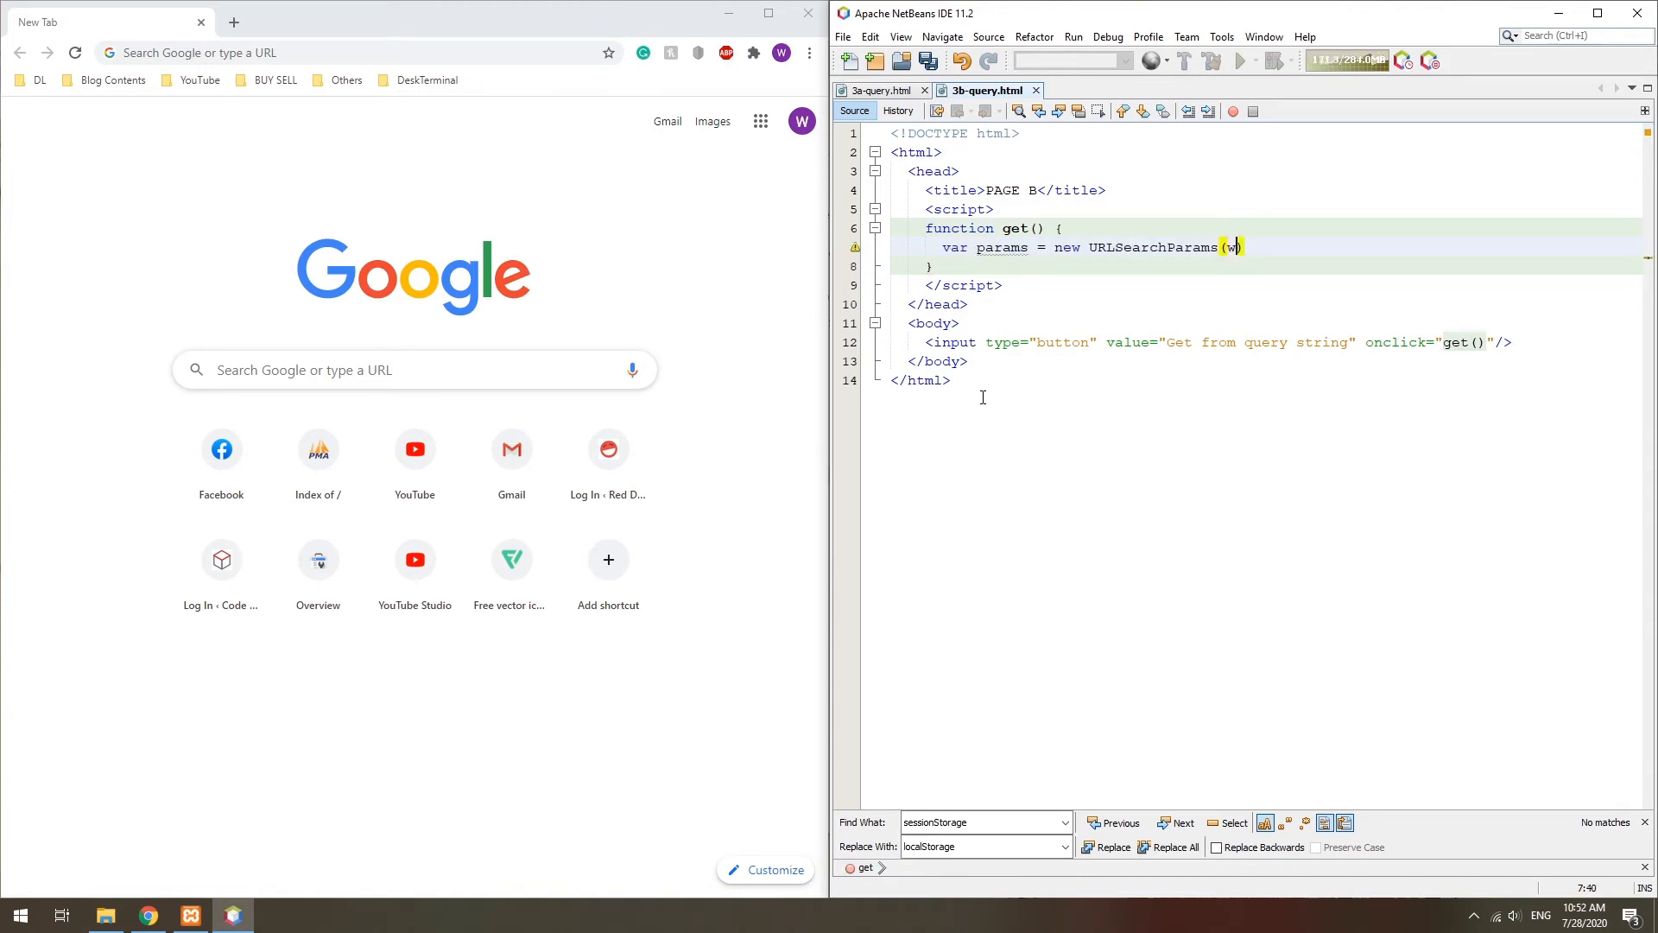
{"action": "type", "text": "indow.location.search"}
{"action": "type", "text": "var second = JSON.parse(params.get(\"second\");"}
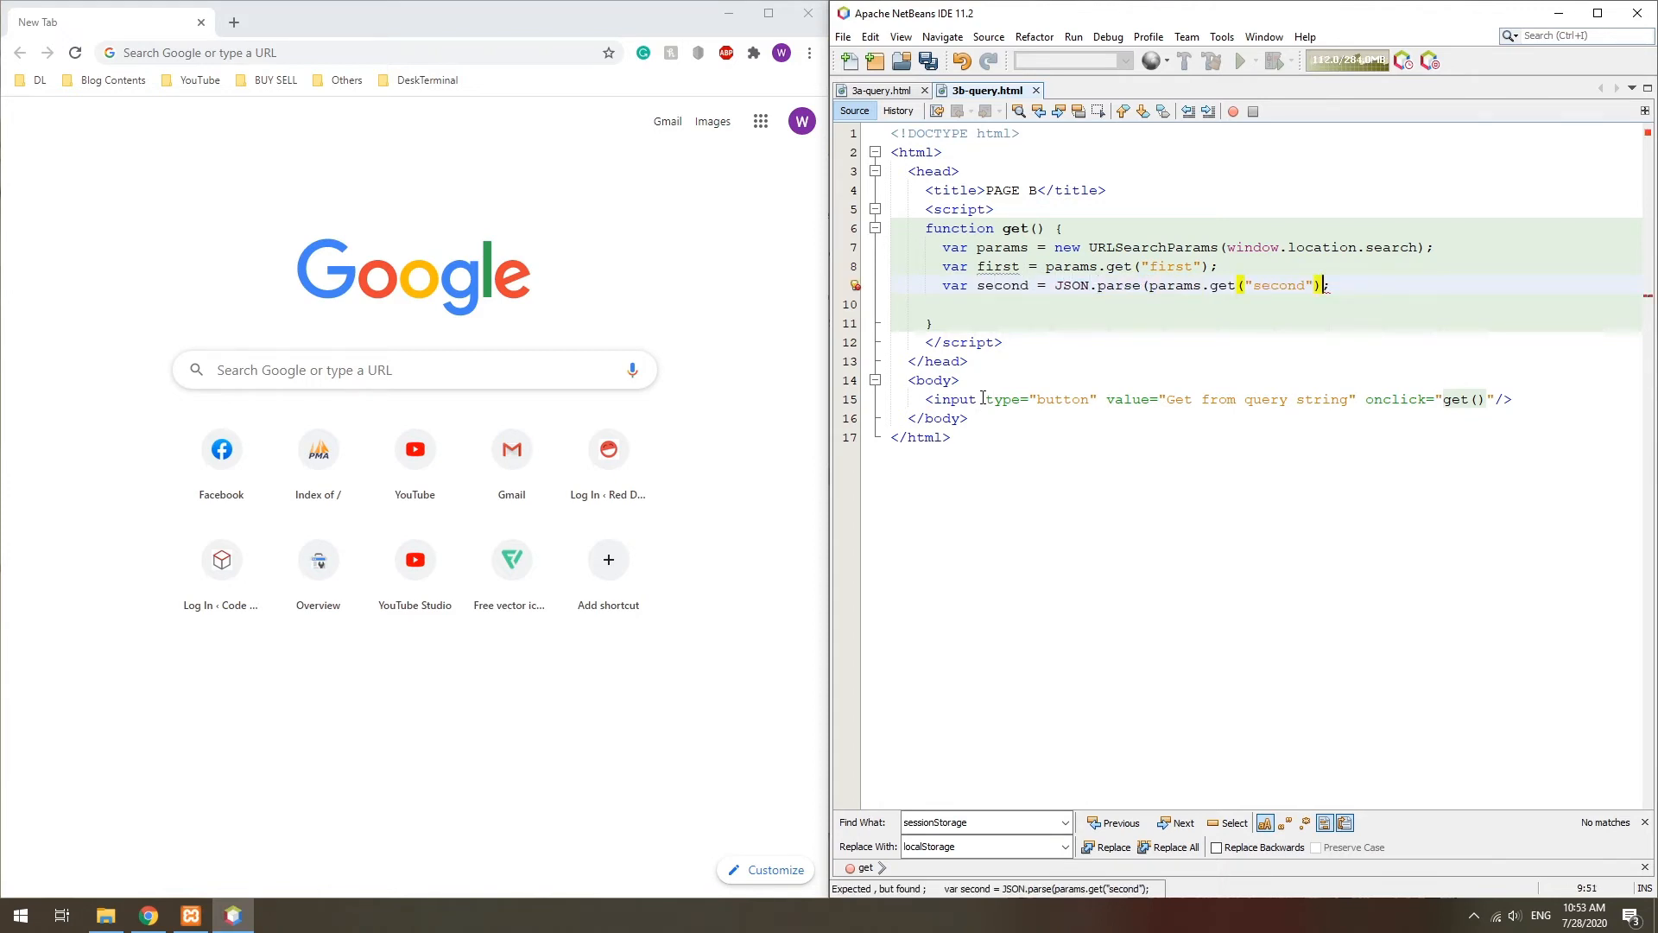
{"action": "type", "text": "console.log(first);"}
{"action": "type", "text": "console.log(second);"}
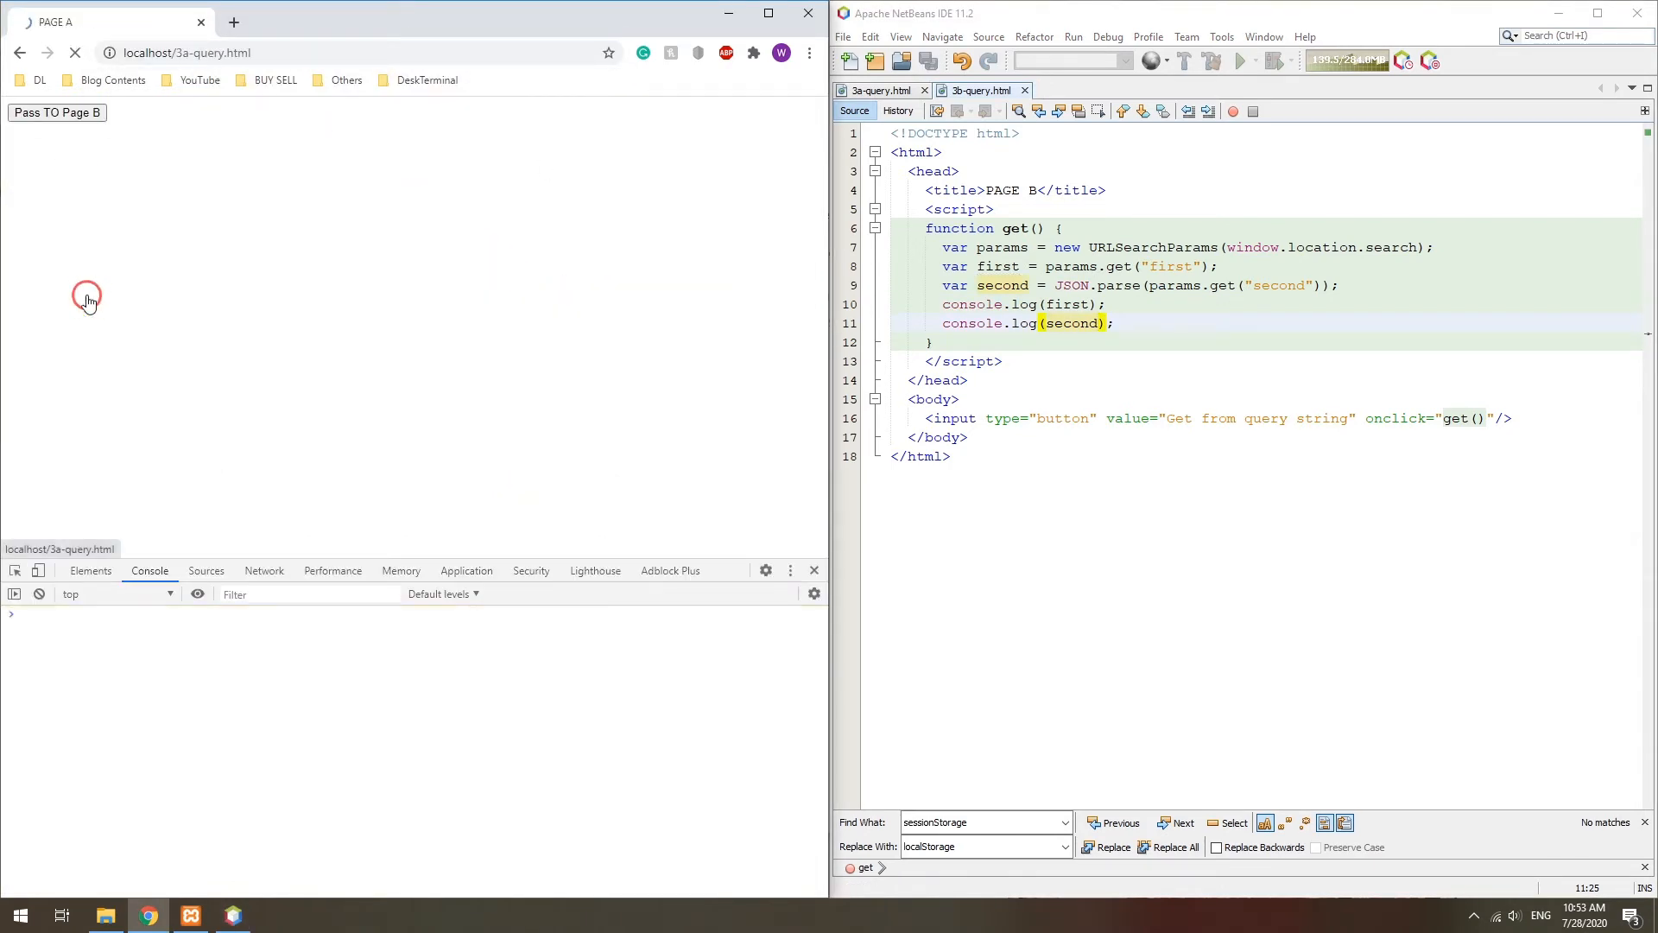
Step: Run Pass TO Page B from localhost/3a-query.html with the console open
{"action": "left_click", "coordinate": [67, 114]}
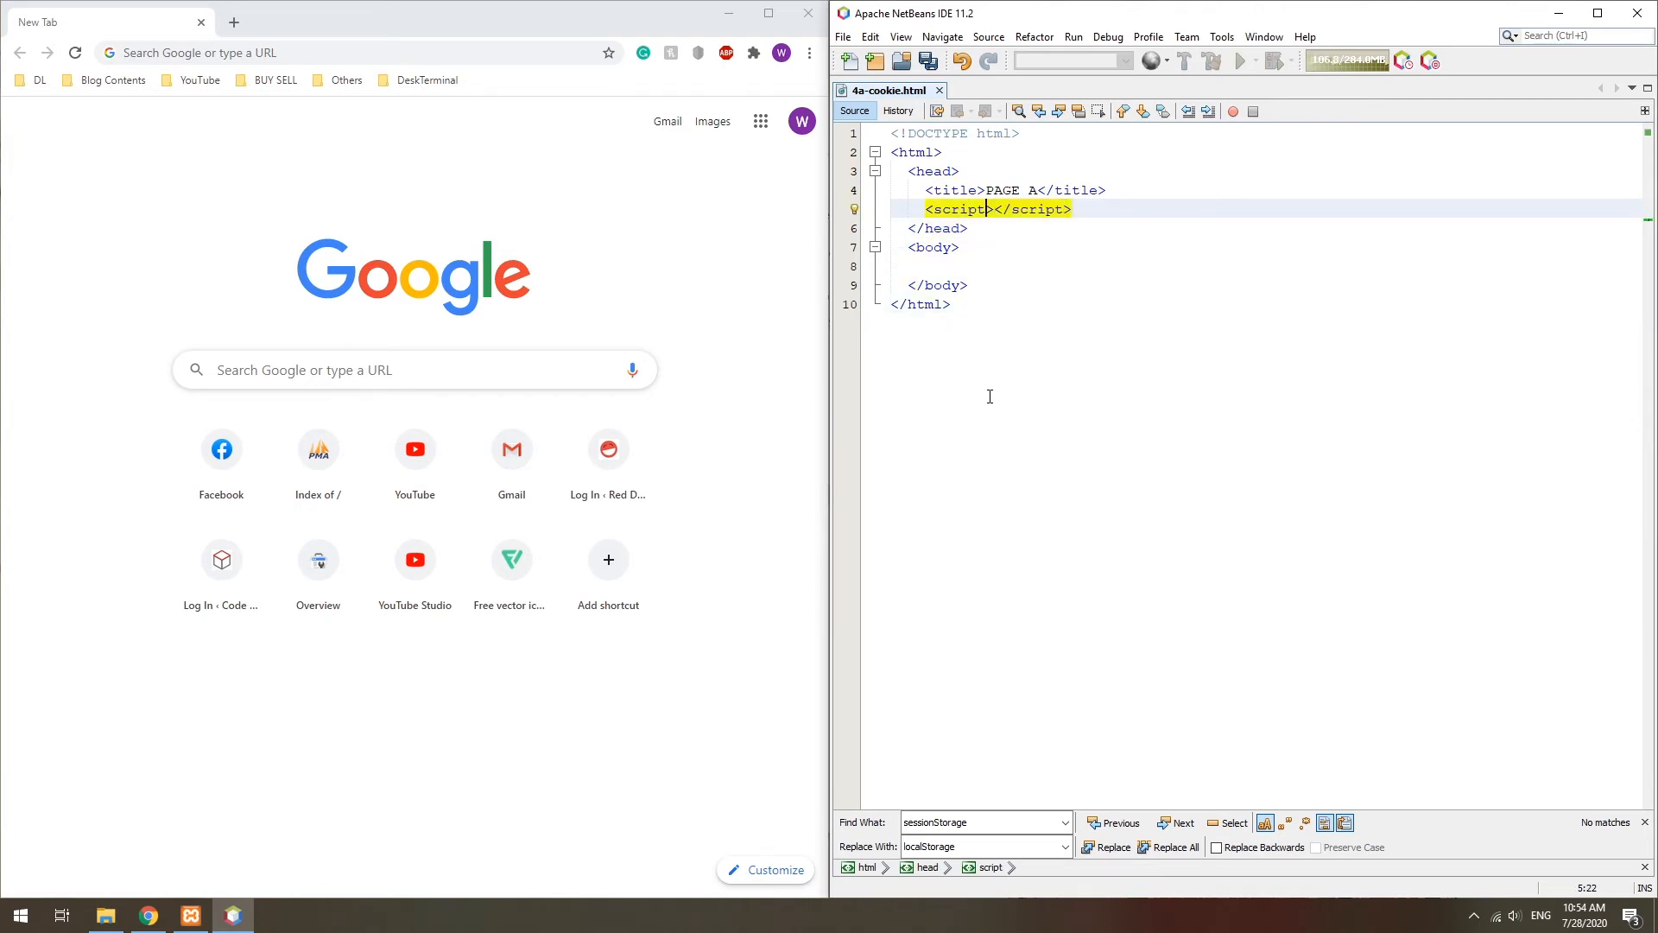
Step: Add a Store to Cookie button and store() declaring the first and second variables
{"action": "type", "text": "function store () {"}
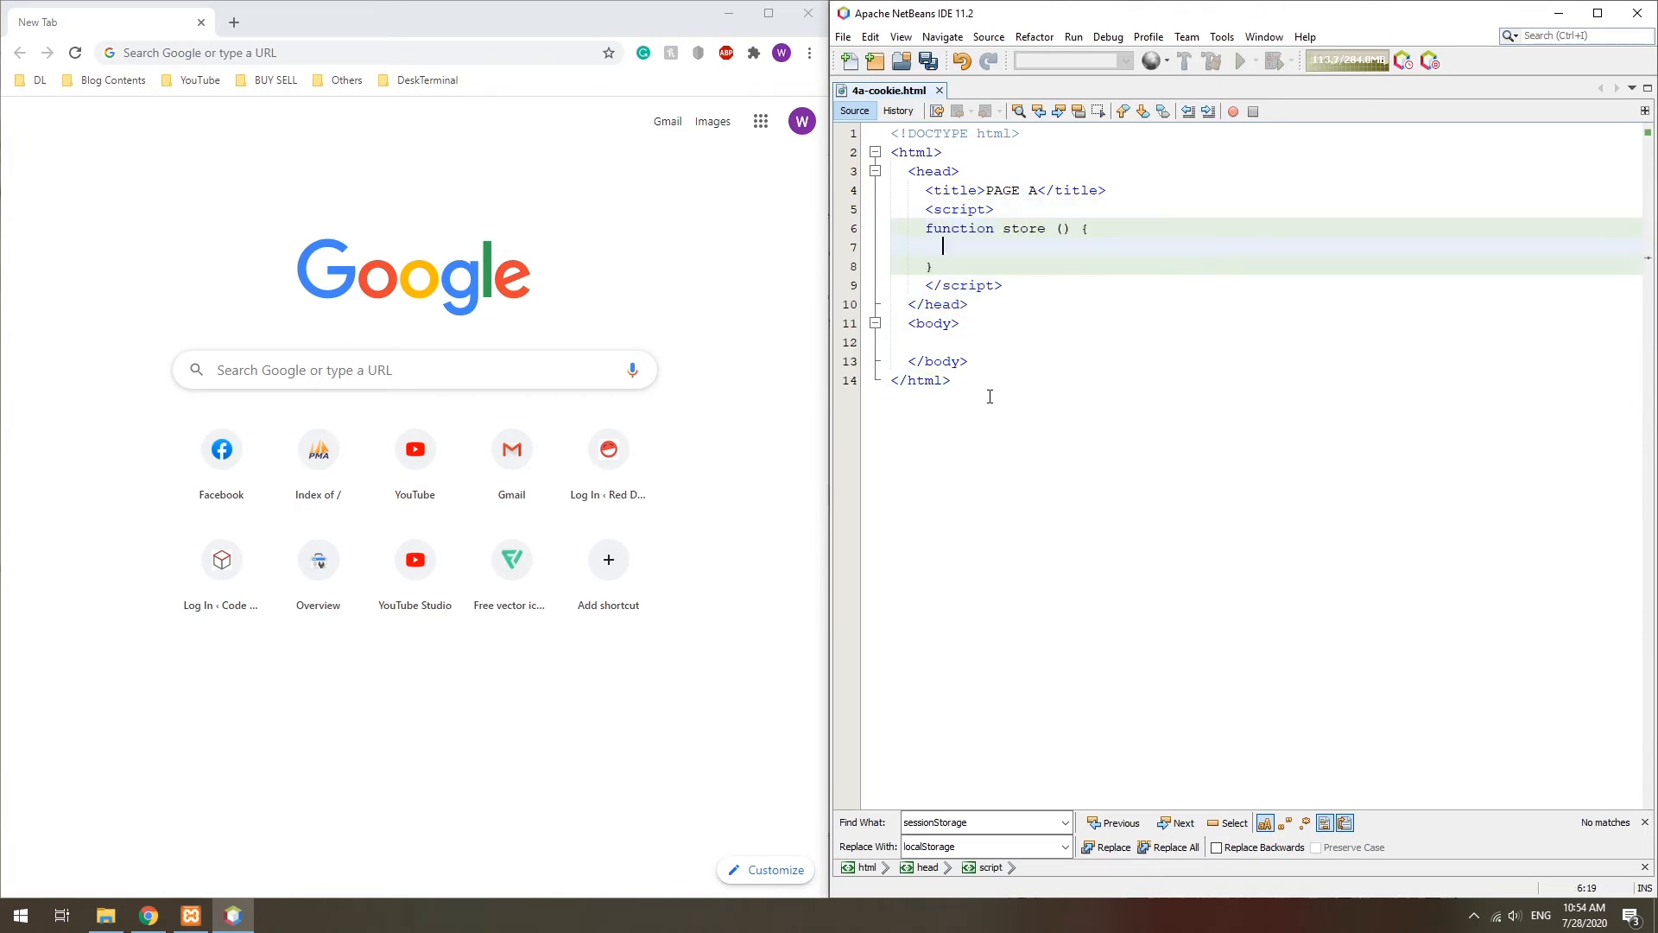
{"action": "type", "text": "<input type=\"button\" value=\"\">"}
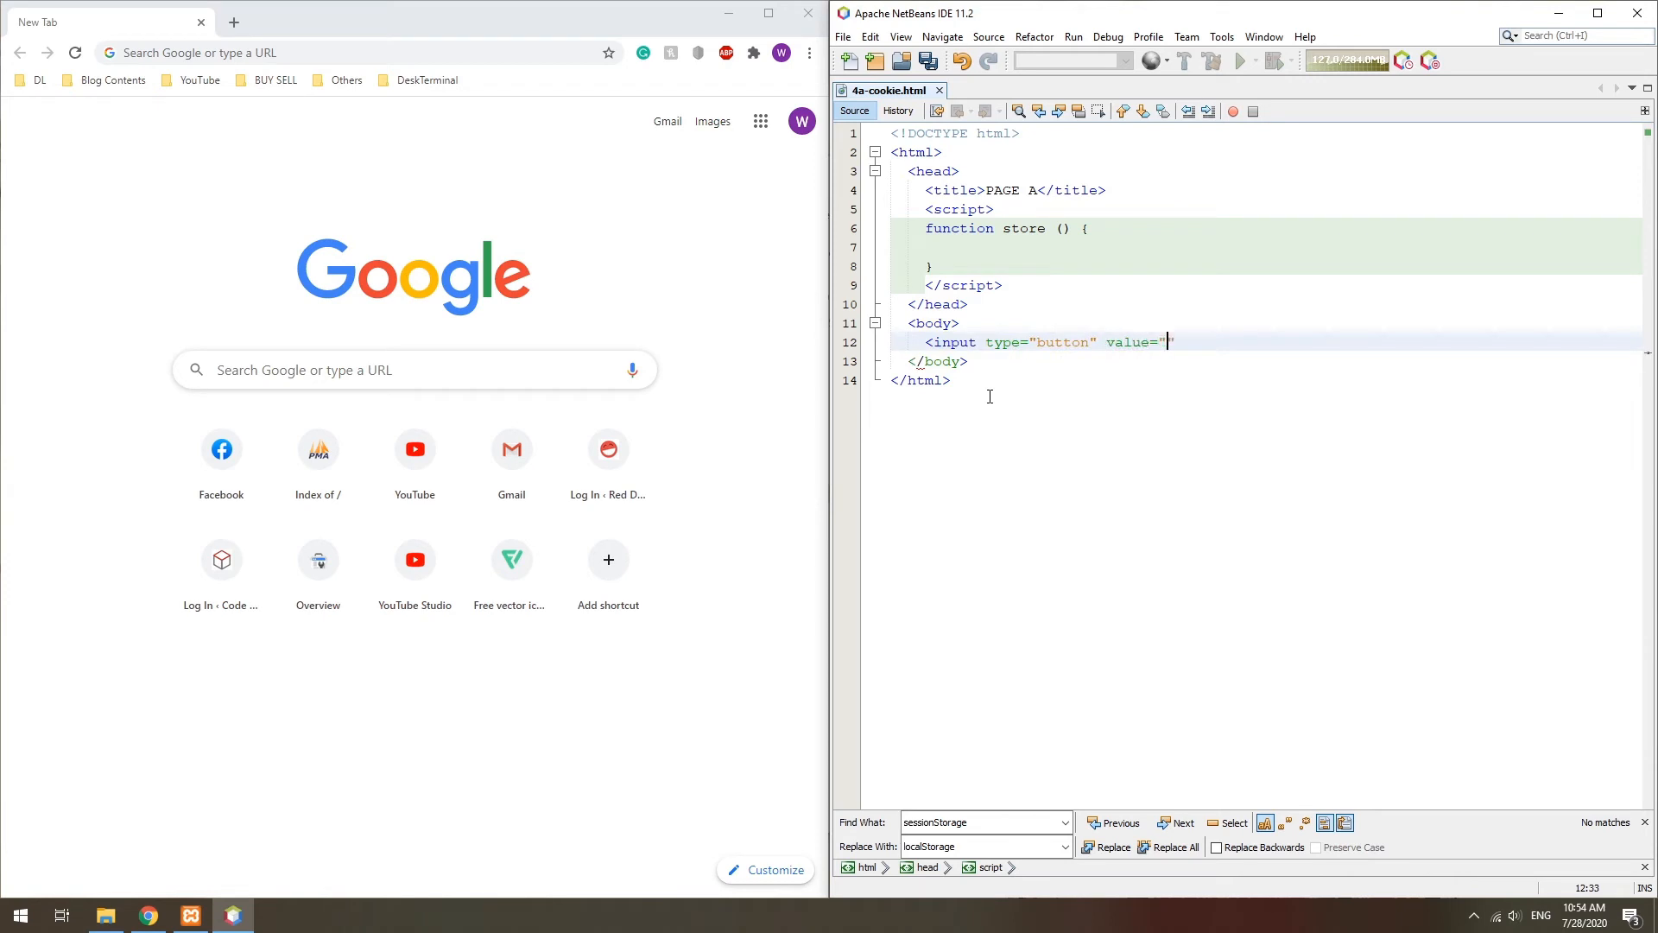
{"action": "type", "text": "Store to Cookie\" onclick=\"store()\"/>"}
{"action": "left_click", "coordinate": [1284, 247]}
{"action": "type", "text": "var first = \"FOO\";"}
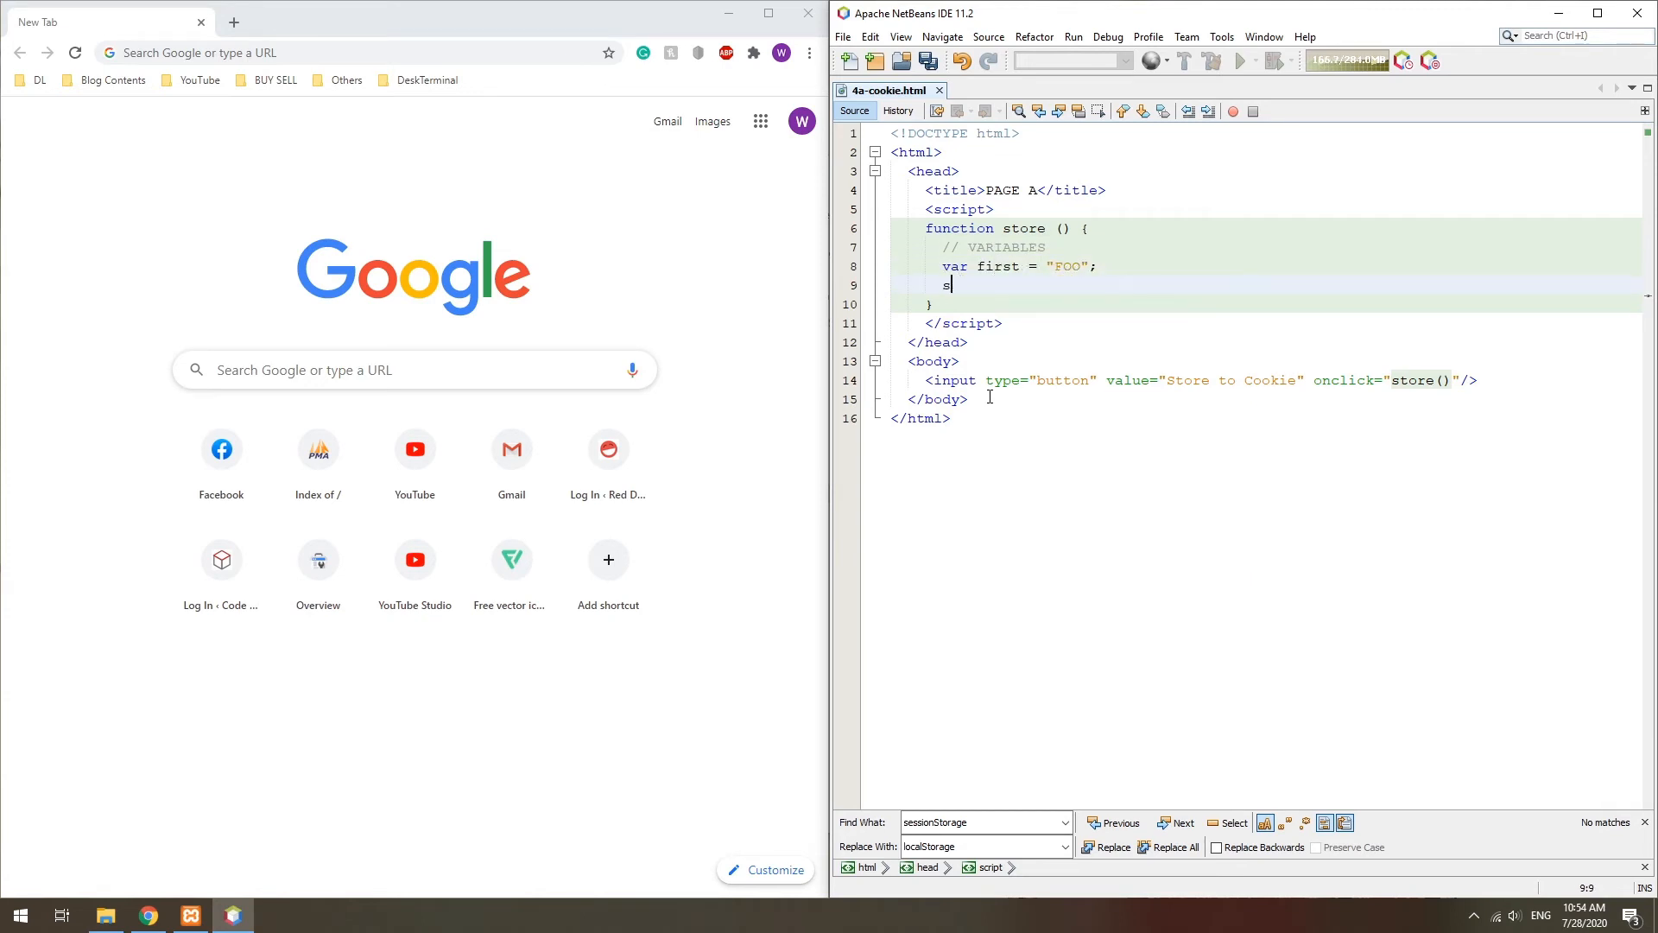
{"action": "type", "text": "var second = [\"\"];"}
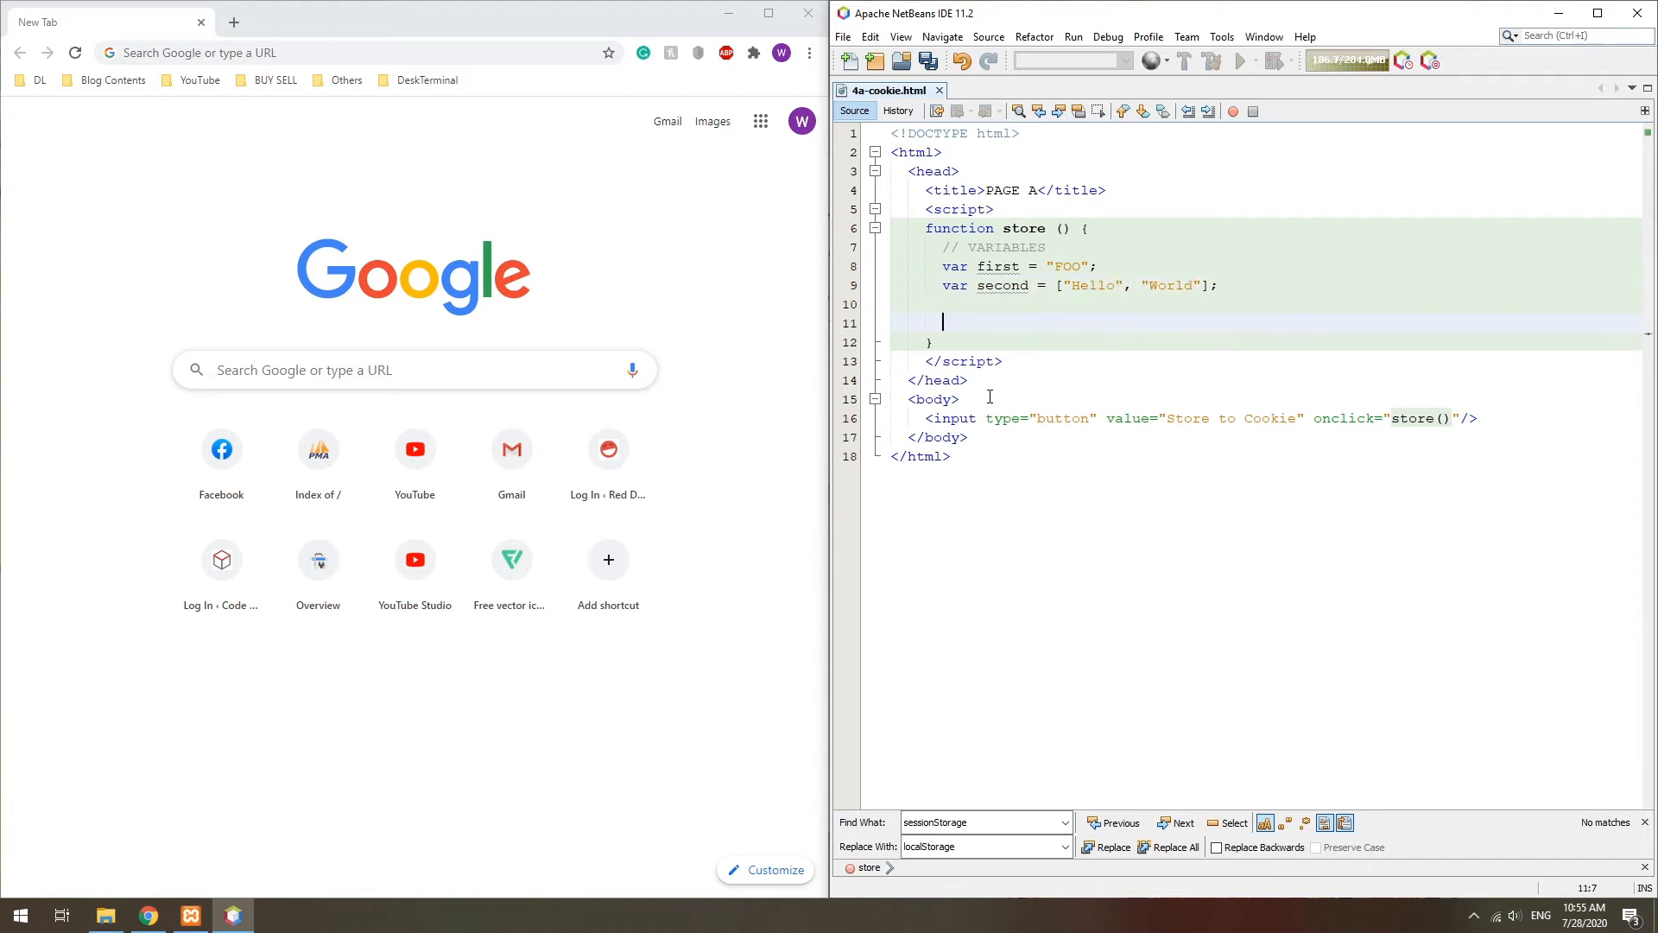
{"action": "type", "text": "// STORE TO COOKIE"}
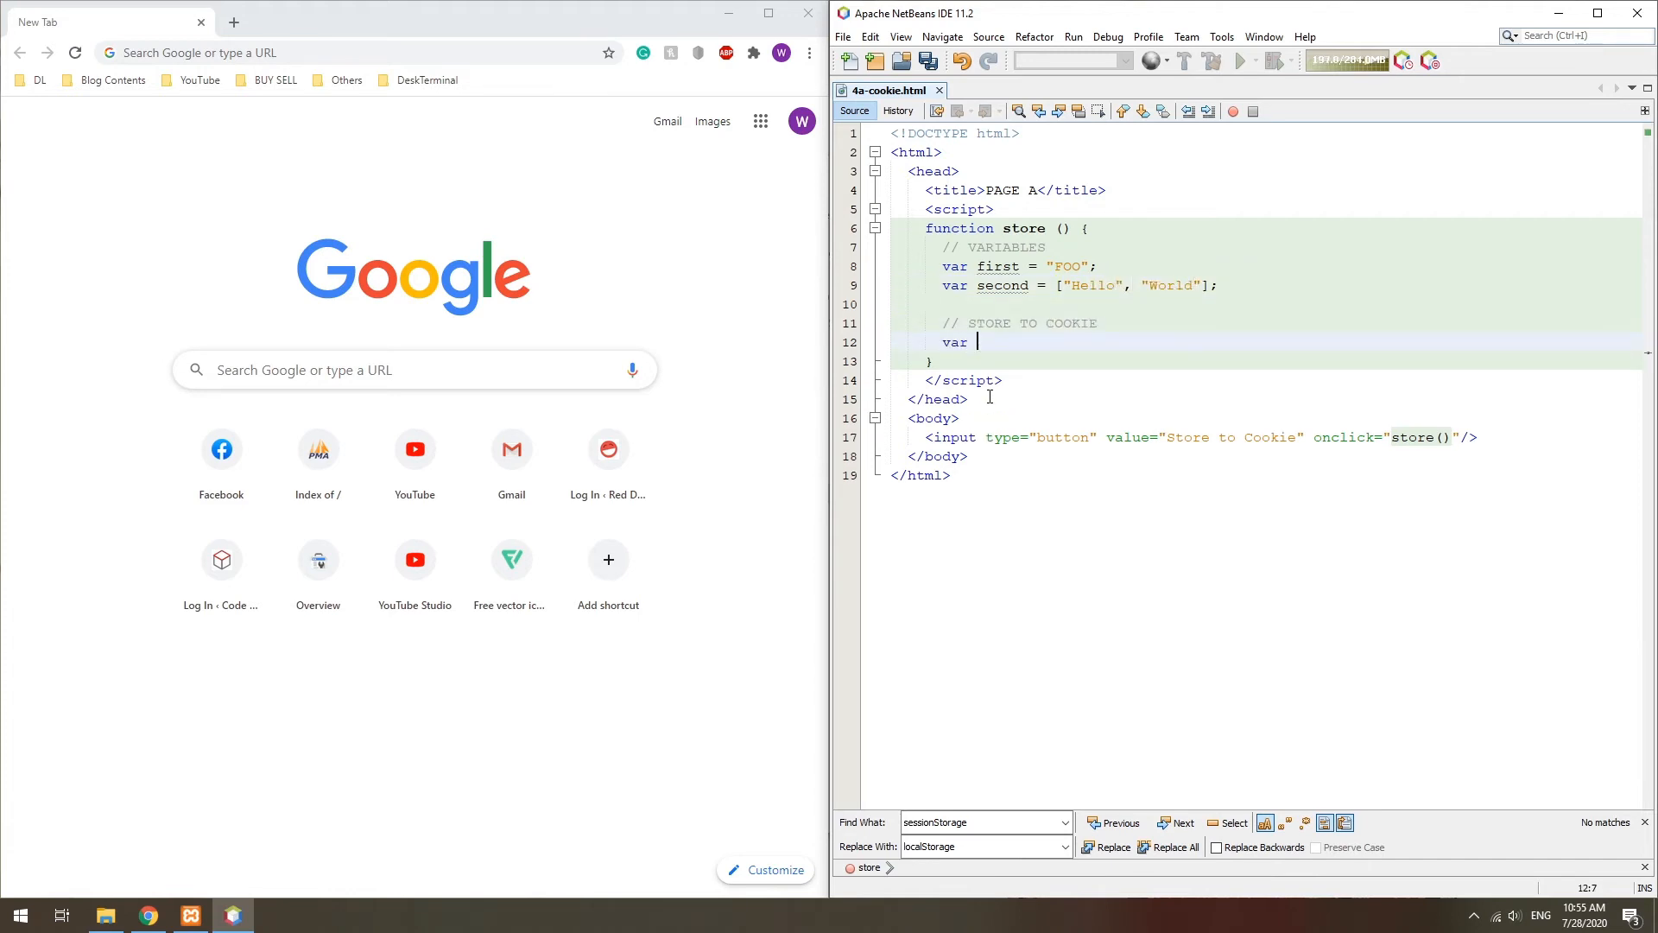
Step: Pack both into URLSearchParams with JSON.stringify, set document.cookie pass= and redirect to 4b-cookie.html
{"action": "type", "text": "params = new URLSearchParams();"}
{"action": "type", "text": "params.append(\"first\", first);"}
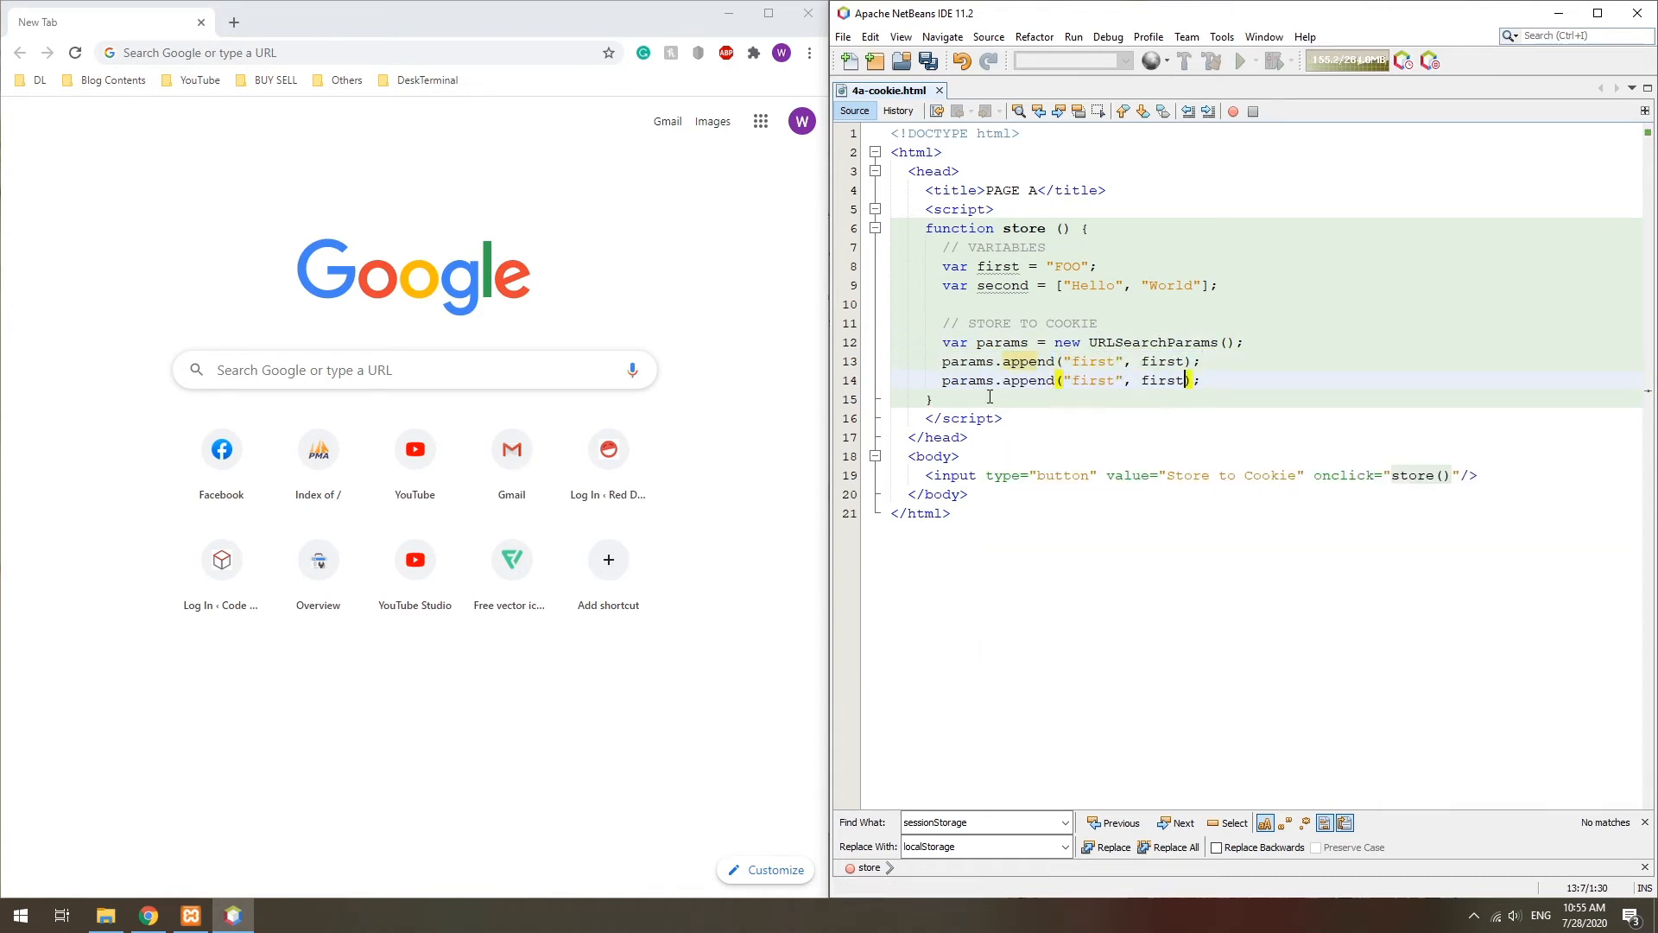
{"action": "type", "text": "second\", R"}
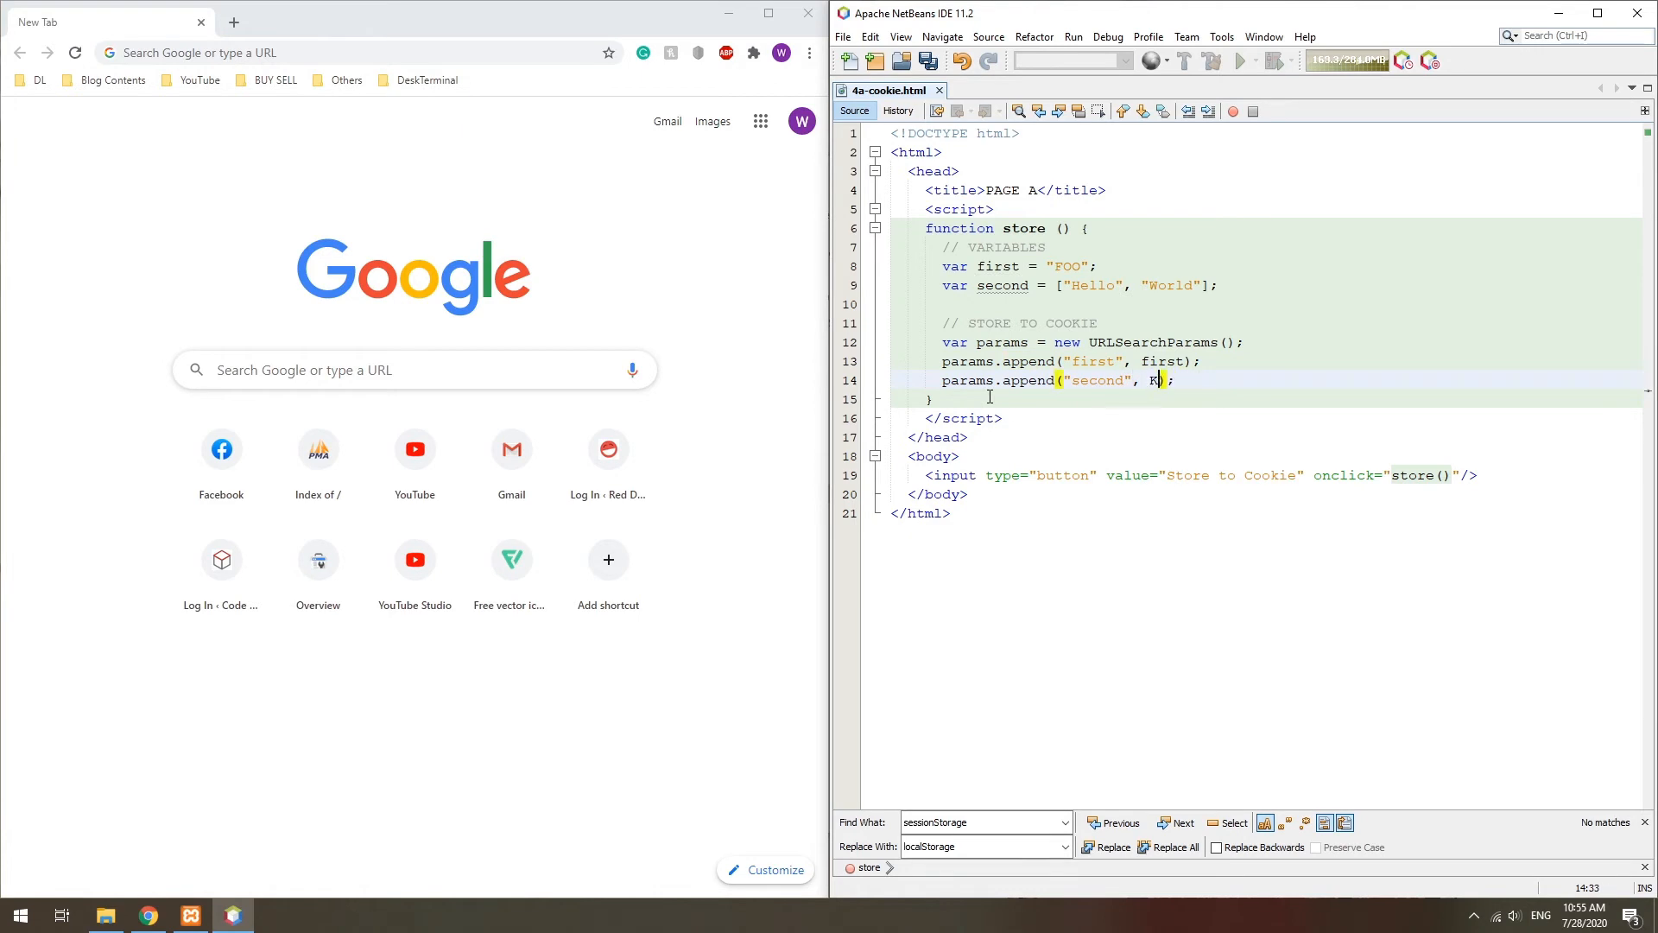
{"action": "type", "text": "SON.stringify(second)"}
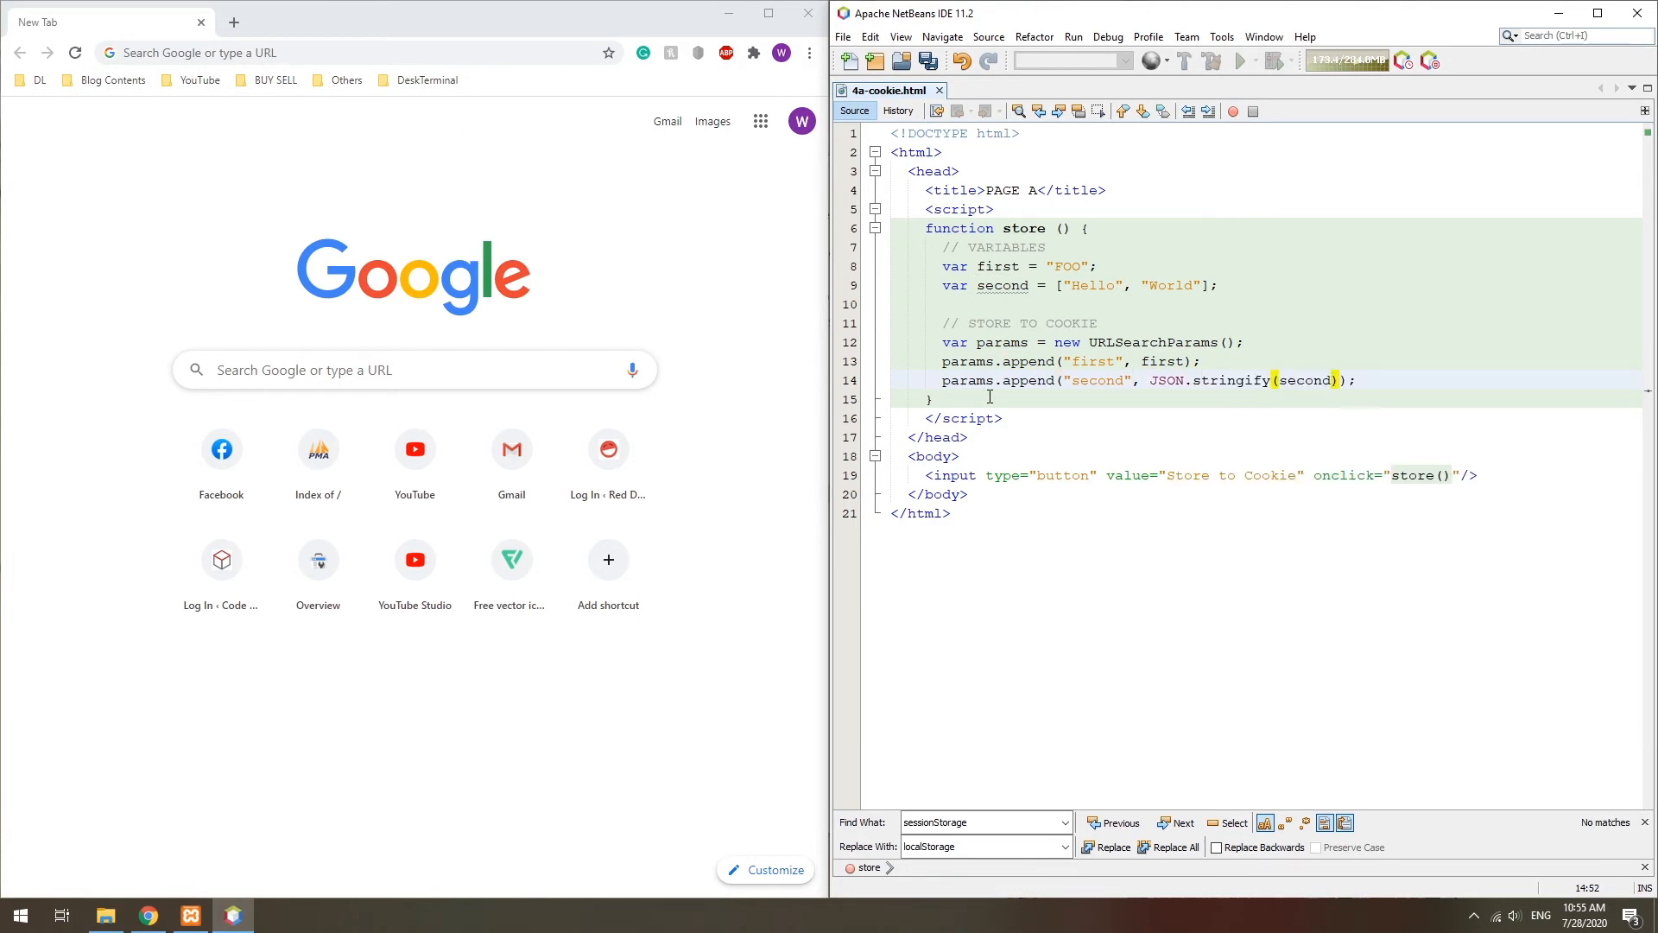
{"action": "type", "text": "document.cookie = \"pass=\" + params.toString();"}
{"action": "type", "text": "locatio"}
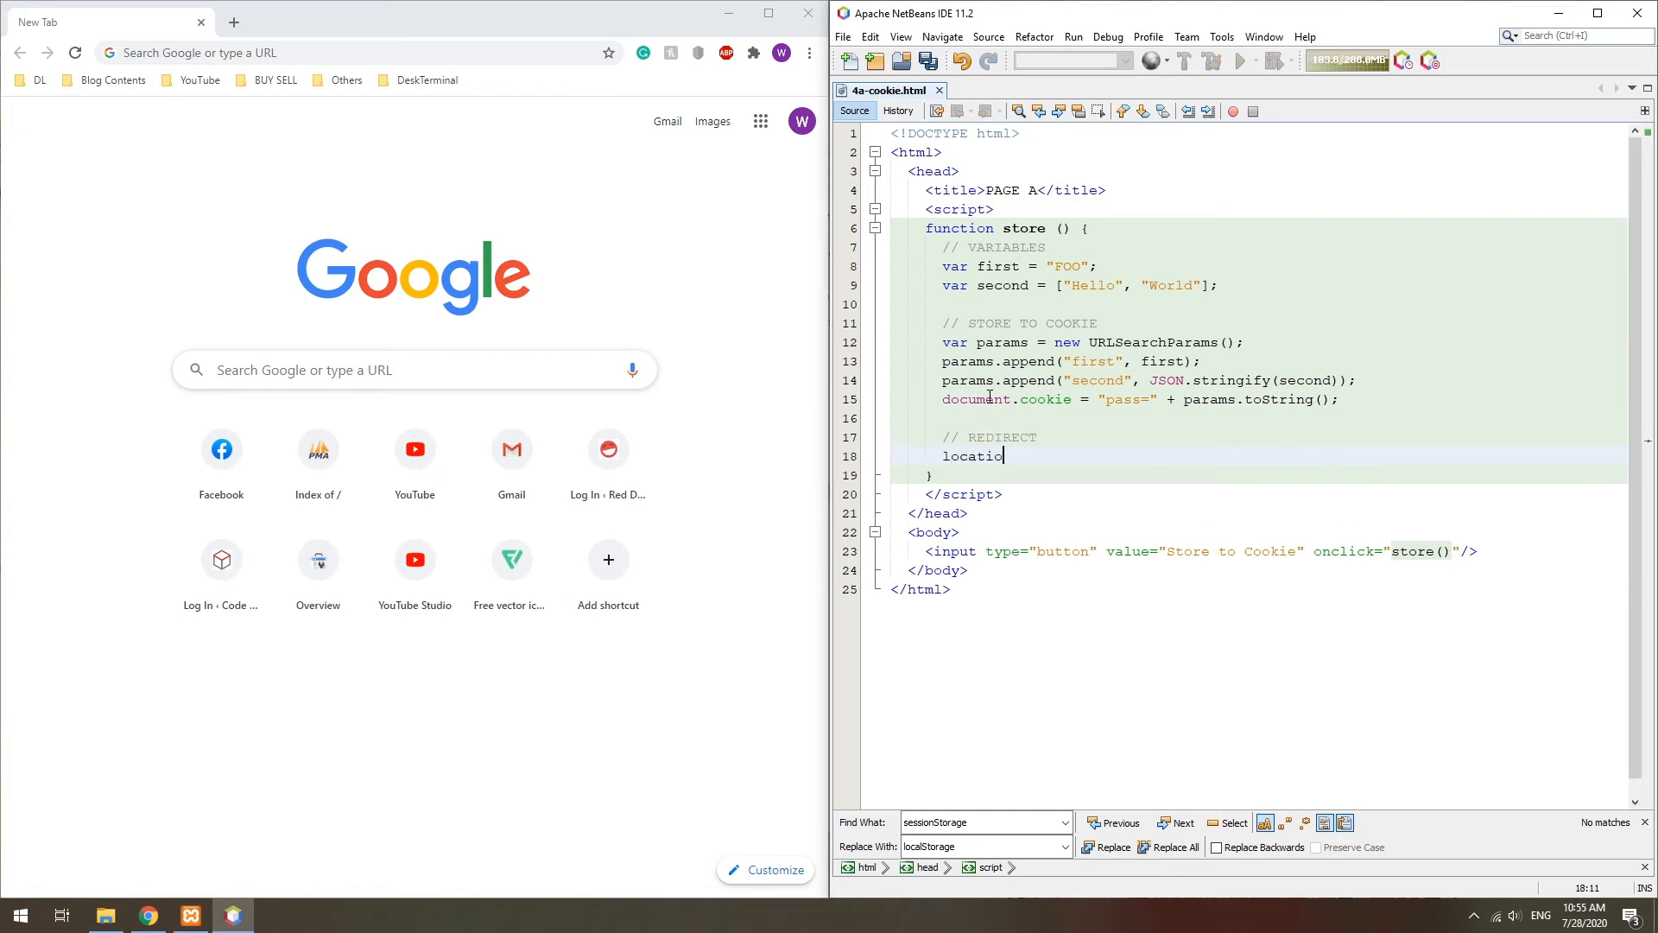
{"action": "type", "text": "n.href = \"4b-\";"}
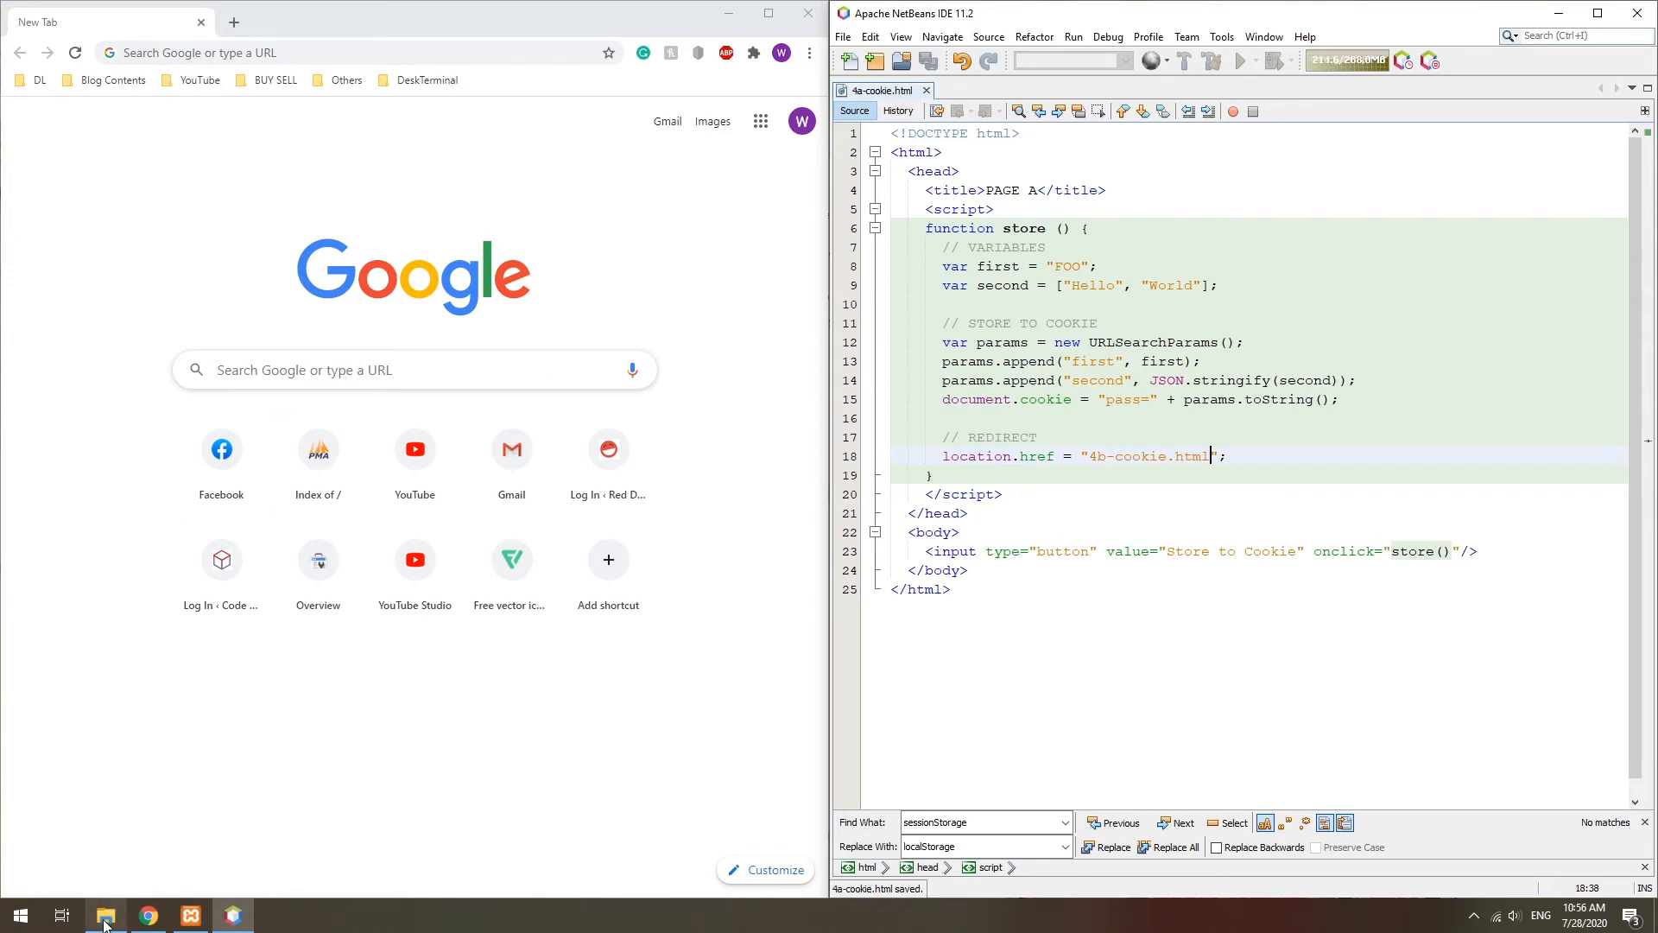
Step: Open 4b-cookie.html and start get() splitting document.cookie into rows
{"action": "left_click", "coordinate": [105, 916]}
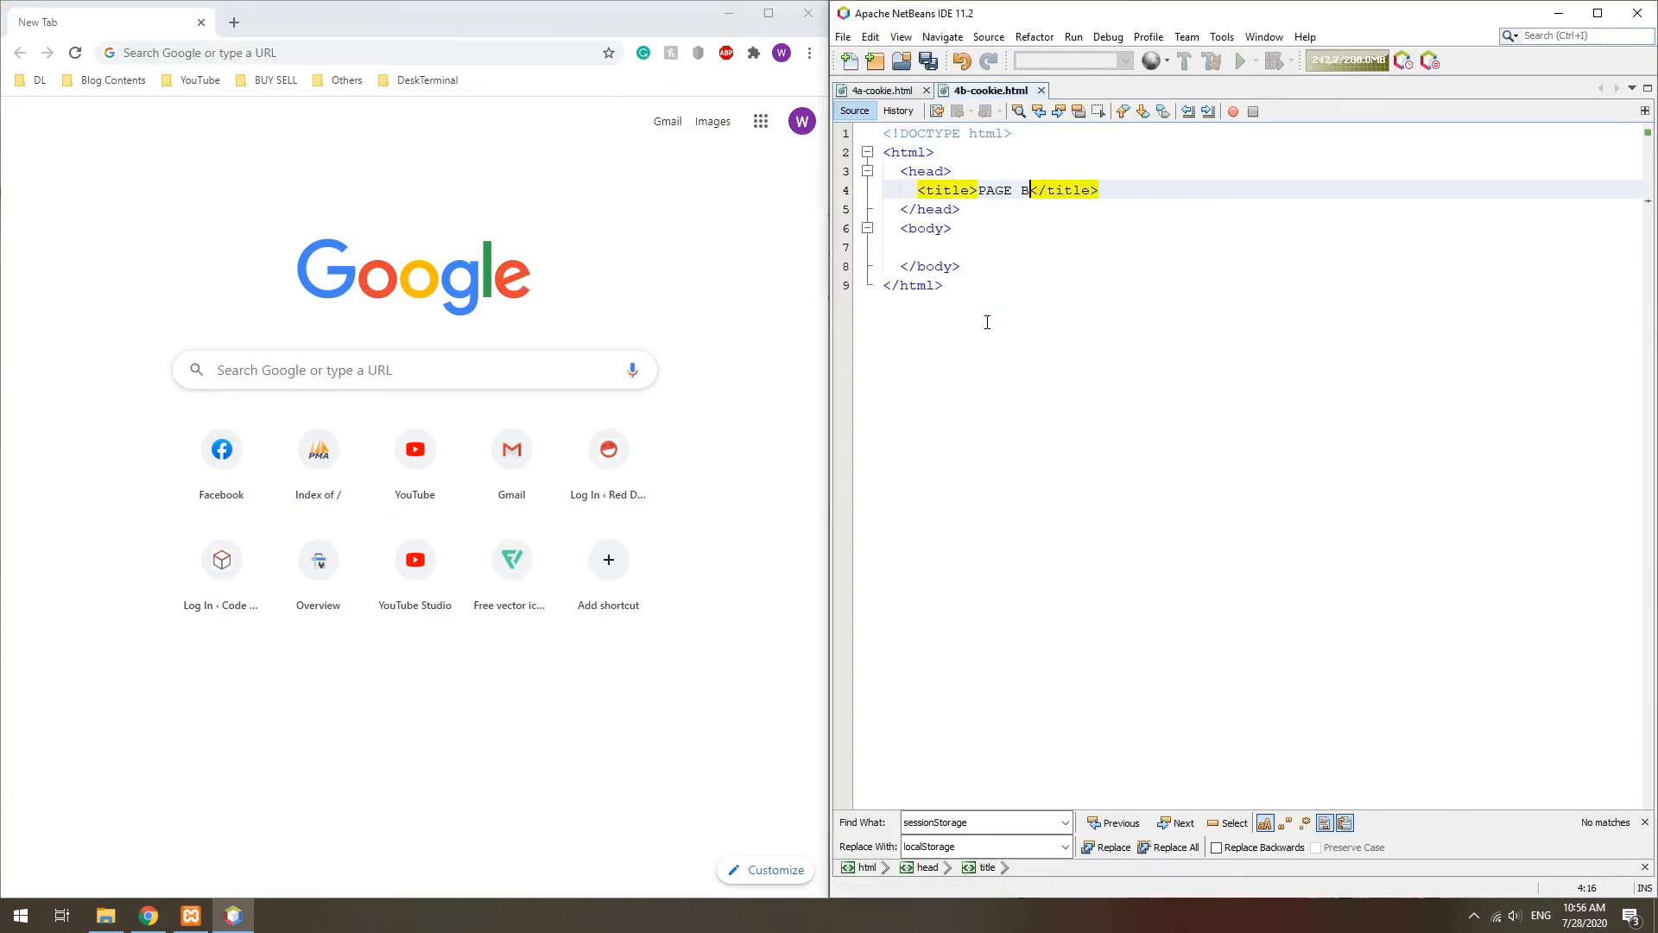
{"action": "type", "text": "<script>"}
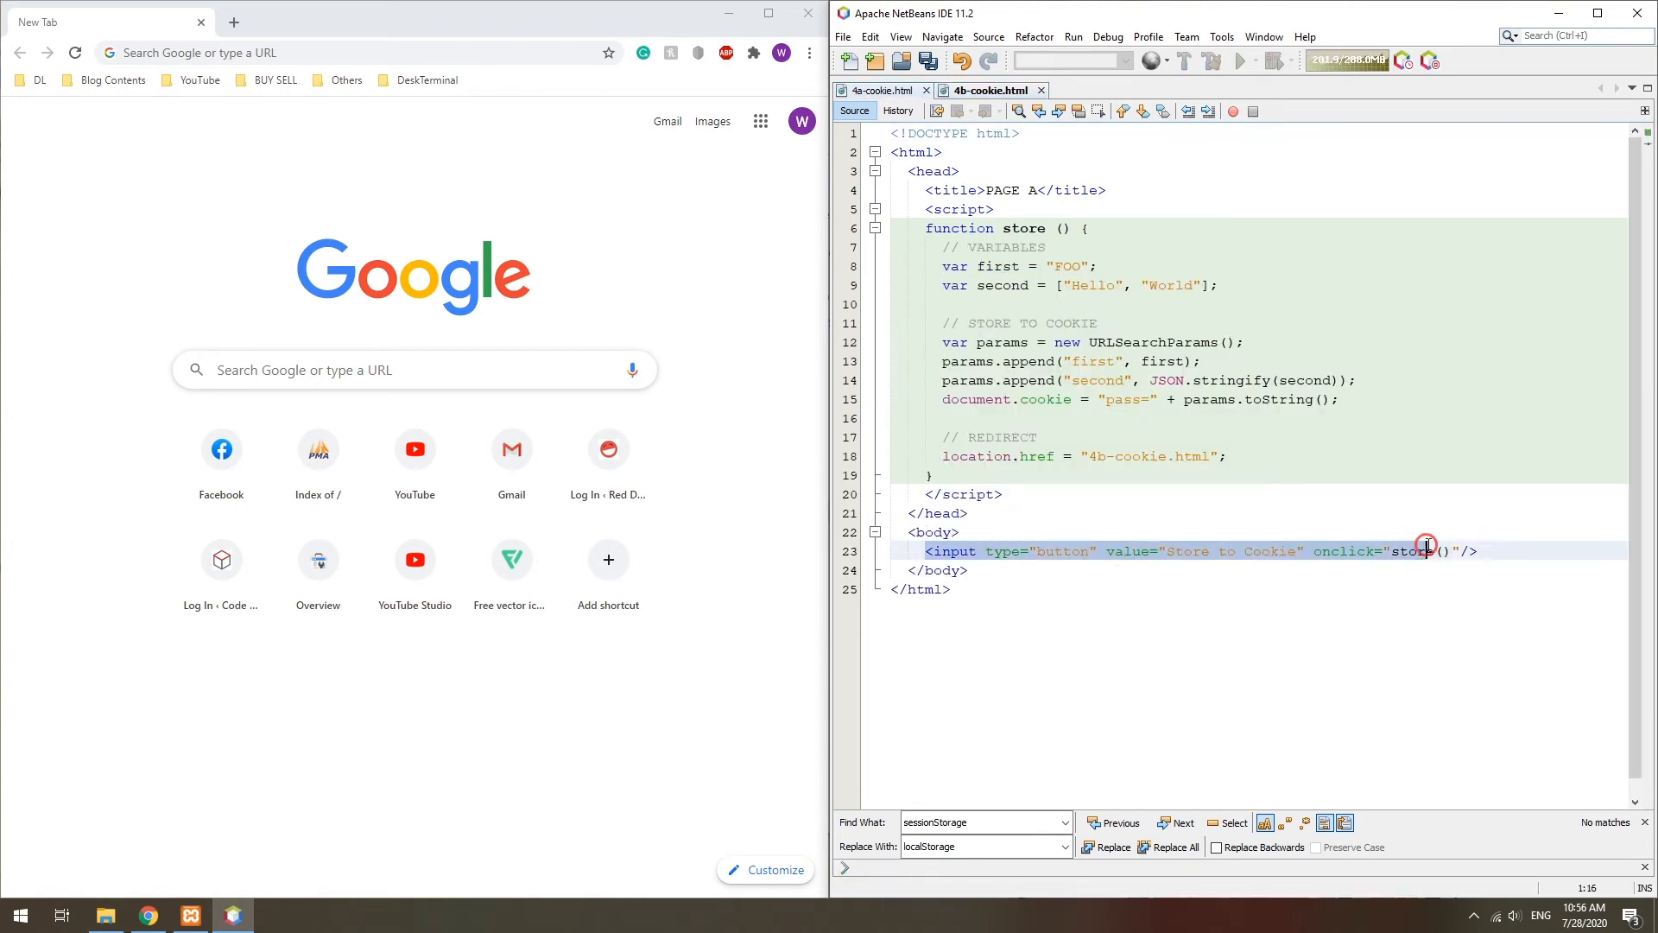
{"action": "left_click", "coordinate": [988, 90]}
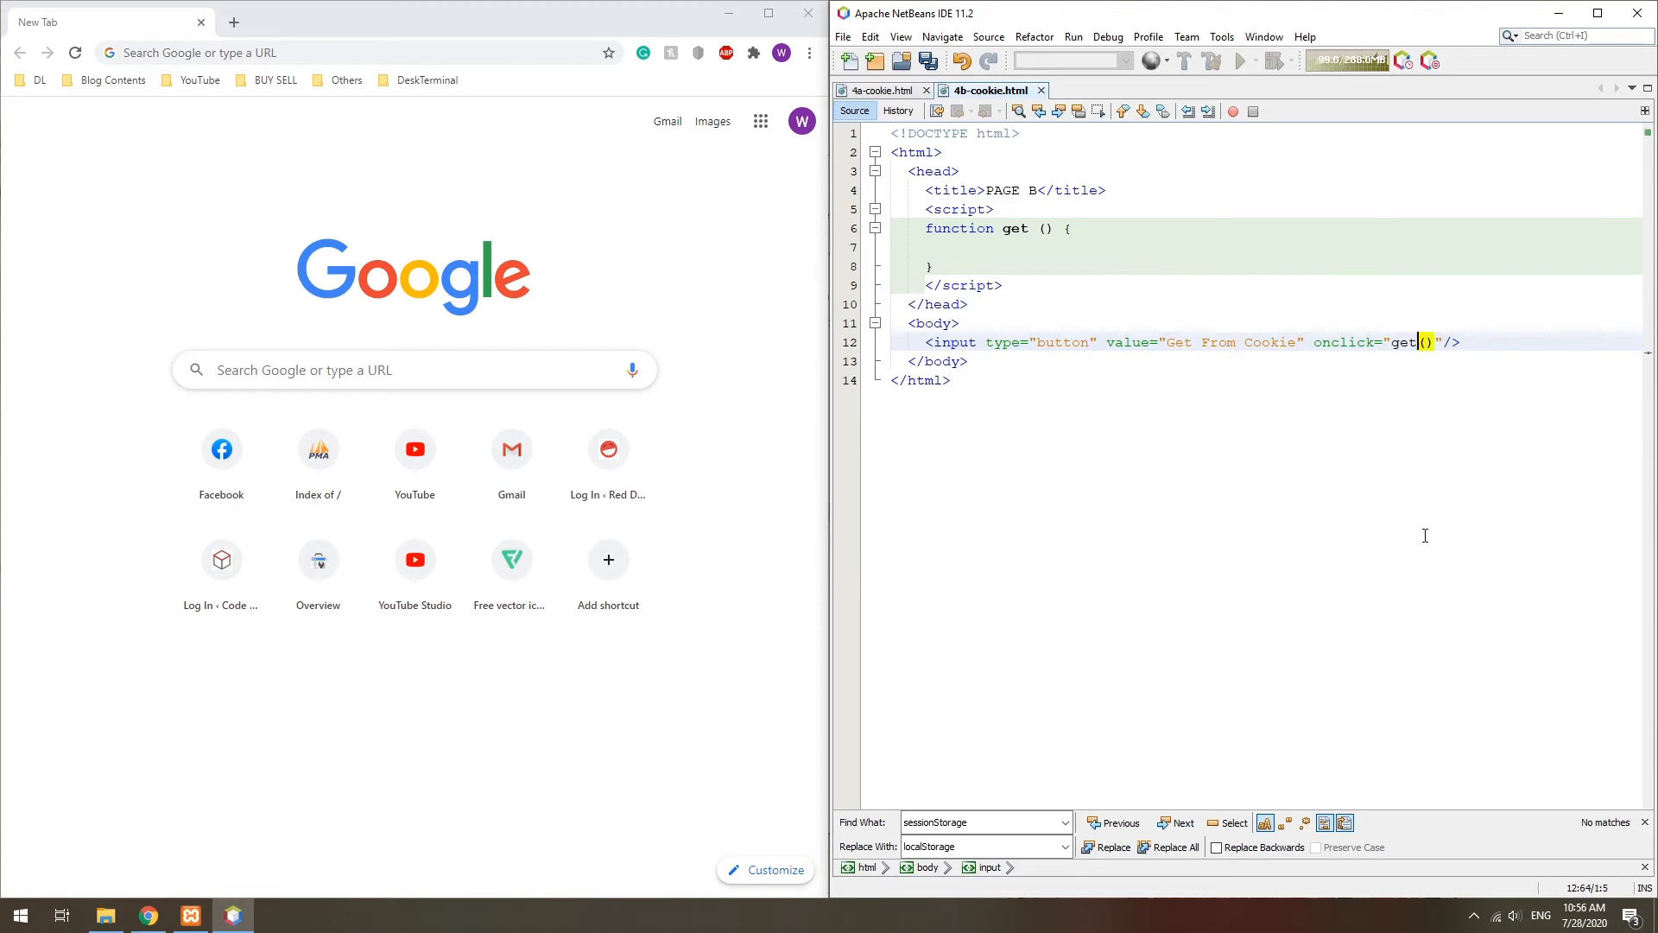
{"action": "type", "text": "// RETRIEVE"}
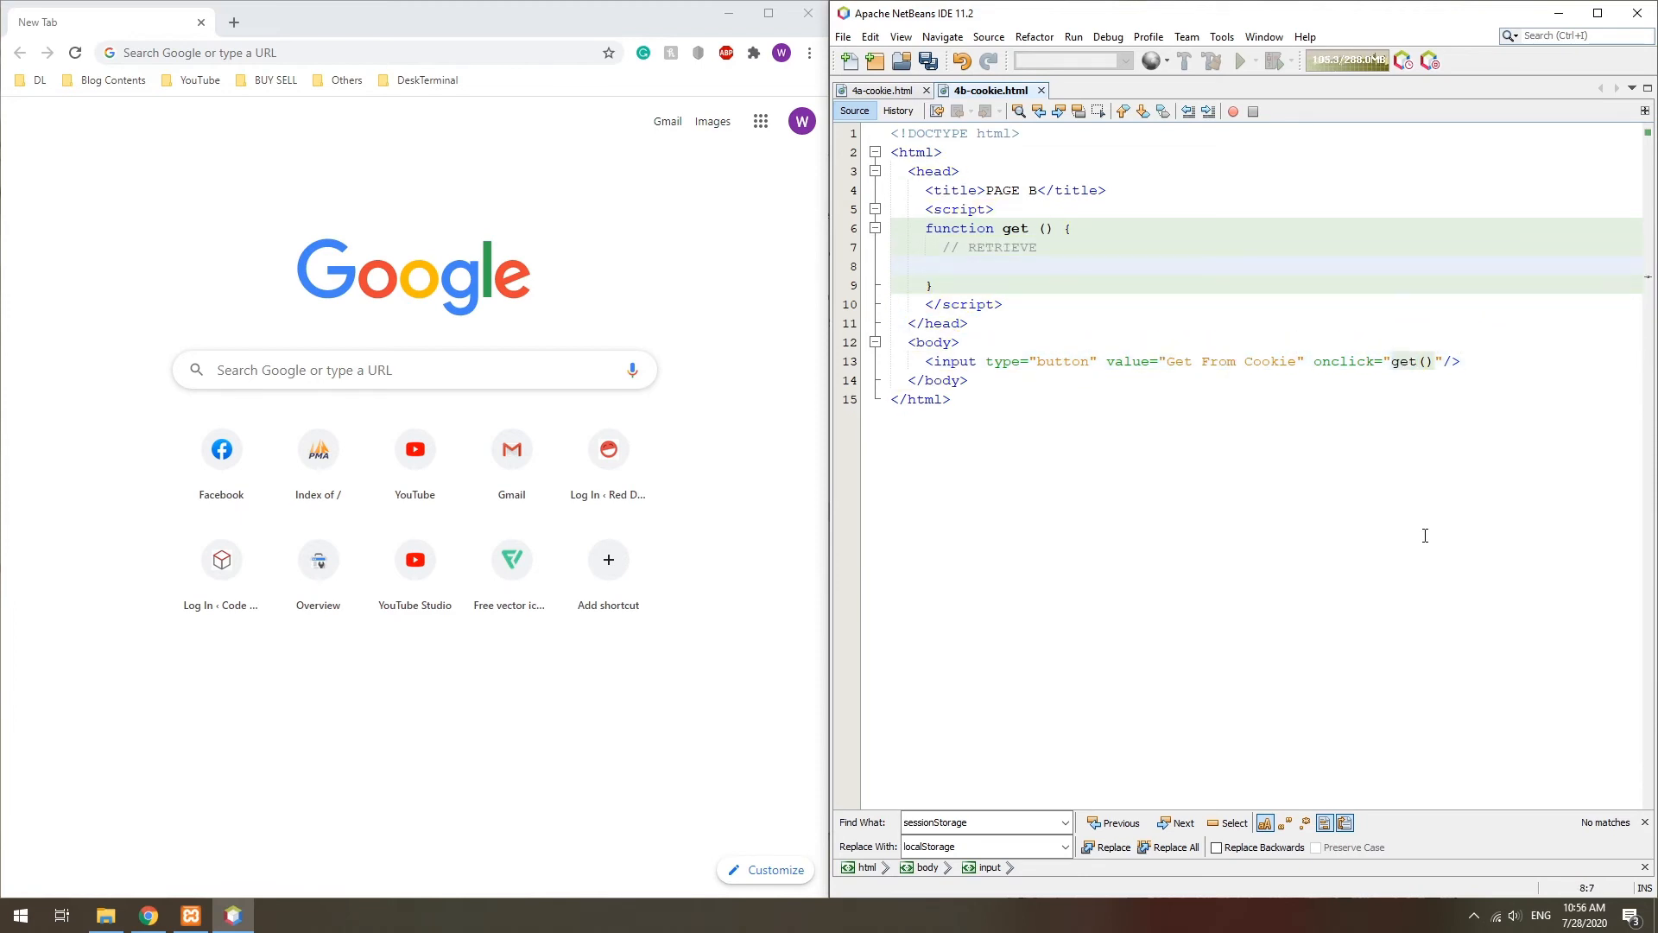
{"action": "type", "text": "var passvars = document.cookie"}
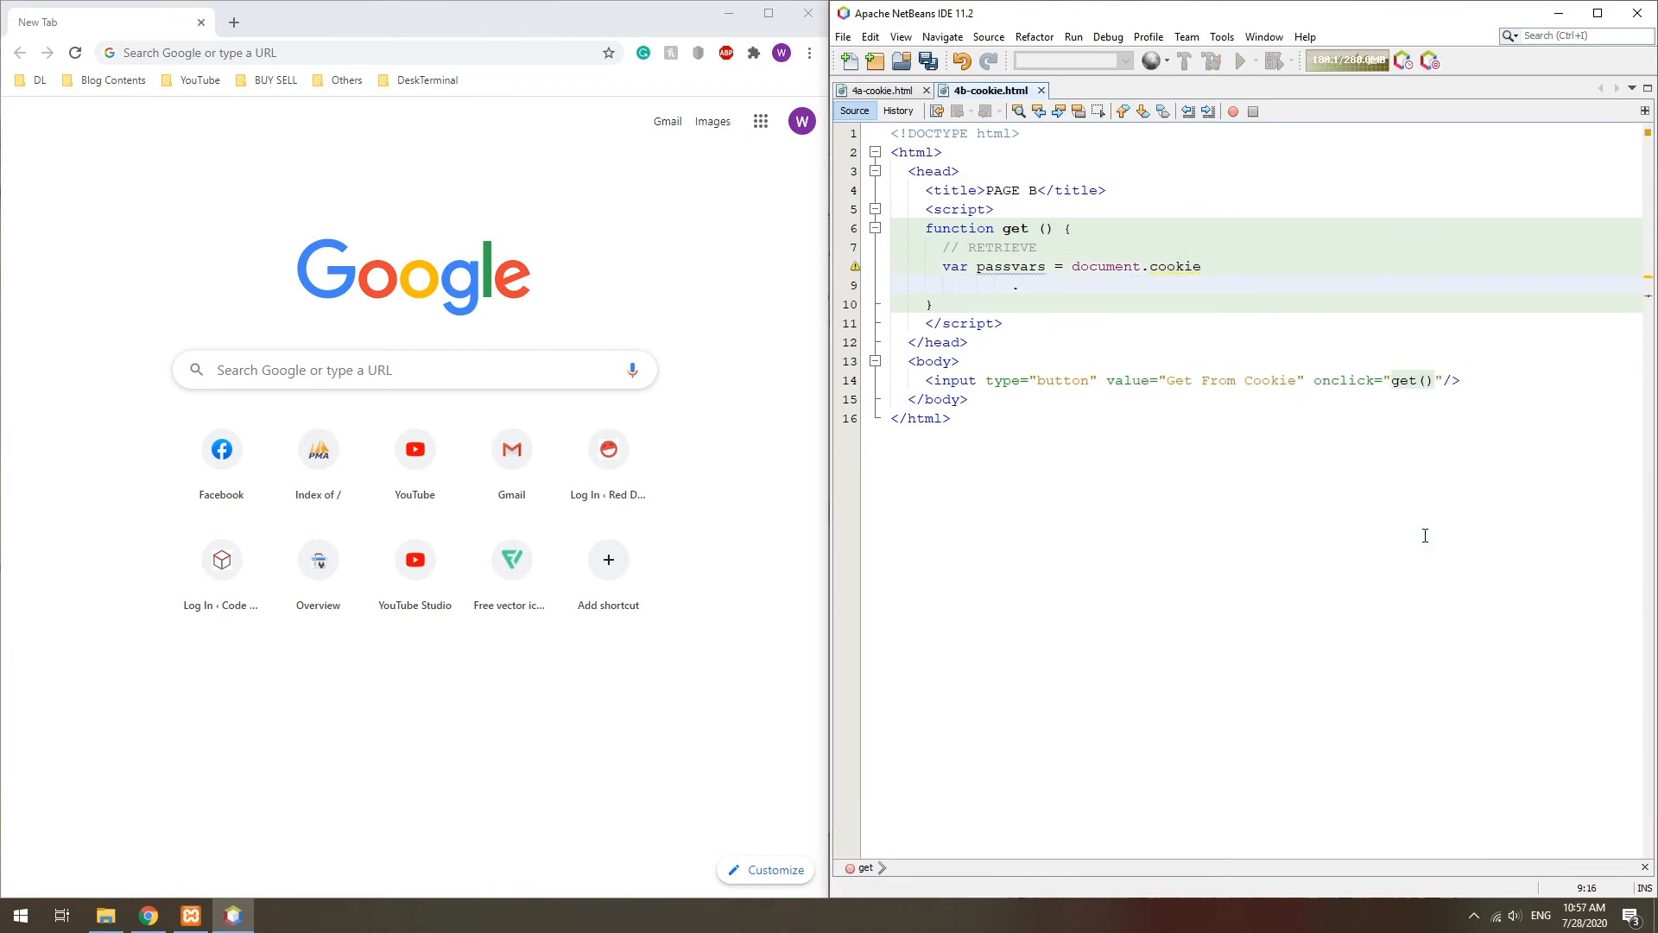
{"action": "type", "text": ".split(\"1 \")"}
{"action": "type", "text": ".find("}
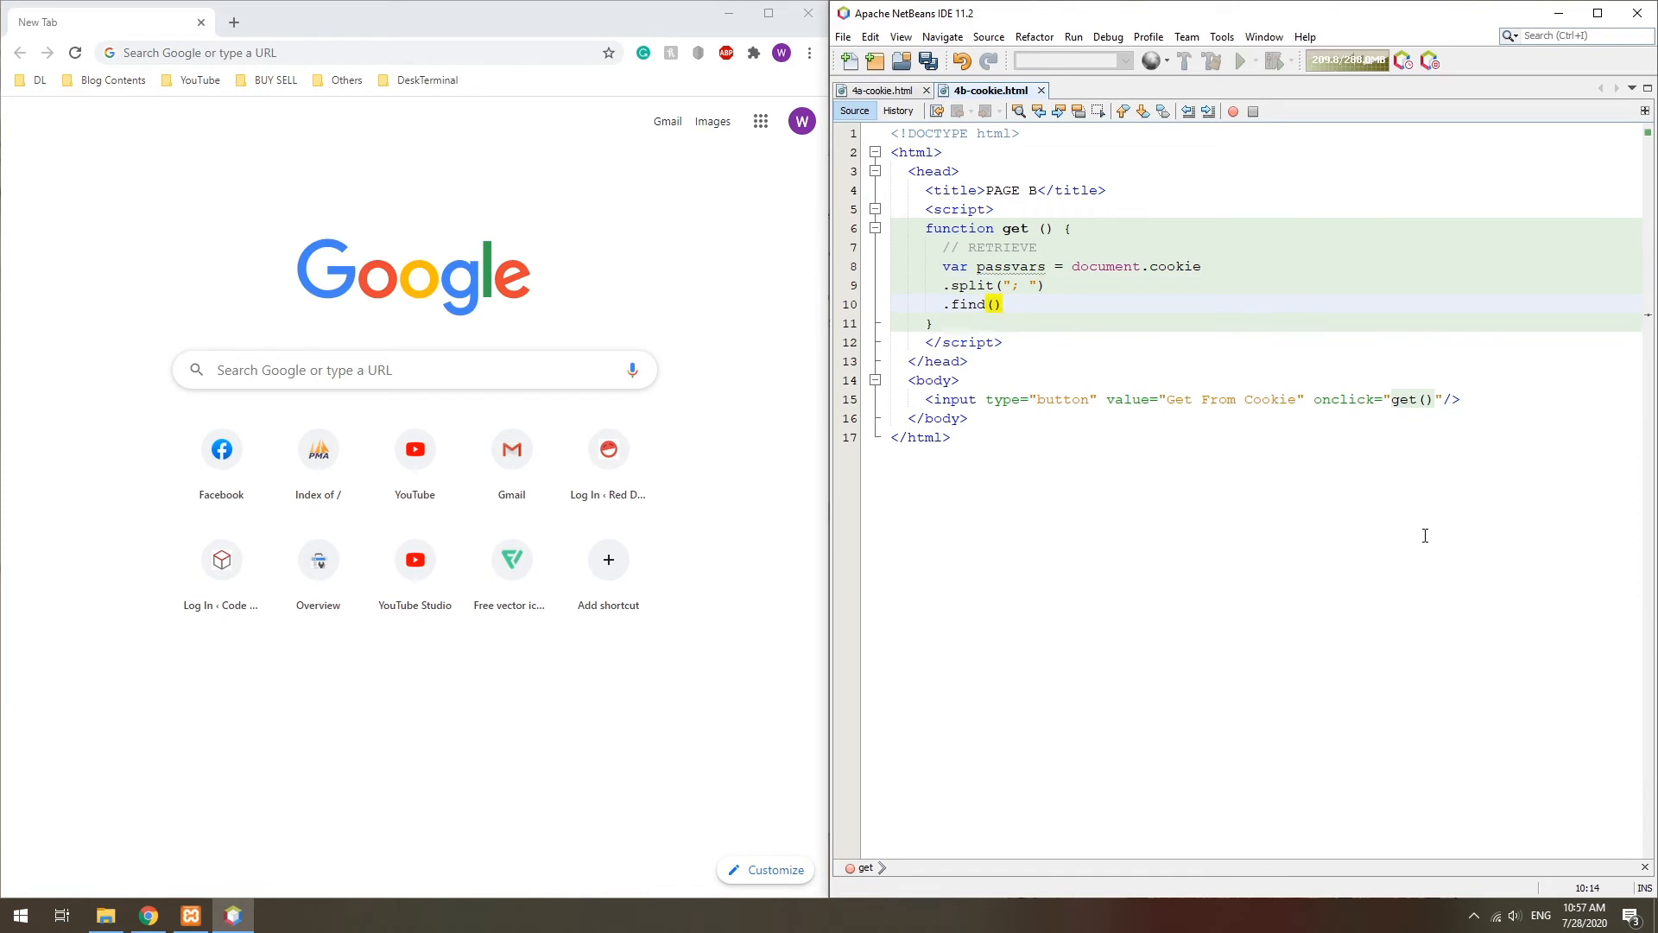
Step: Find the pass row with startsWith, parse it via URLSearchParams and read first with params.get
{"action": "type", "text": "row => row.startsWith(\"pass"}
{"action": "type", "text": "var params ="}
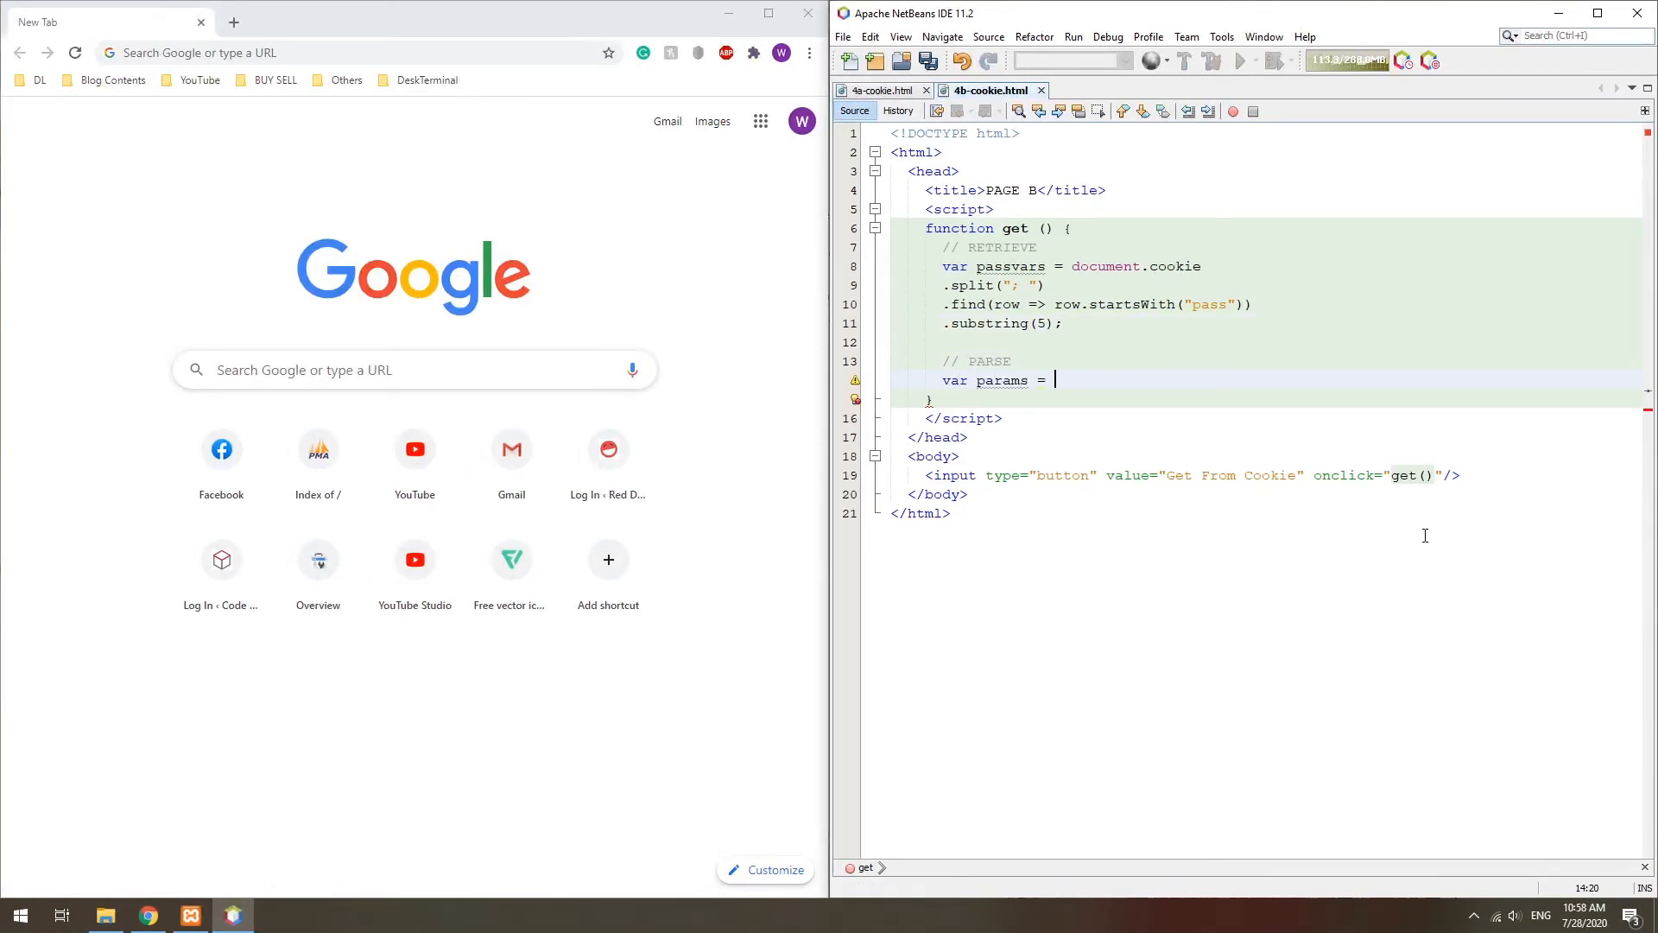
{"action": "type", "text": "new URLSearchParams(passvars);"}
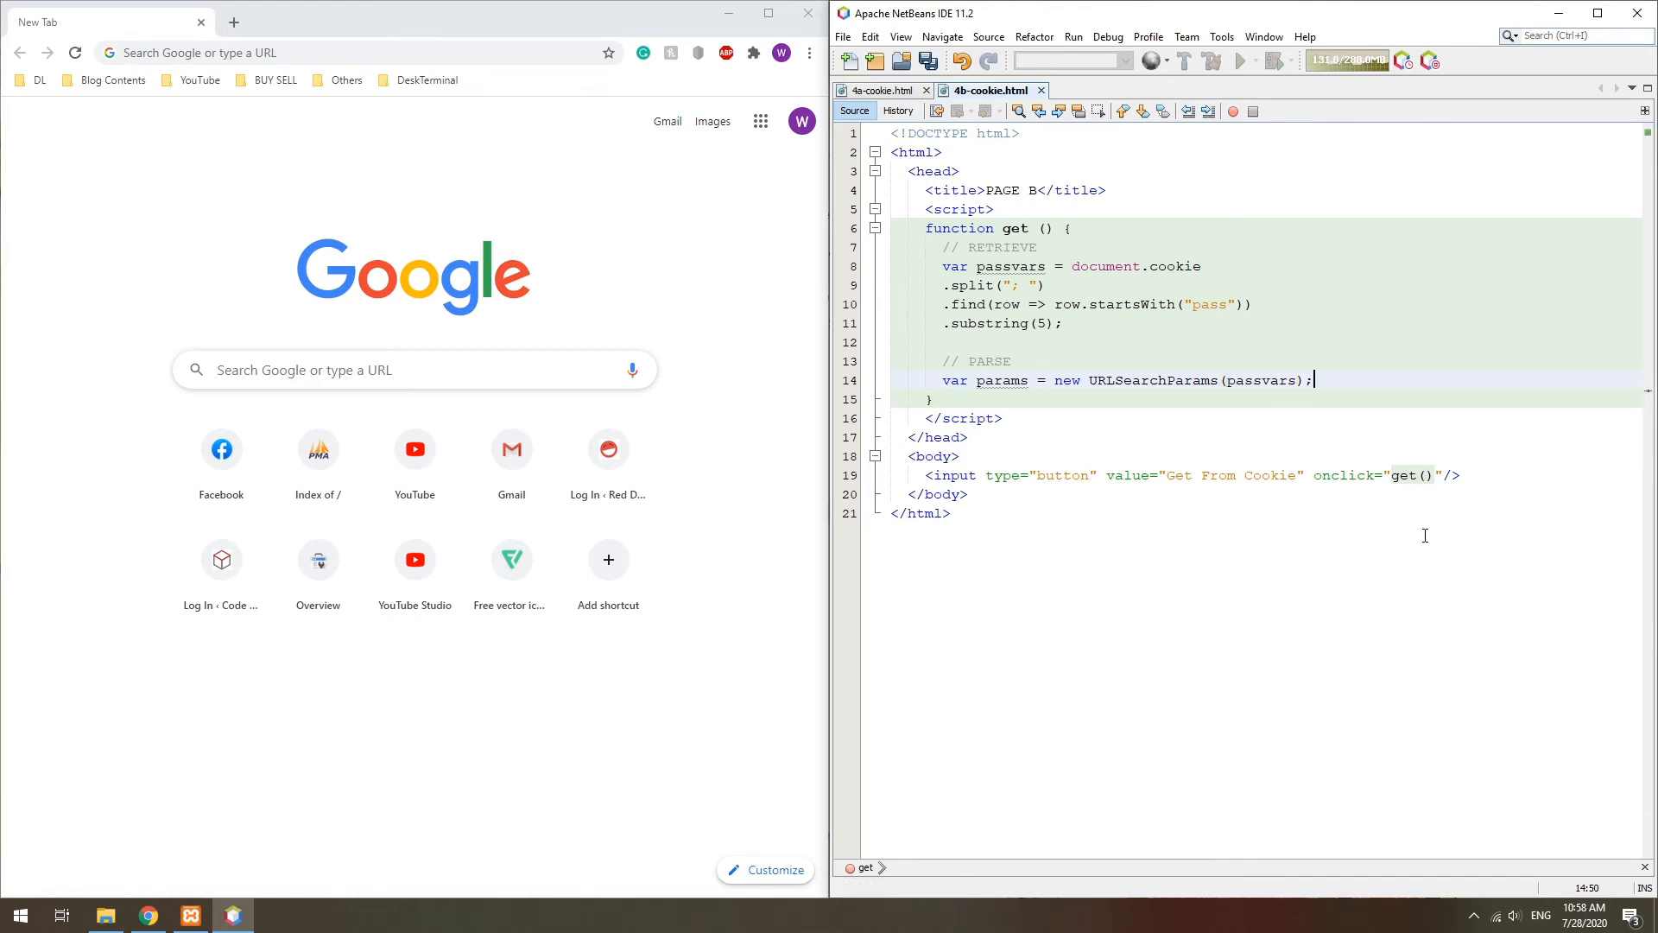
{"action": "type", "text": "var first = params.get(\"fi\")"}
{"action": "type", "text": "console.log(second);"}
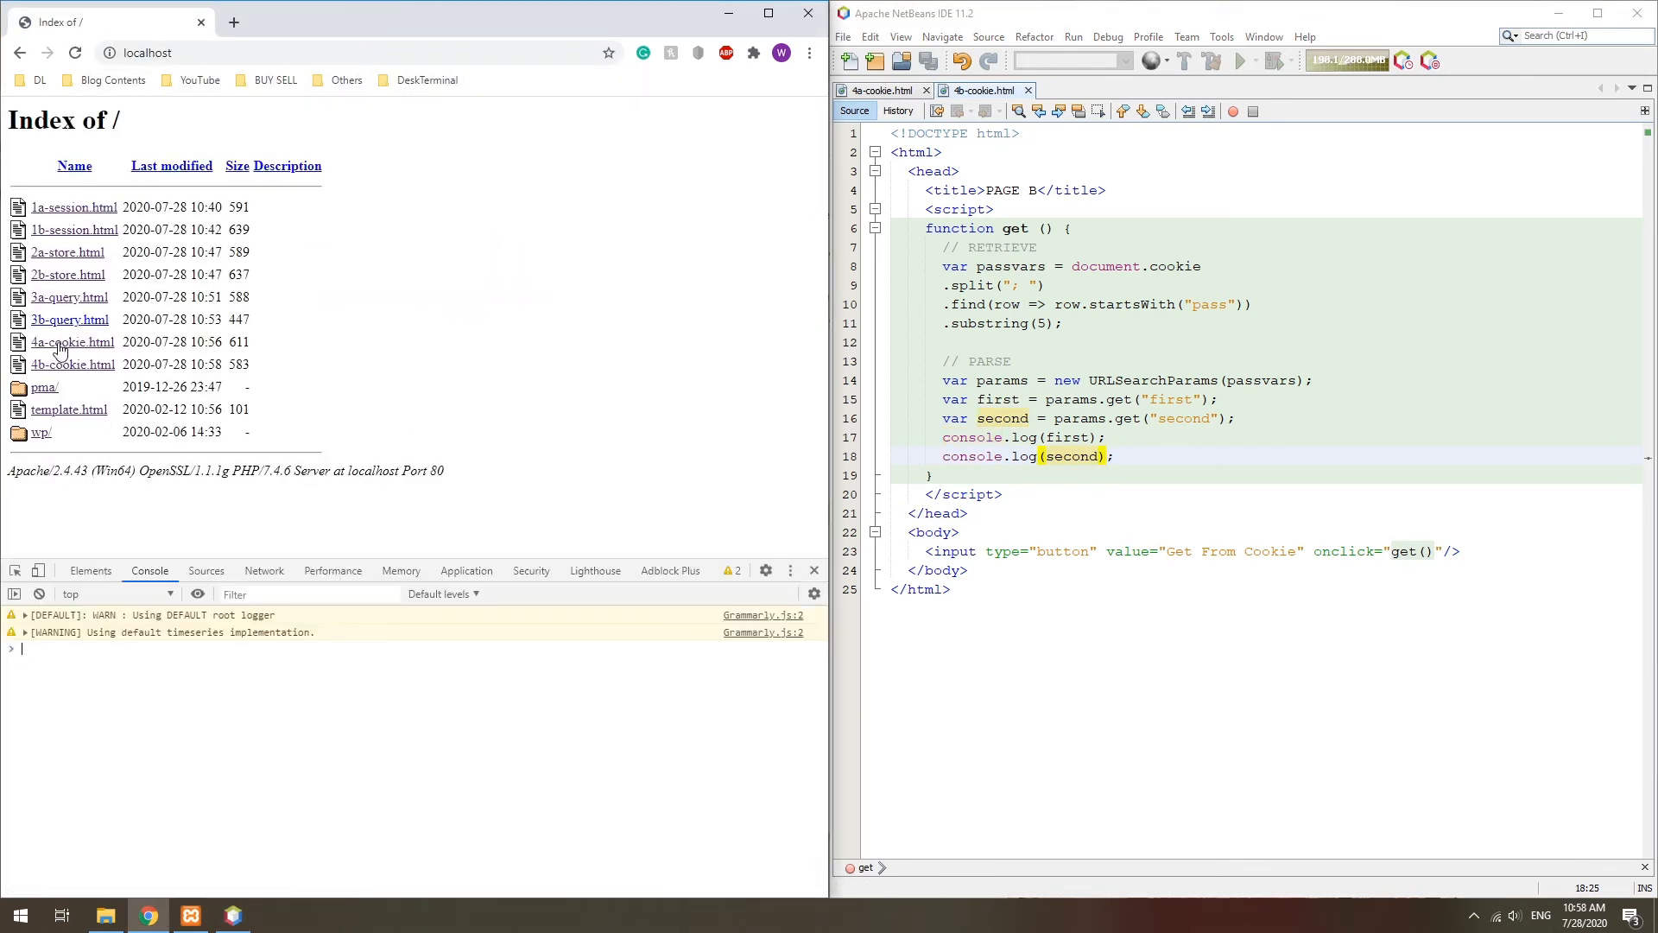
Step: Open 4a-cookie.html from localhost and read the stored variables back on page B with Get From Cookie
{"action": "left_click", "coordinate": [73, 365]}
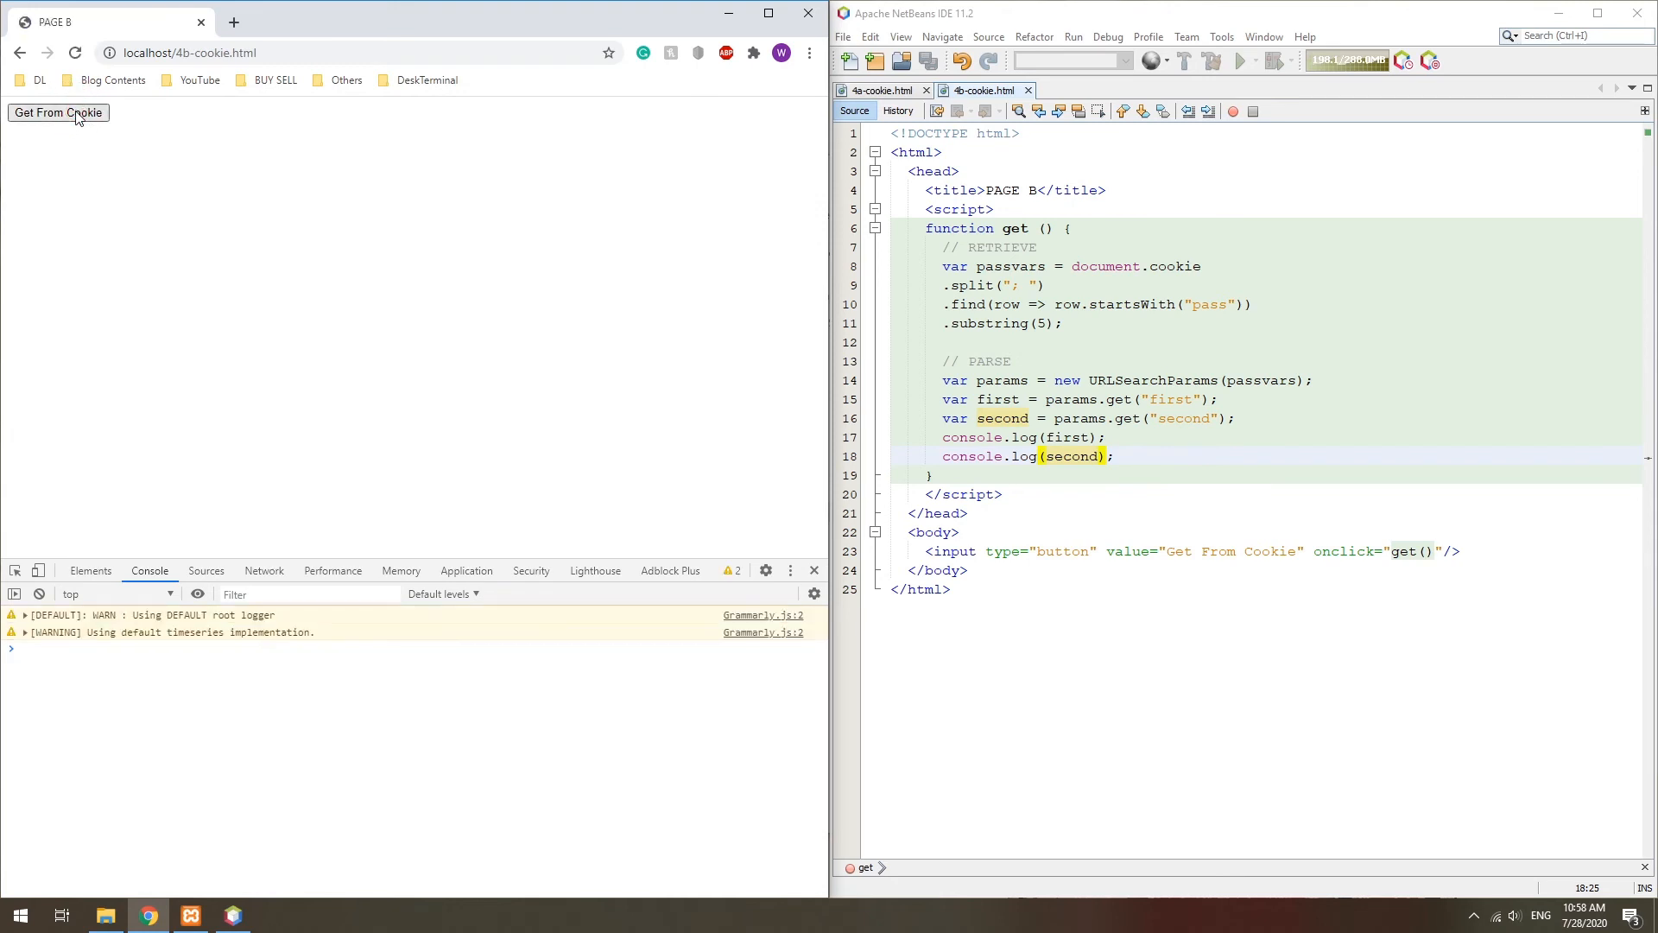
{"action": "left_click", "coordinate": [57, 112]}
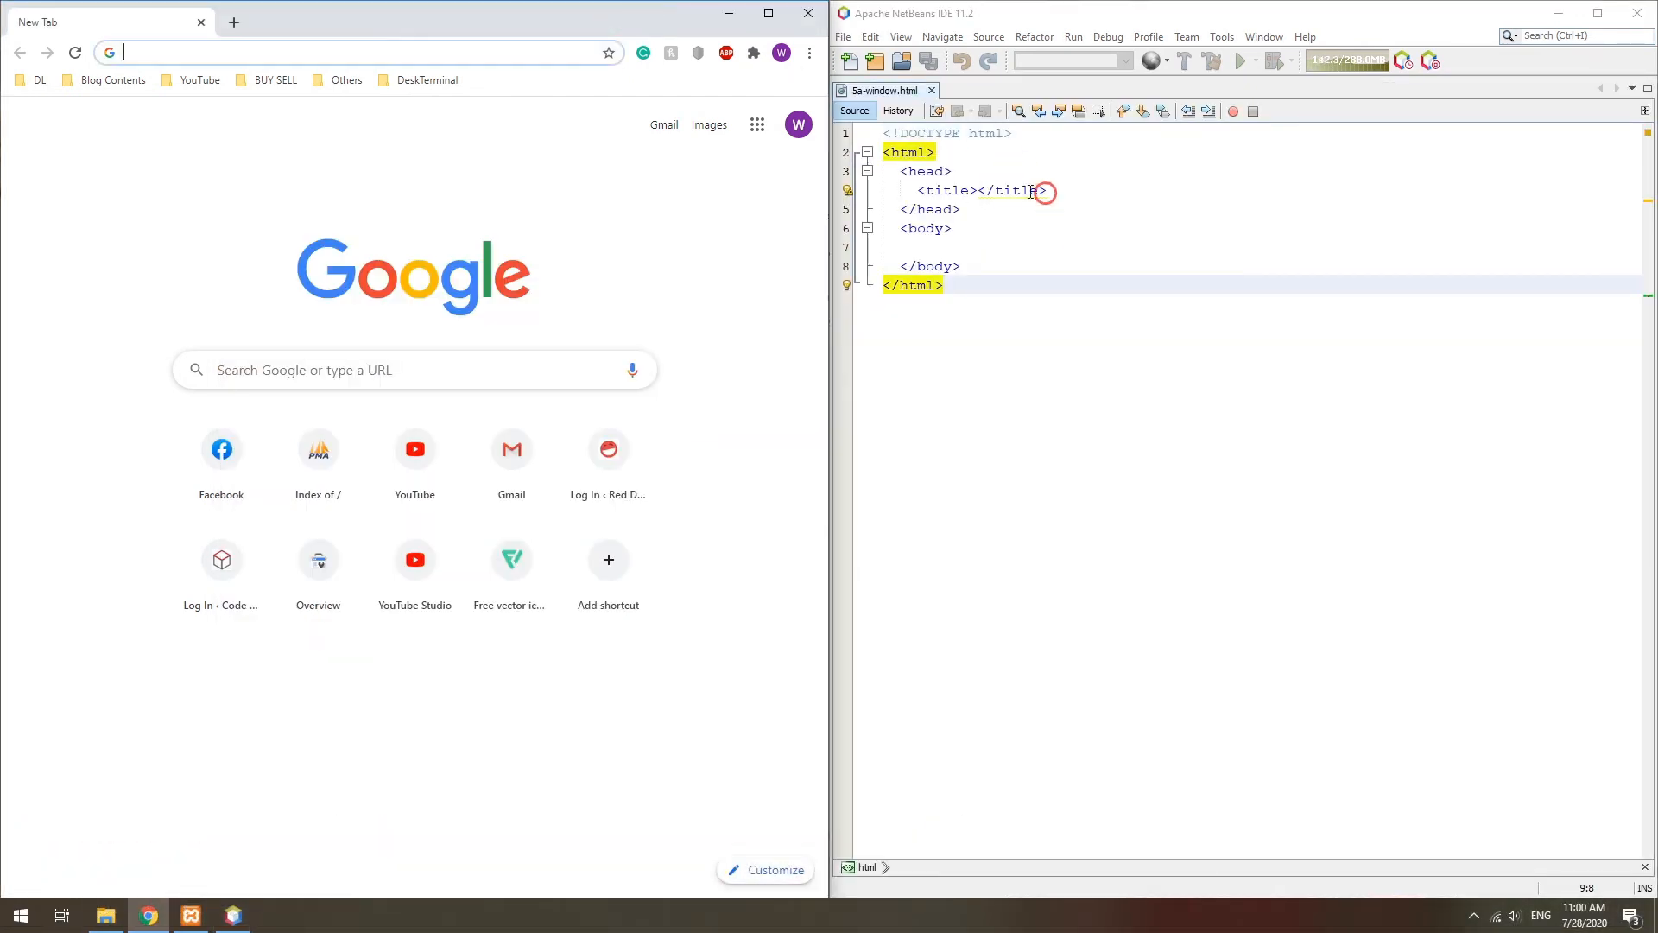
Step: Title the page 'Page A' and add a 'Go To B' button wired to go()
{"action": "type", "text": "Page A"}
{"action": "left_click", "coordinate": [1263, 246]}
{"action": "type", "text": "<inpu"}
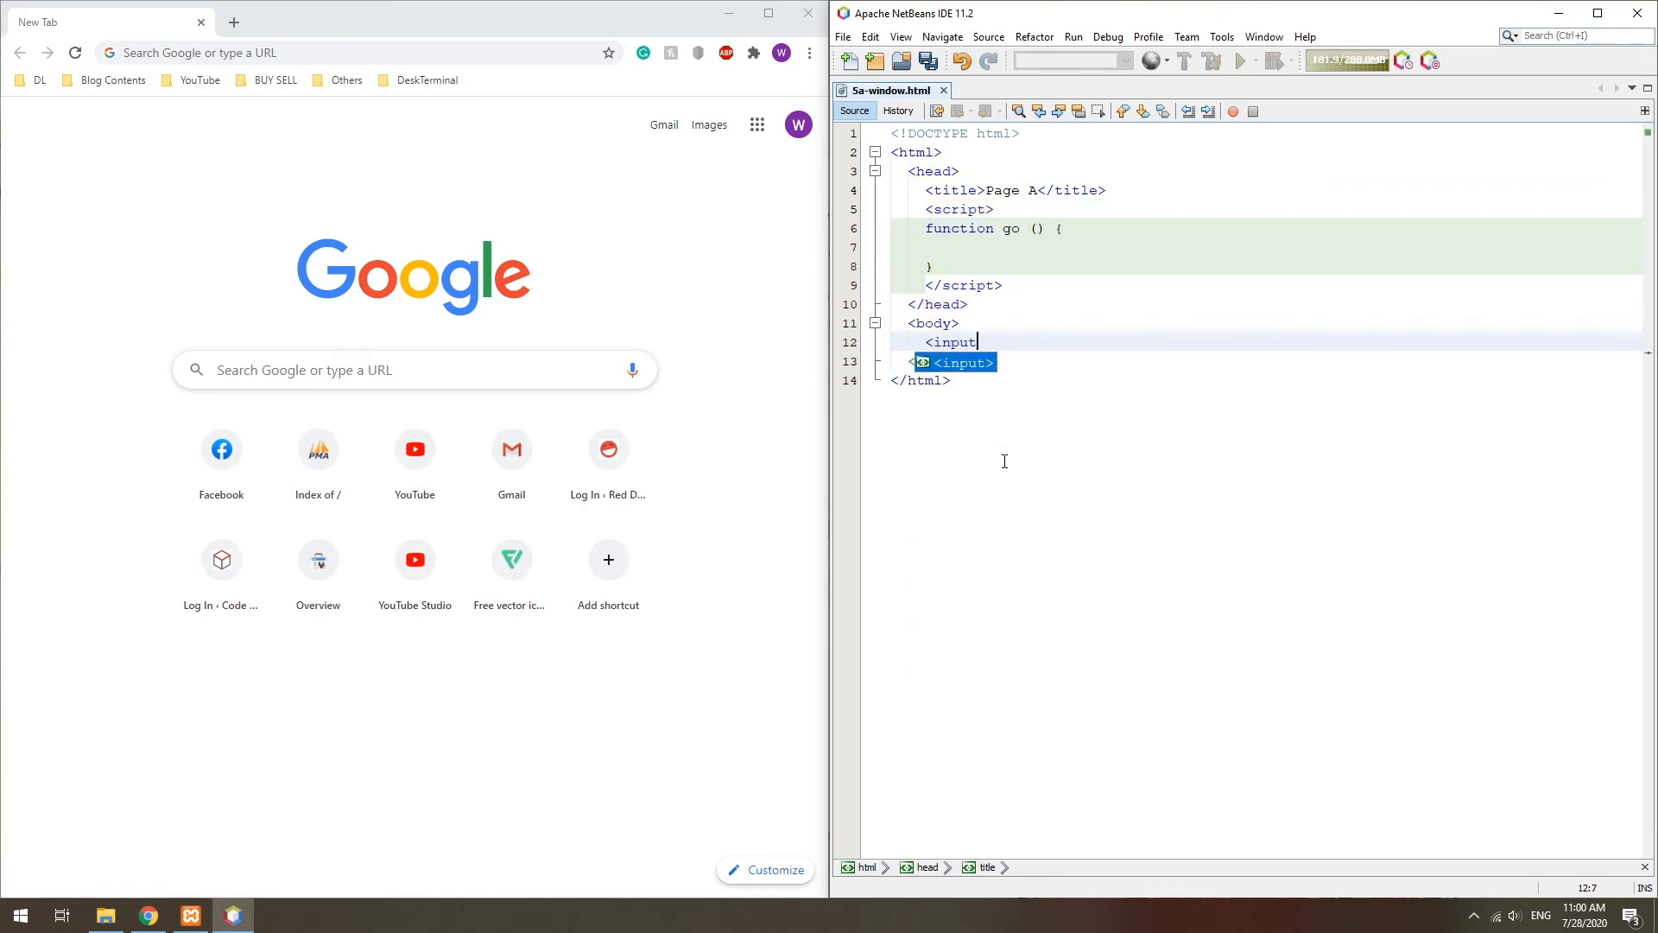
{"action": "type", "text": "type=\"button\" value=\"Go To B\">"}
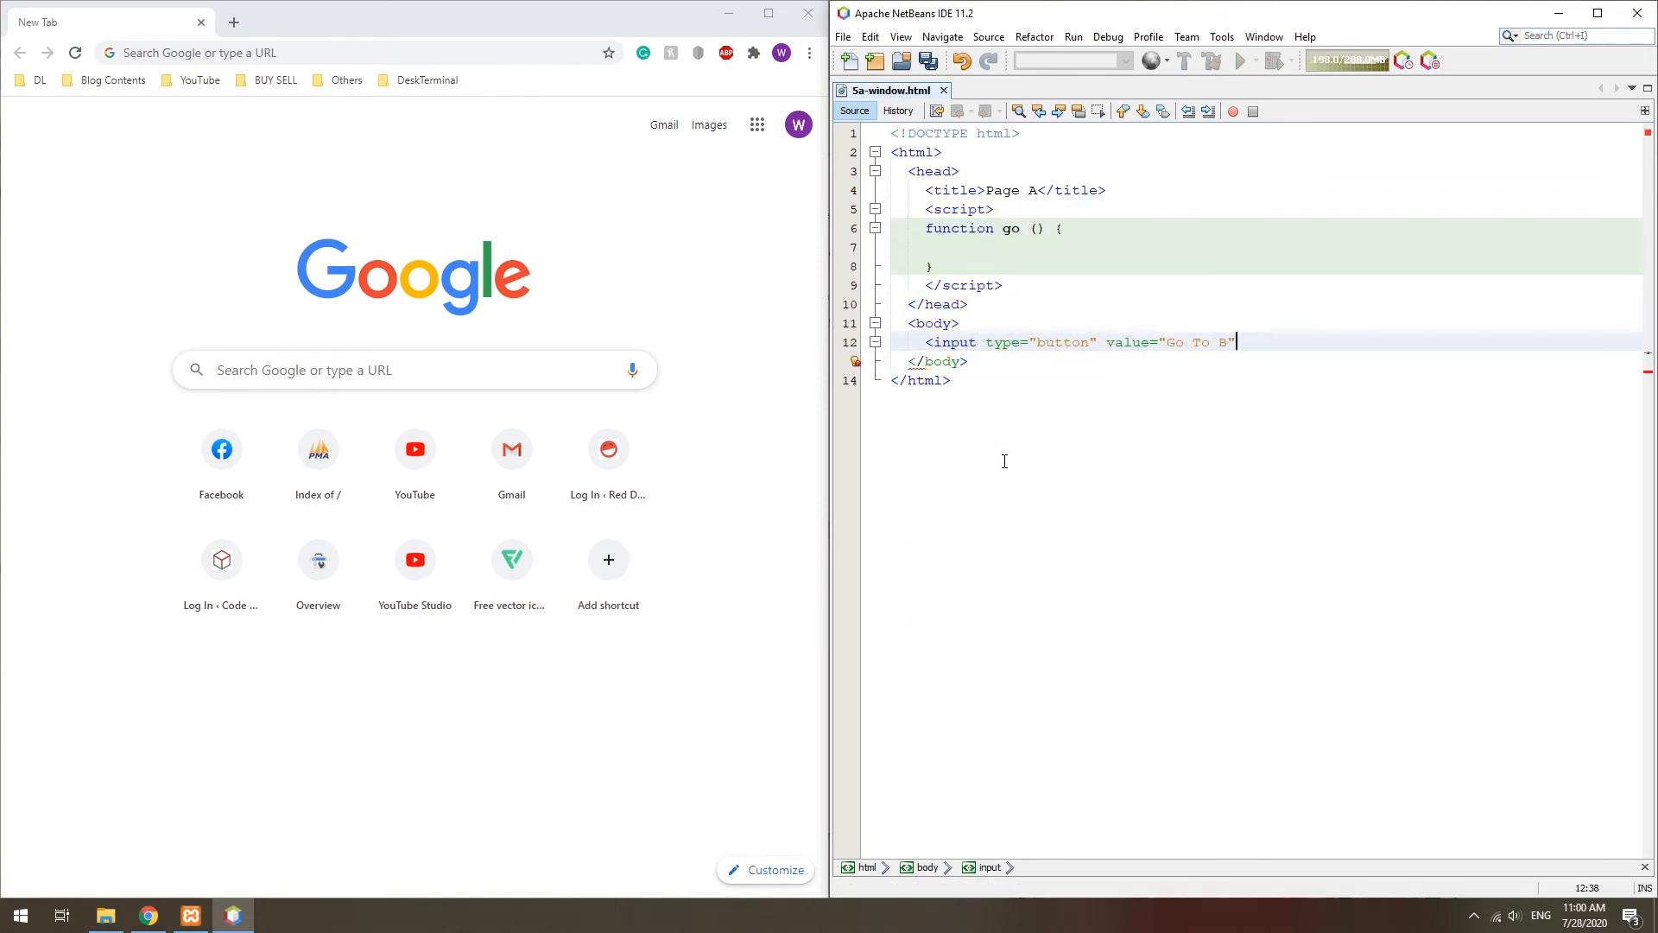
{"action": "type", "text": "onclick=\"go()\"/>"}
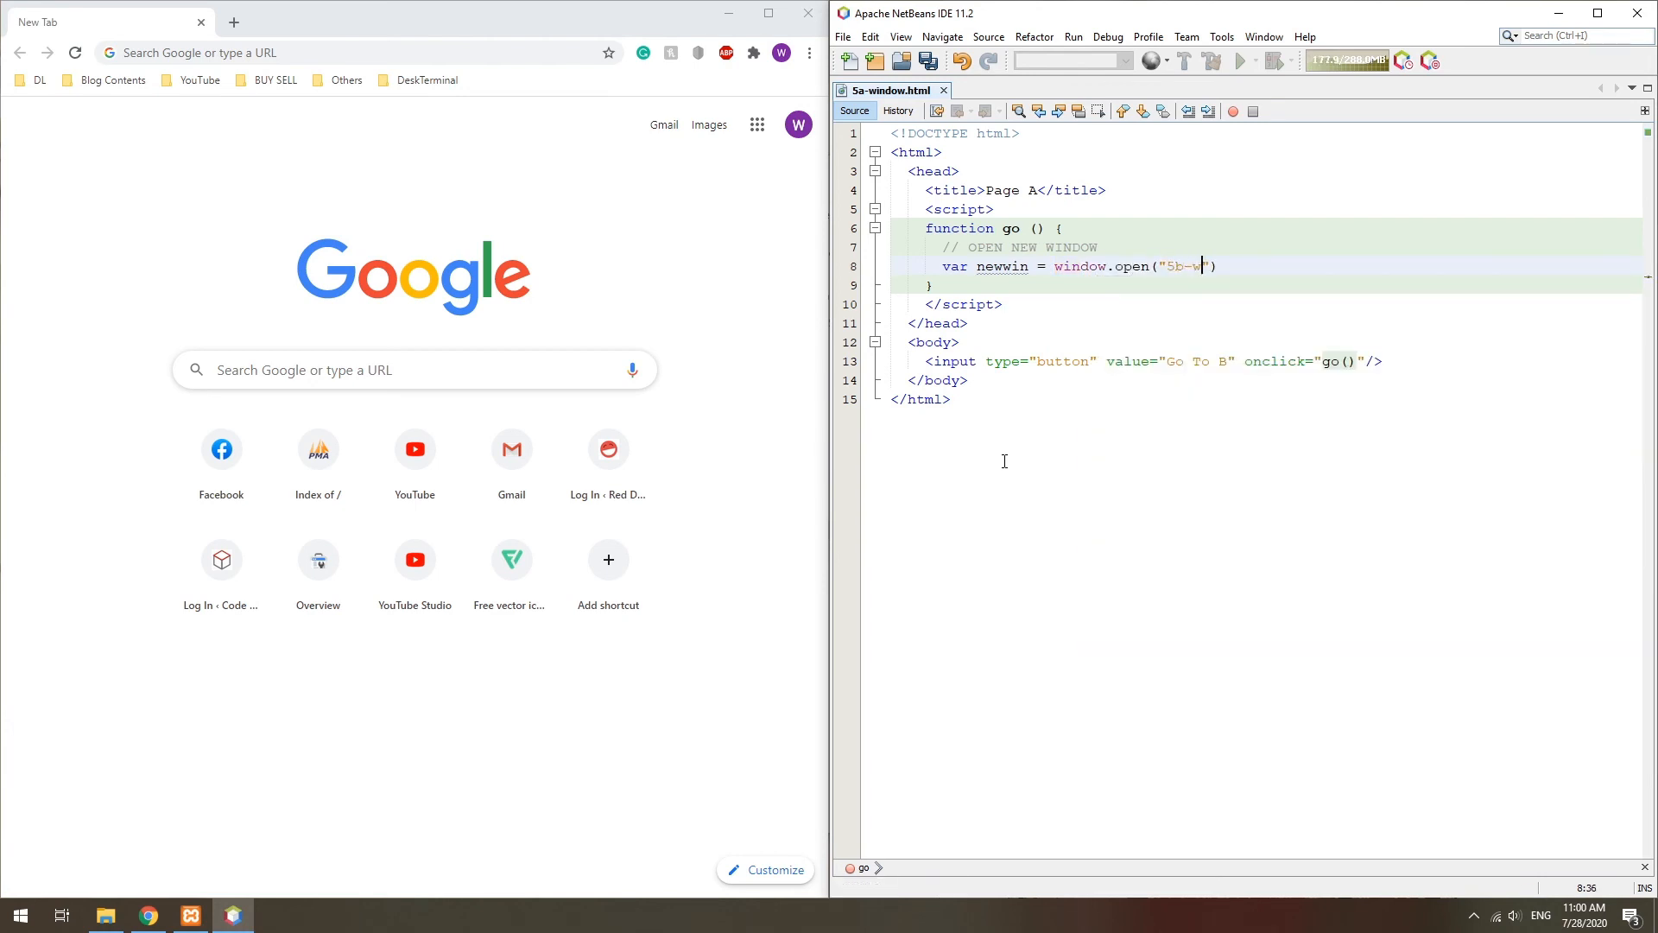
Step: Write go() with first and second ("Bar", "Bork"), window.open("5b-window.html") and an onload setting this.first and this.second
{"action": "type", "text": "indow.html\");"}
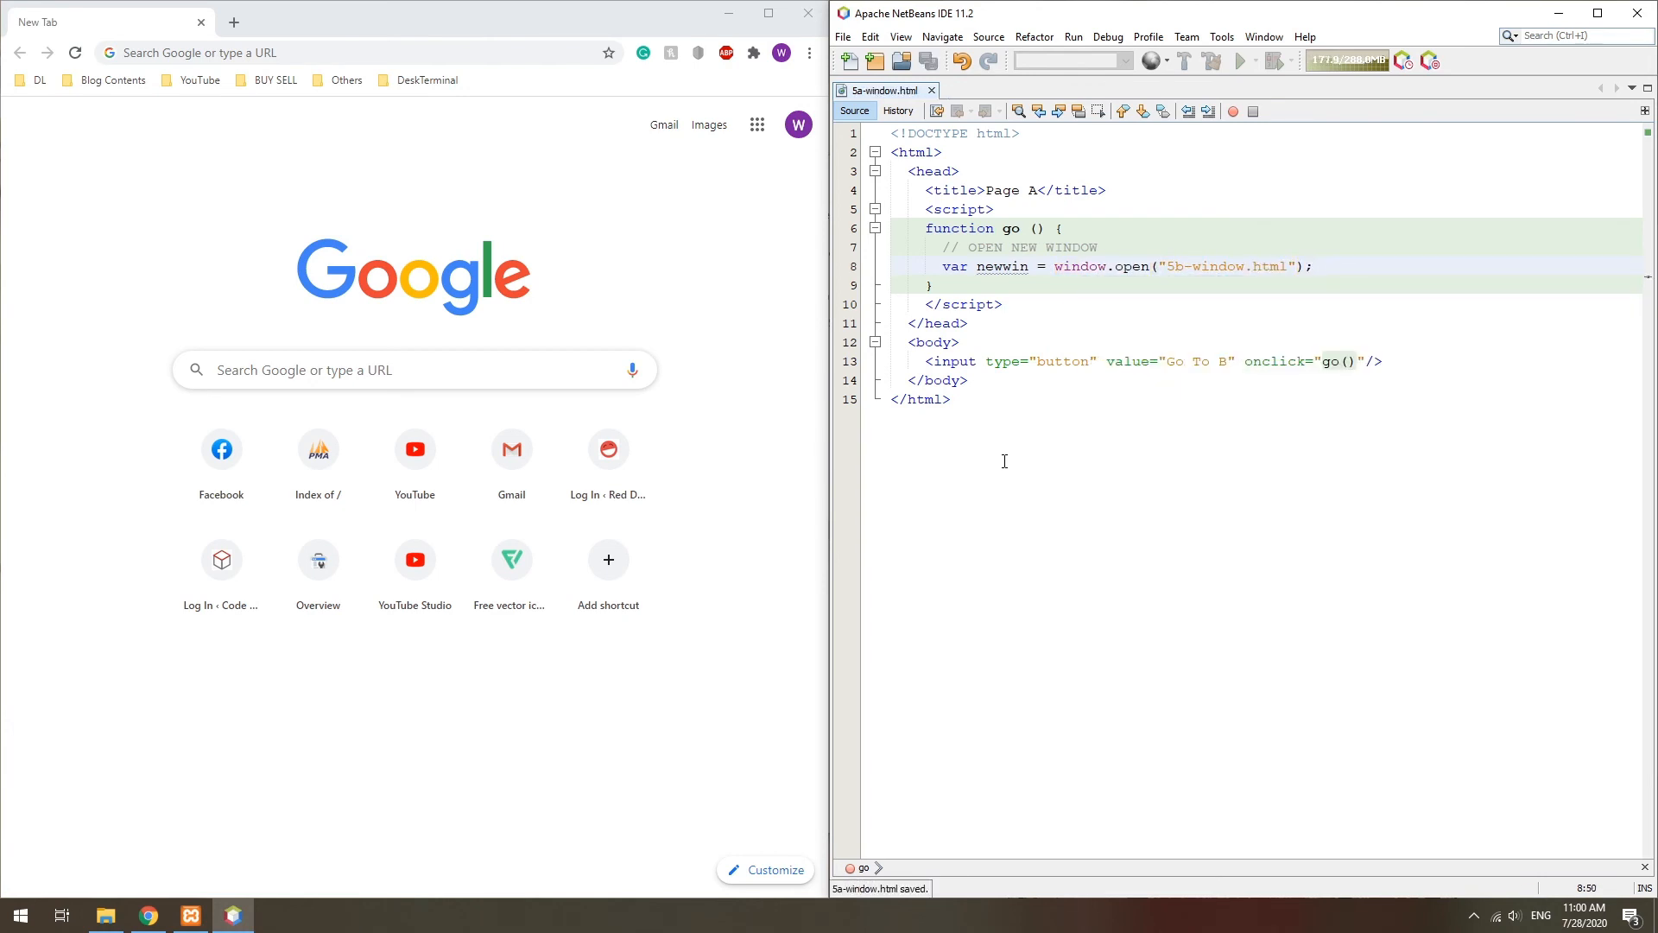
{"action": "type", "text": "newwin.onload = function(){};"}
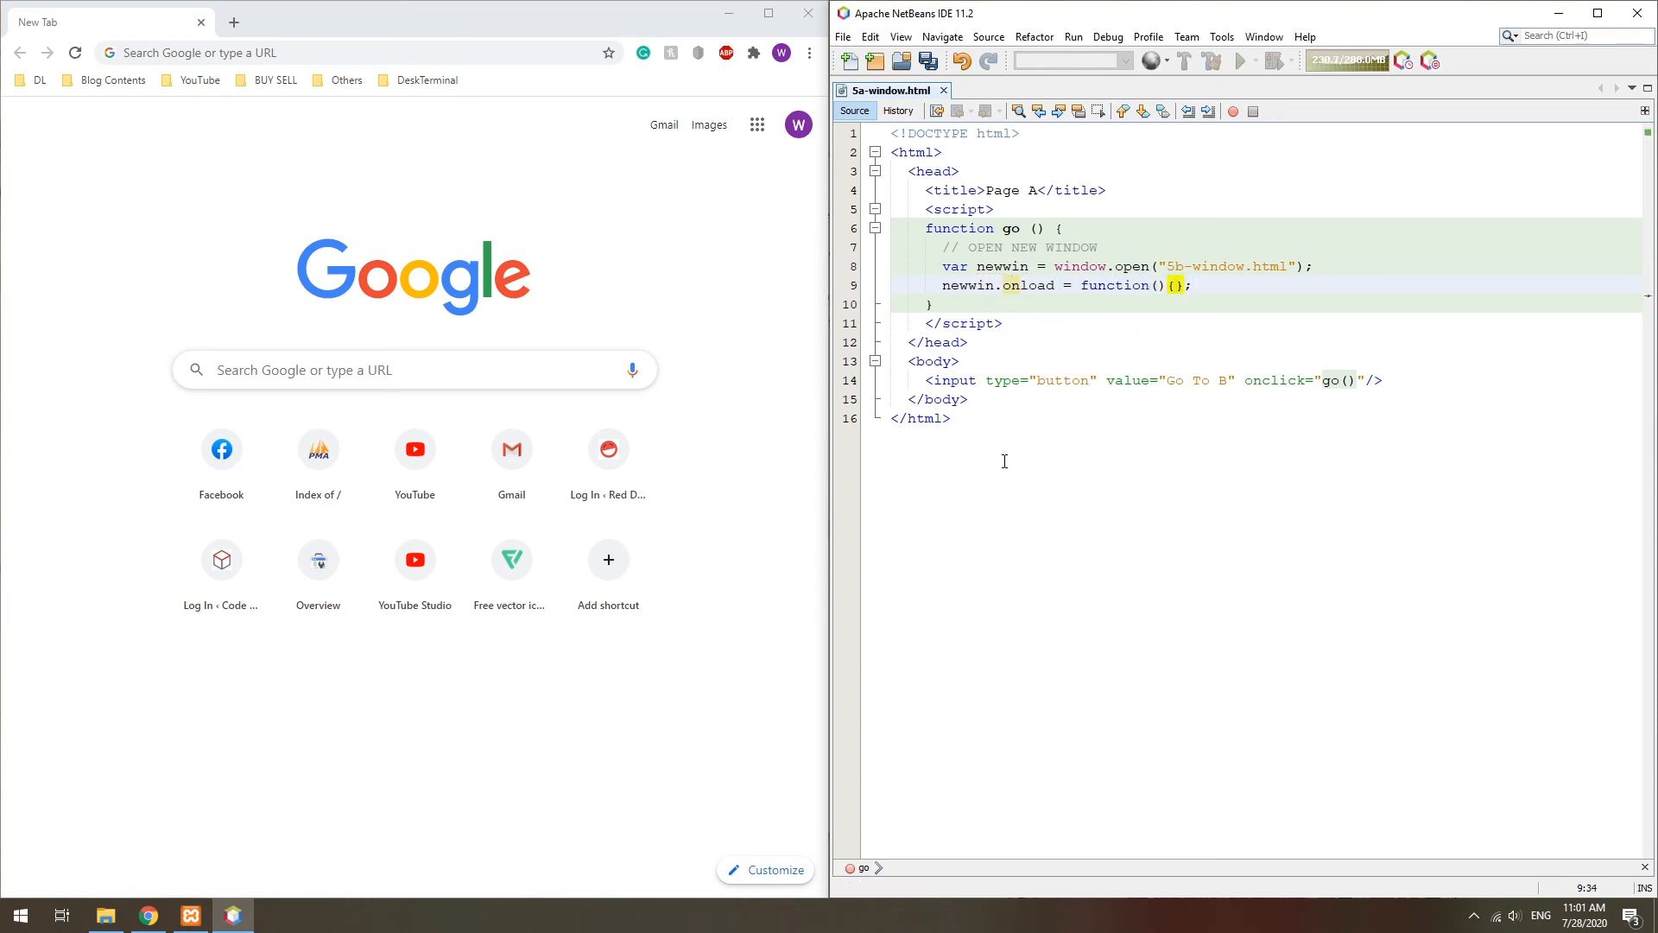
{"action": "type", "text": "// VARIABLES TO PASS"}
{"action": "type", "text": "var second = [];"}
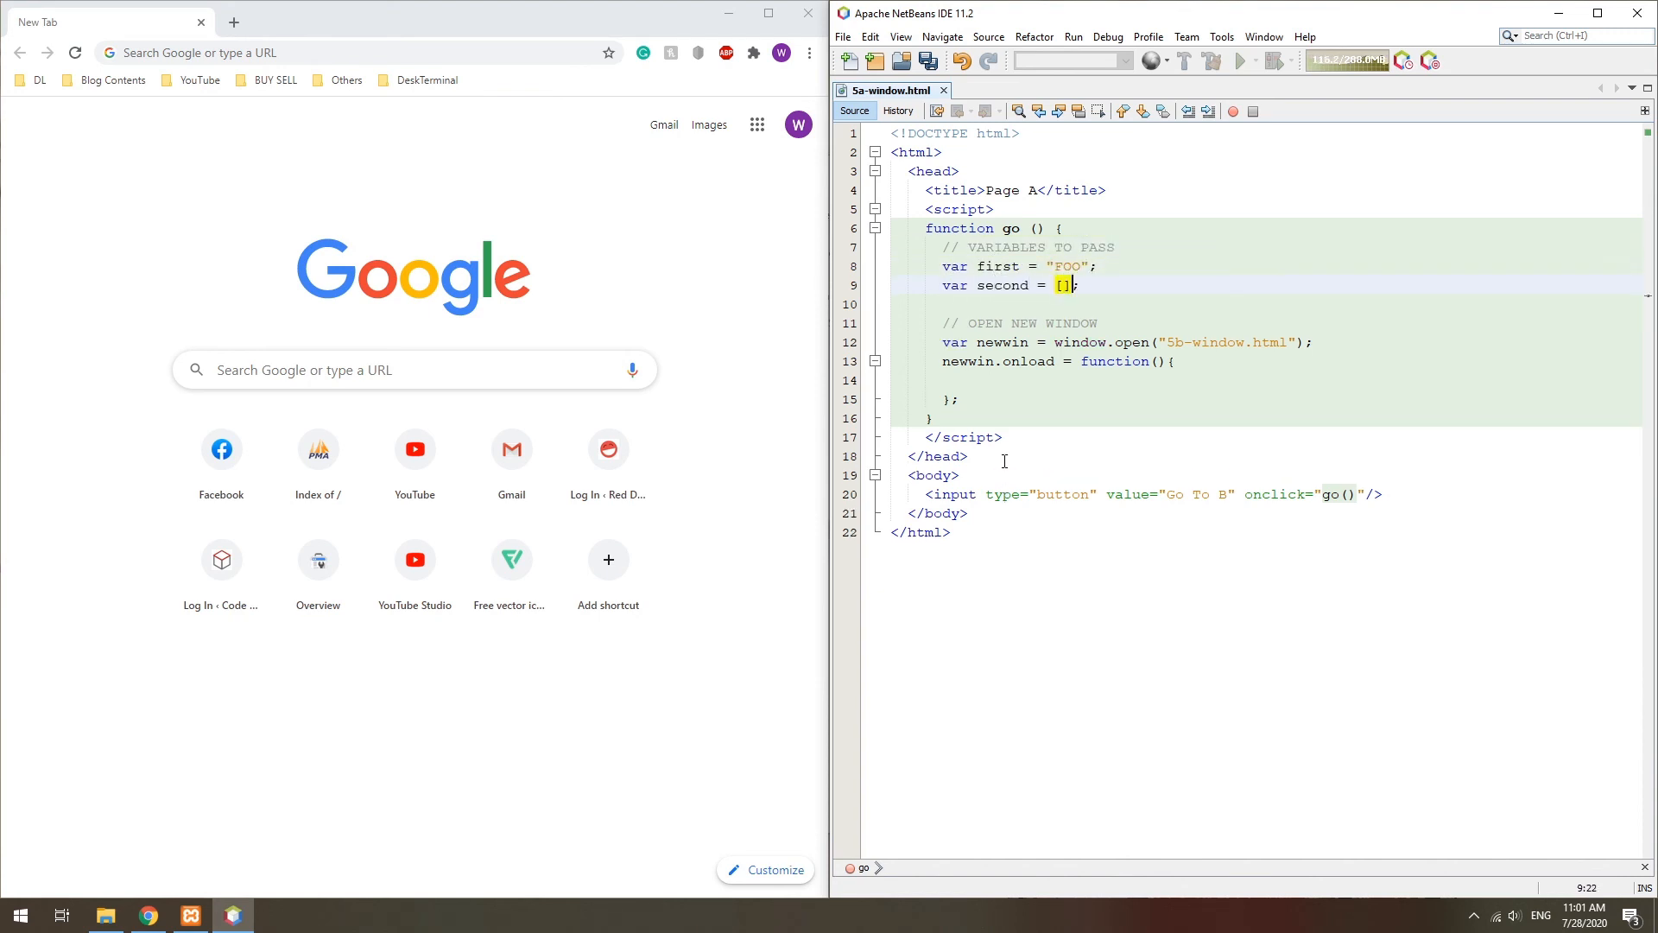
{"action": "type", "text": "\"Bar\", \"Bork\""}
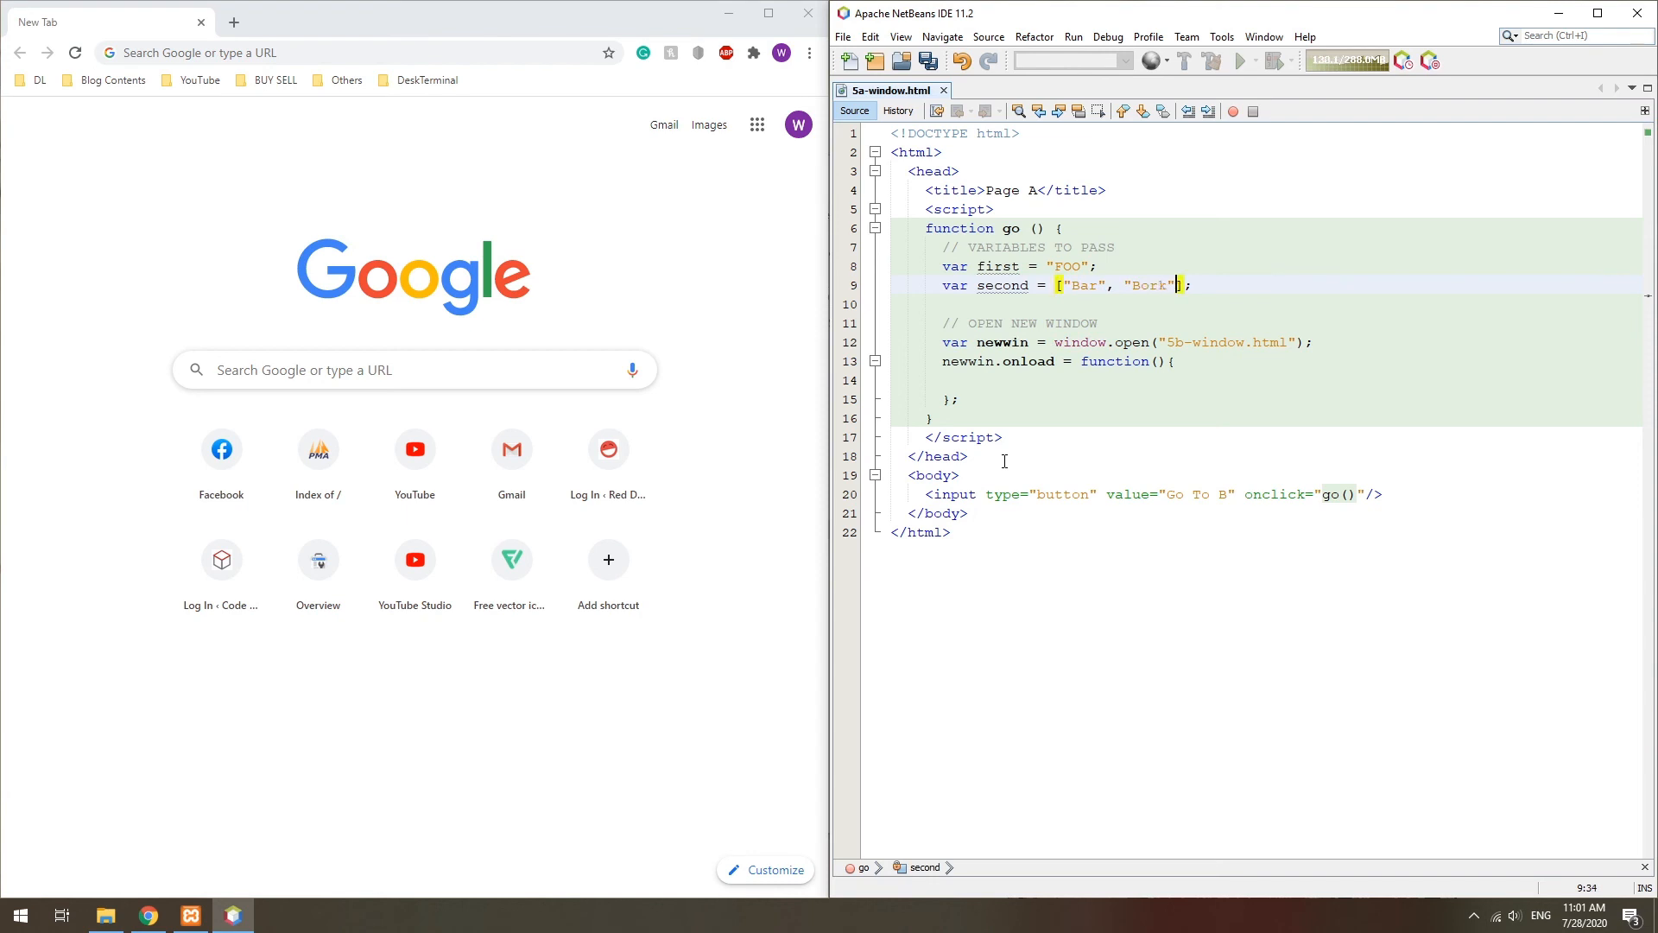
{"action": "type", "text": "thi"}
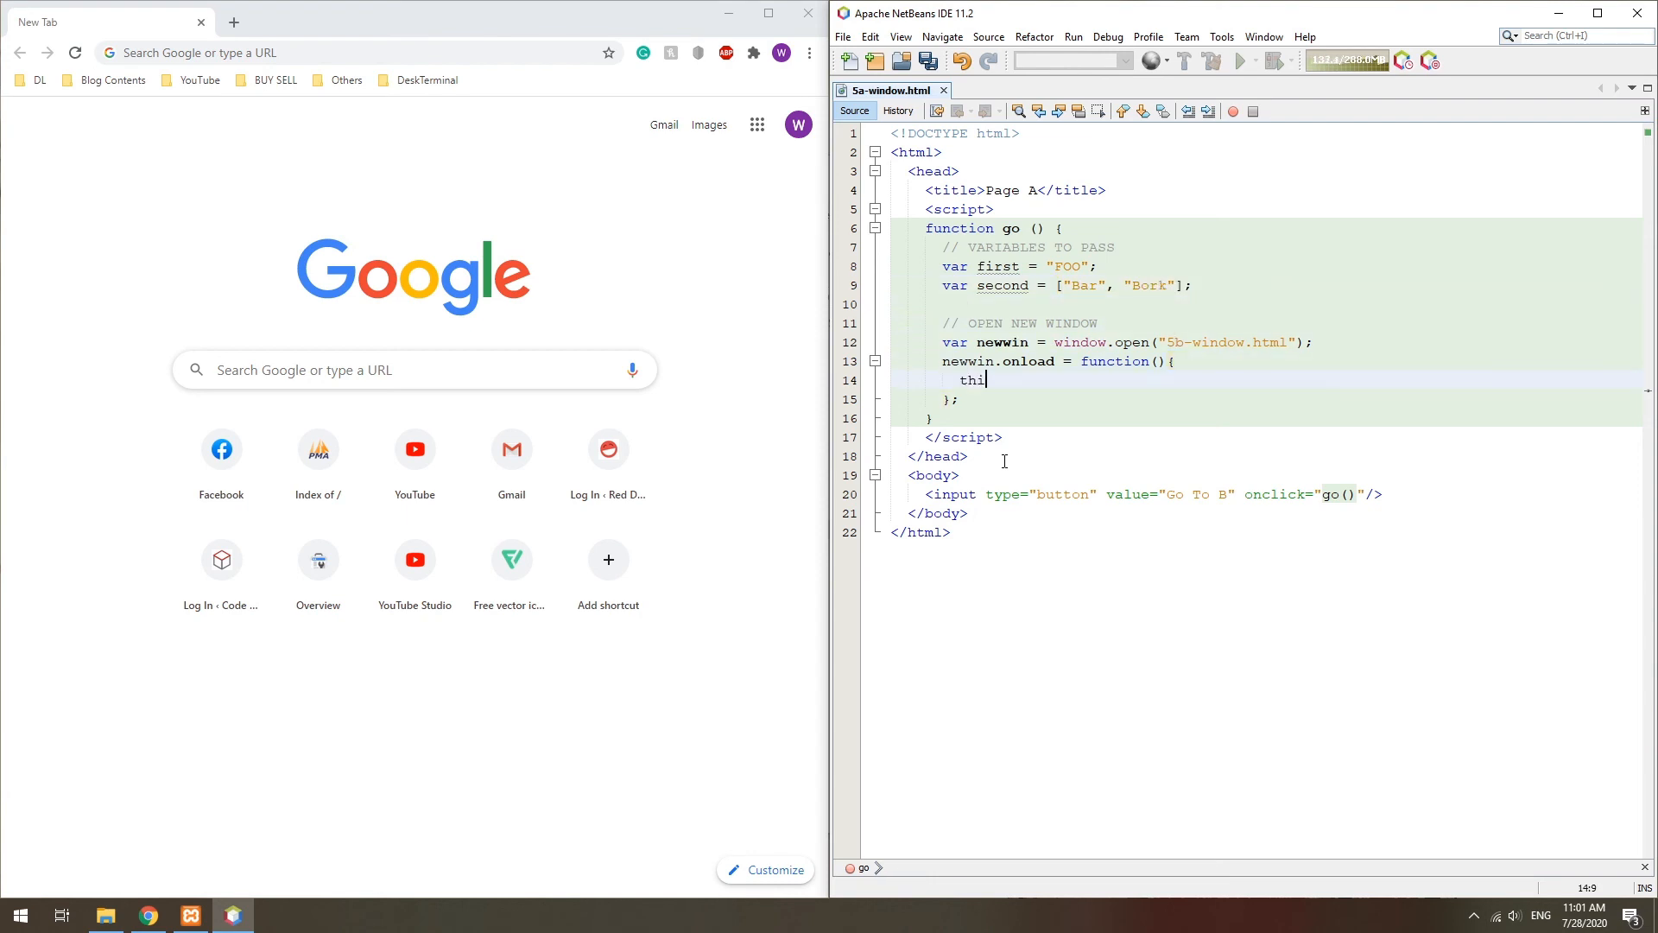
{"action": "type", "text": "s.first = first;"}
{"action": "type", "text": "// \"this\" refers to newwin"}
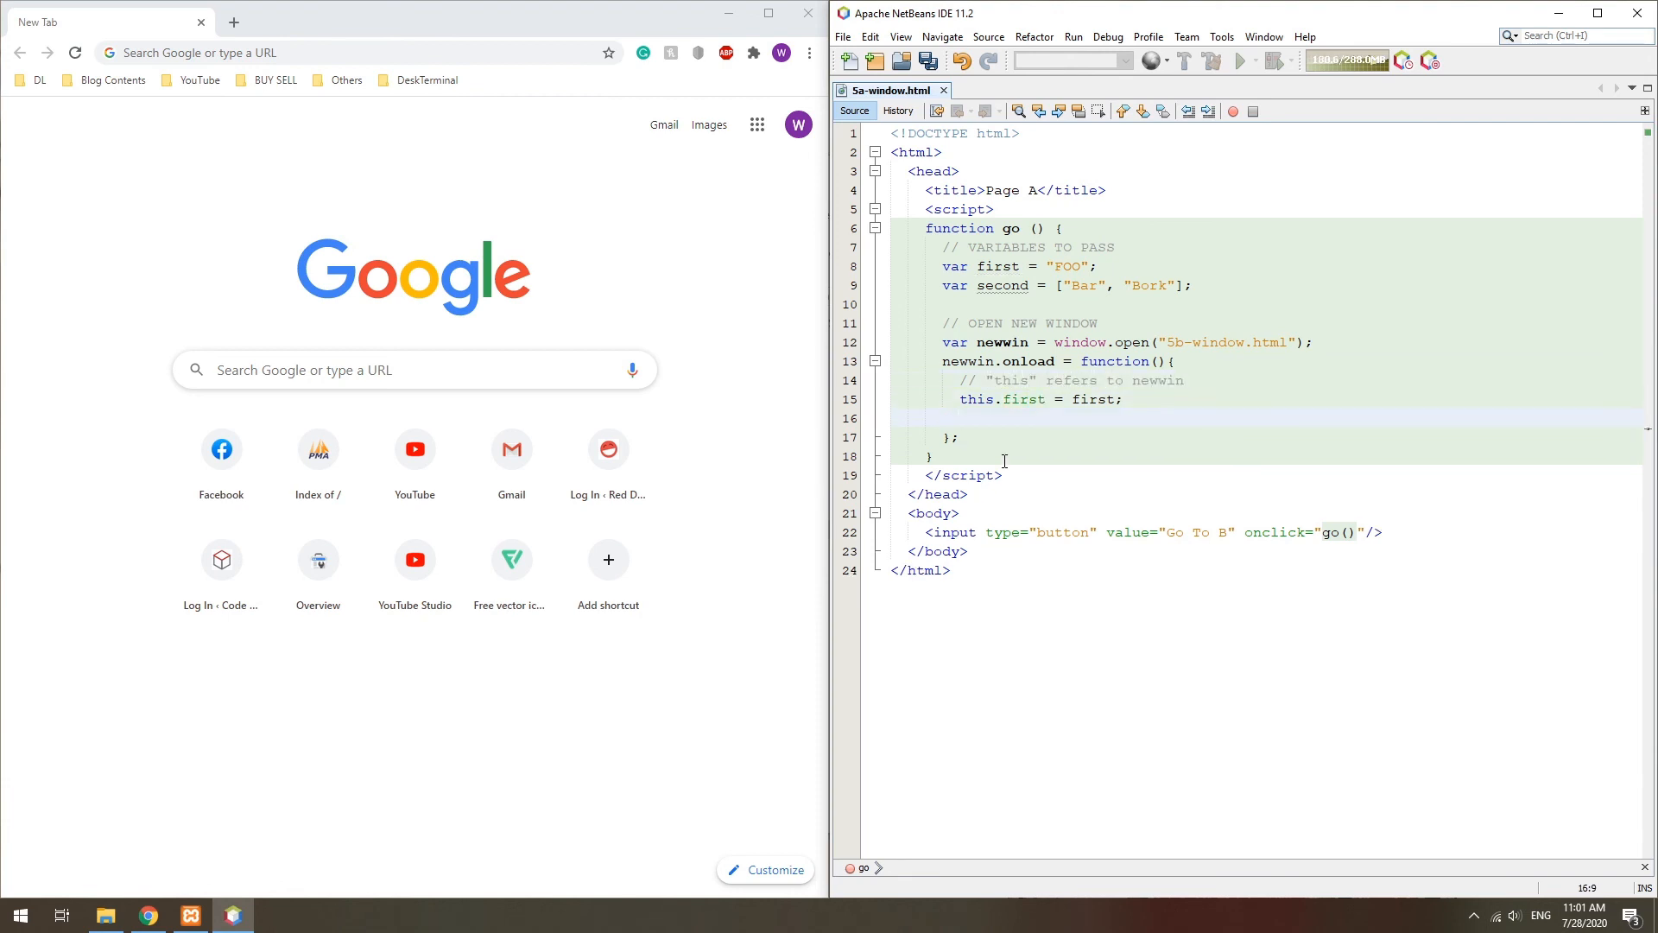
{"action": "type", "text": "this.second = second"}
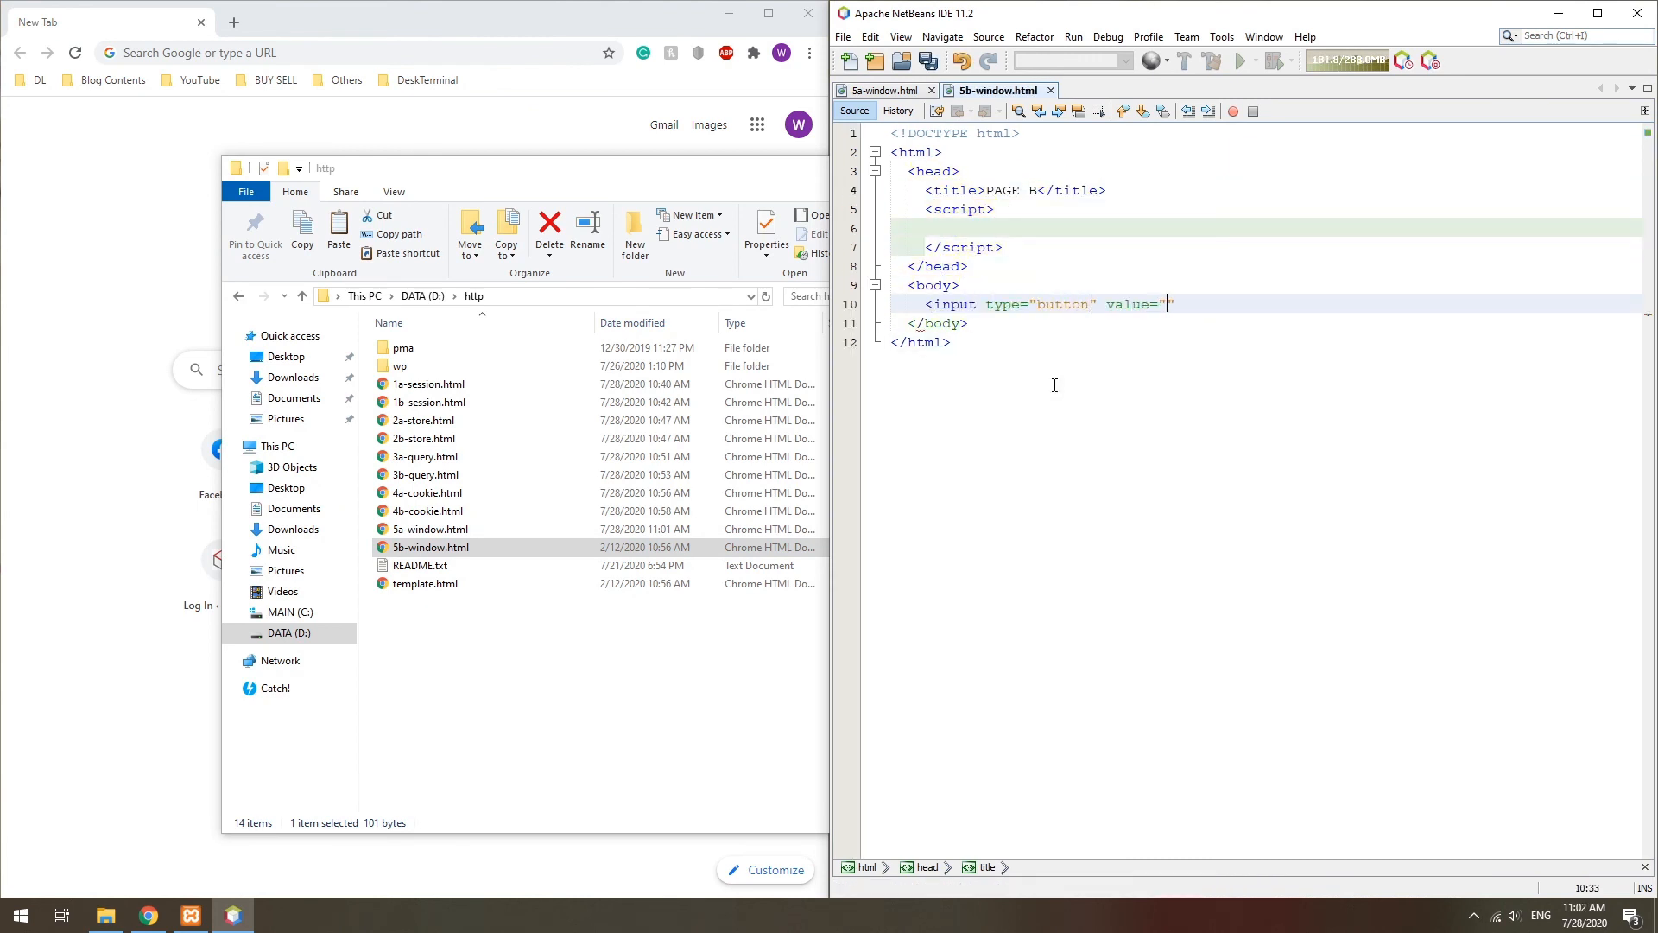
Step: Add a 'check' button with onclick="check()" and start function check() in 5b-window.html
{"action": "type", "text": "check\" onclick=\"check()\"/"}
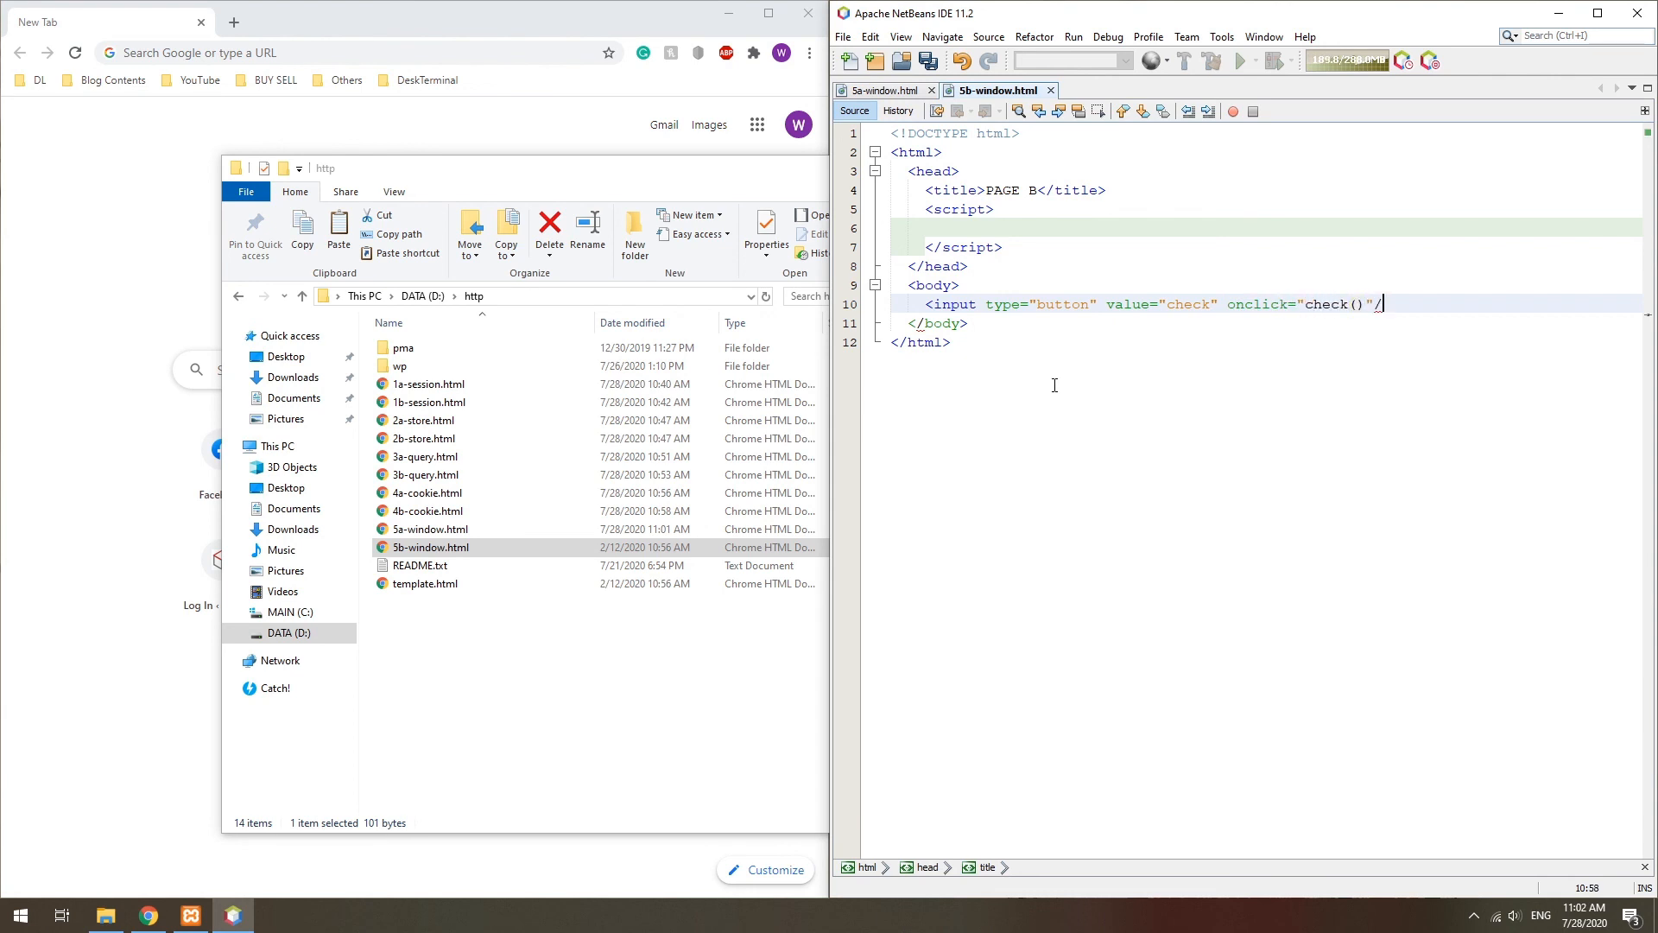
{"action": "type", "text": "function check () {"}
{"action": "type", "text": "console.log(second);"}
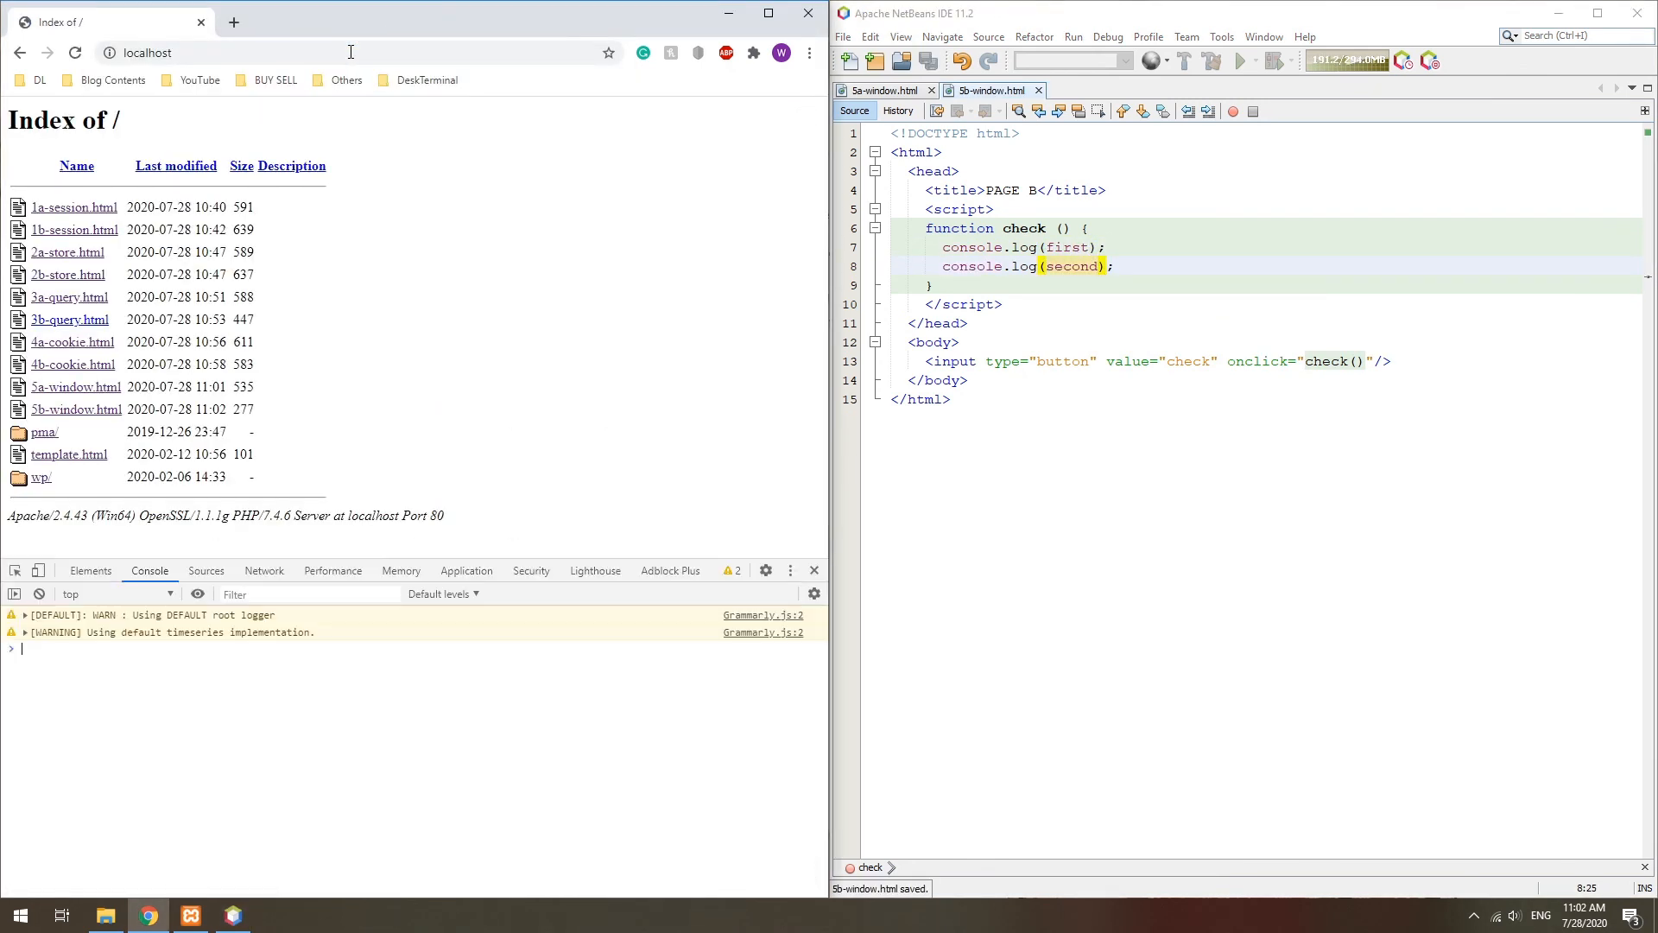
Step: Load 5a-window.html from localhost, go to page B and run check to log FOO and the Bar, Bork array
{"action": "left_click", "coordinate": [76, 411]}
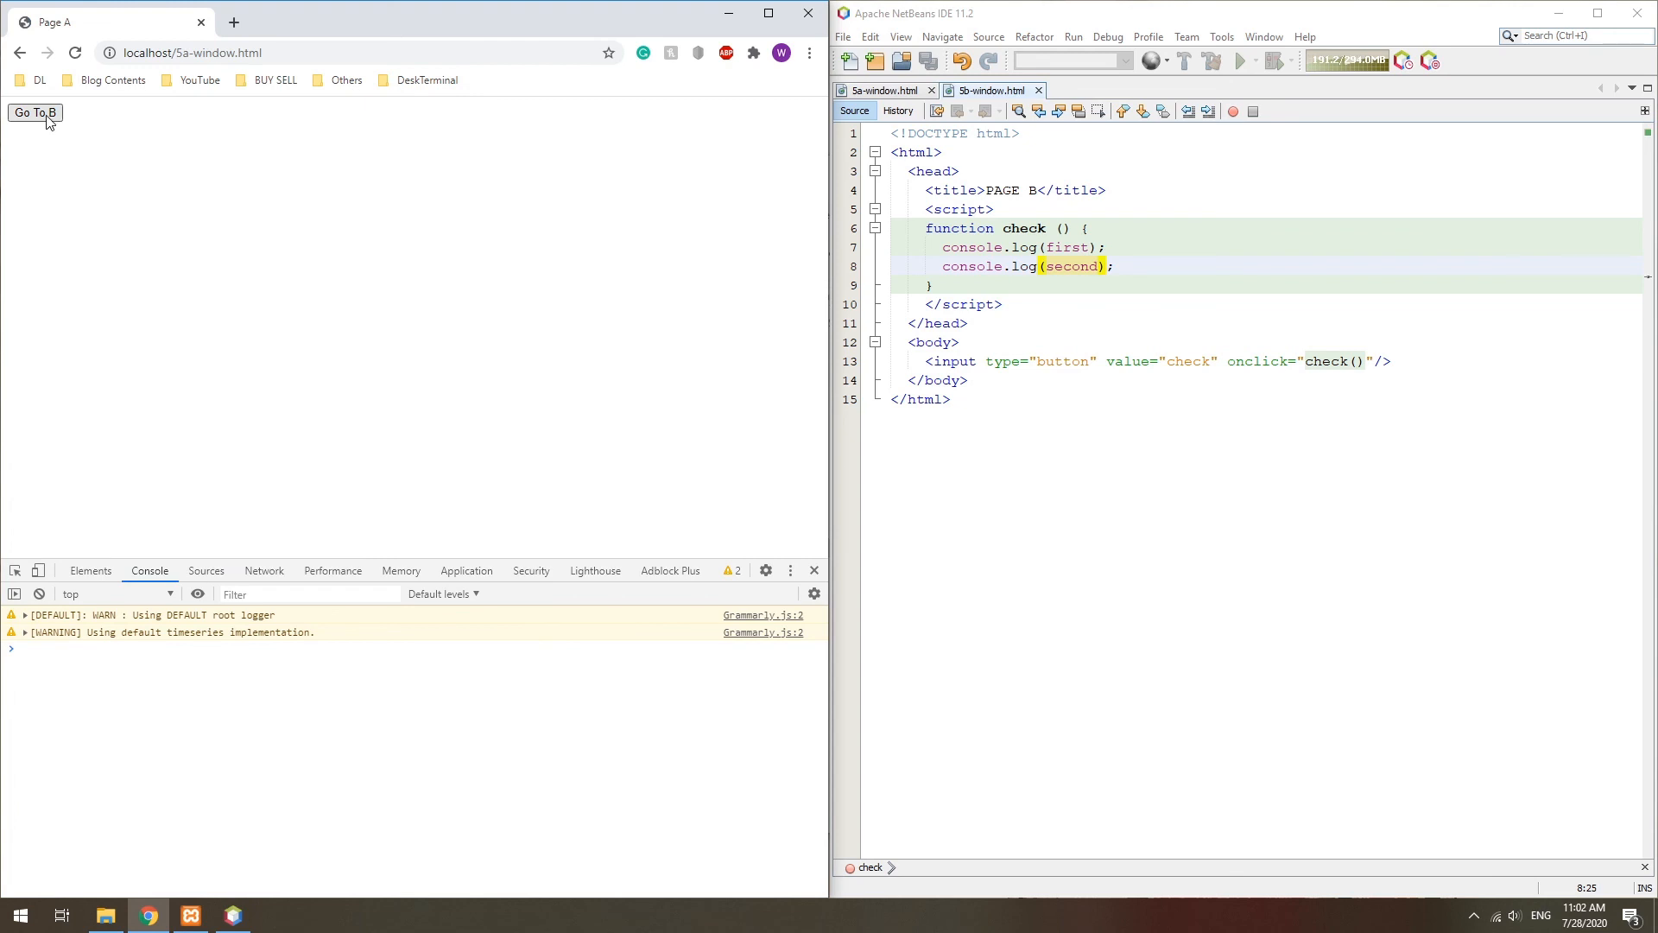
{"action": "left_click", "coordinate": [32, 114]}
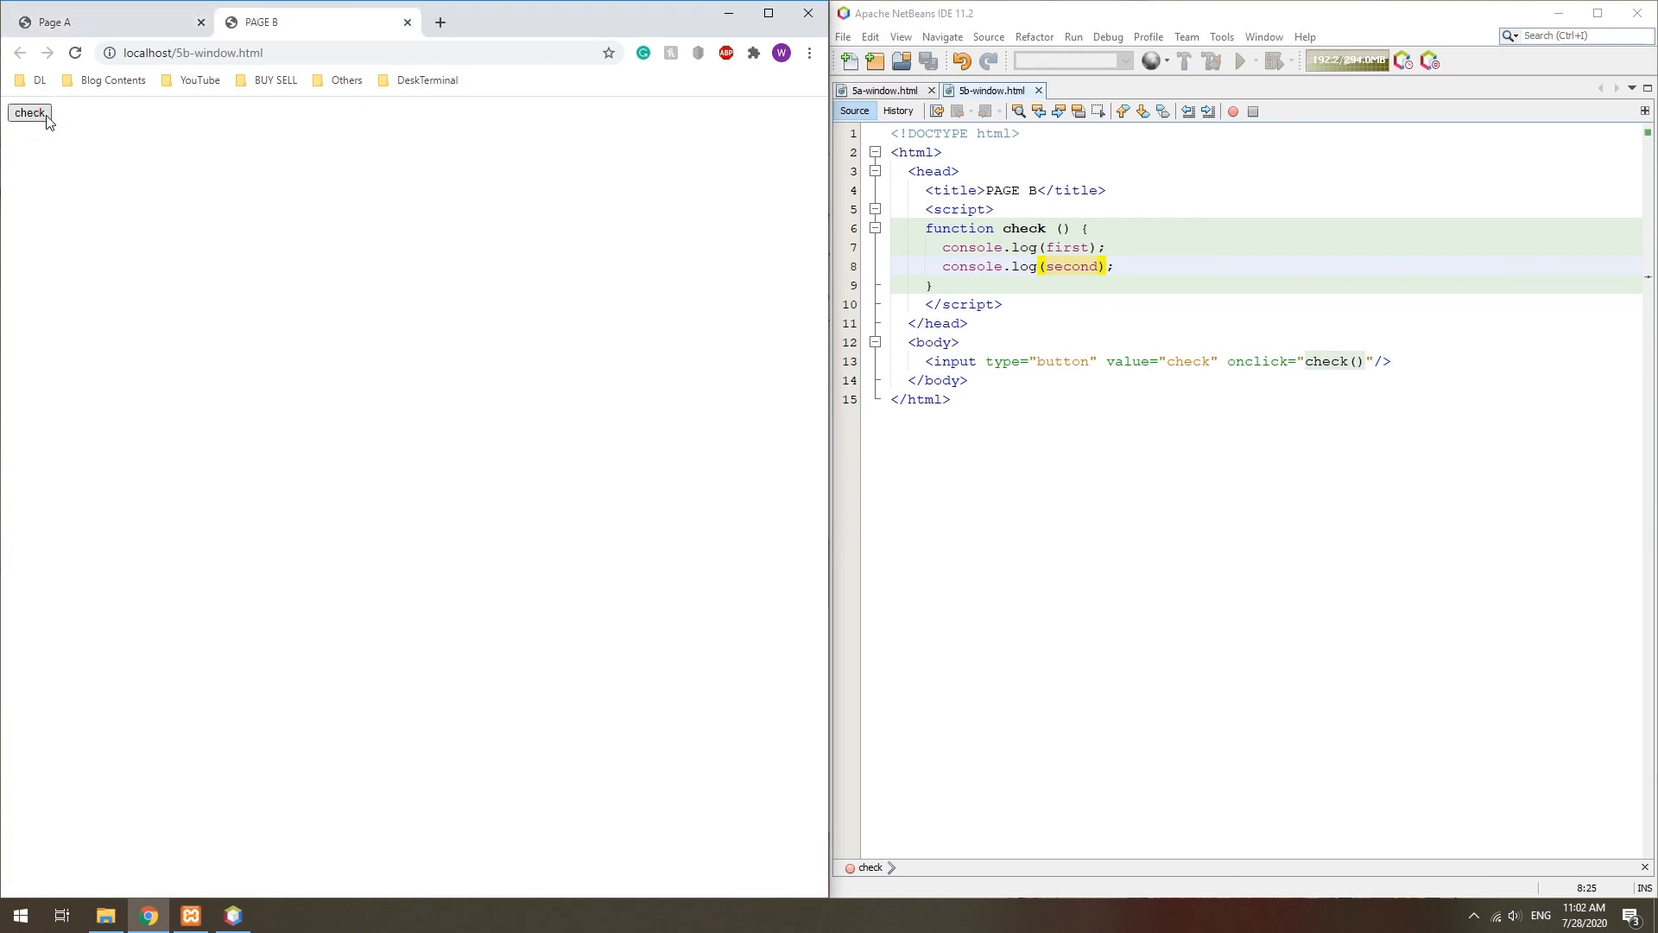
{"action": "left_click", "coordinate": [31, 114]}
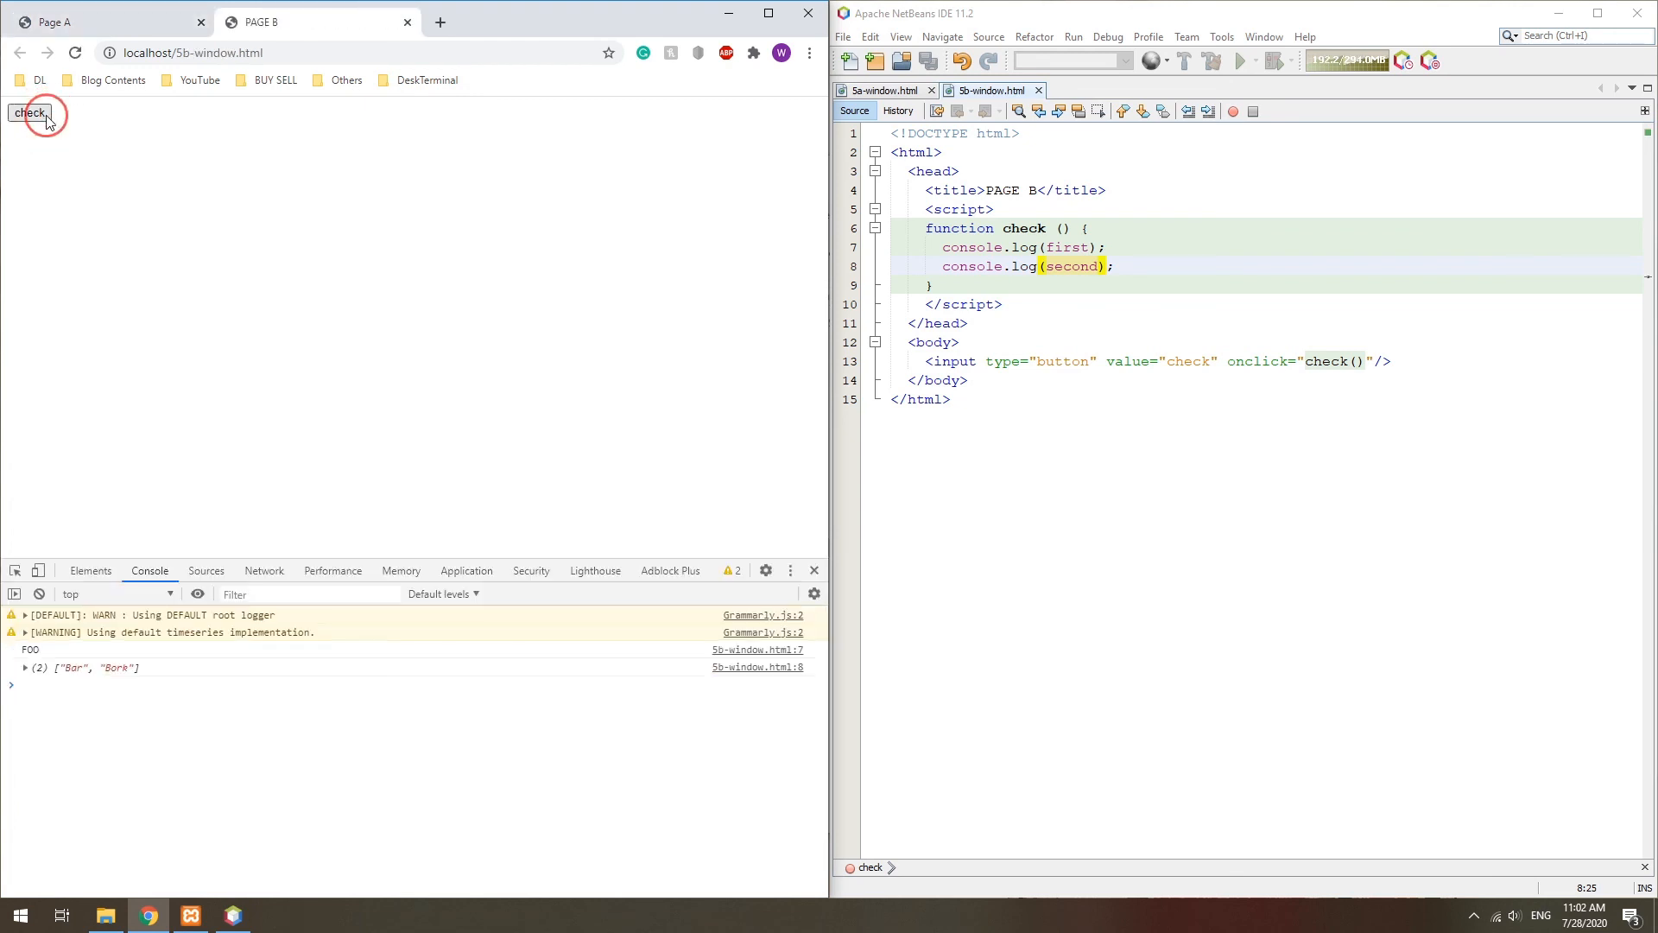